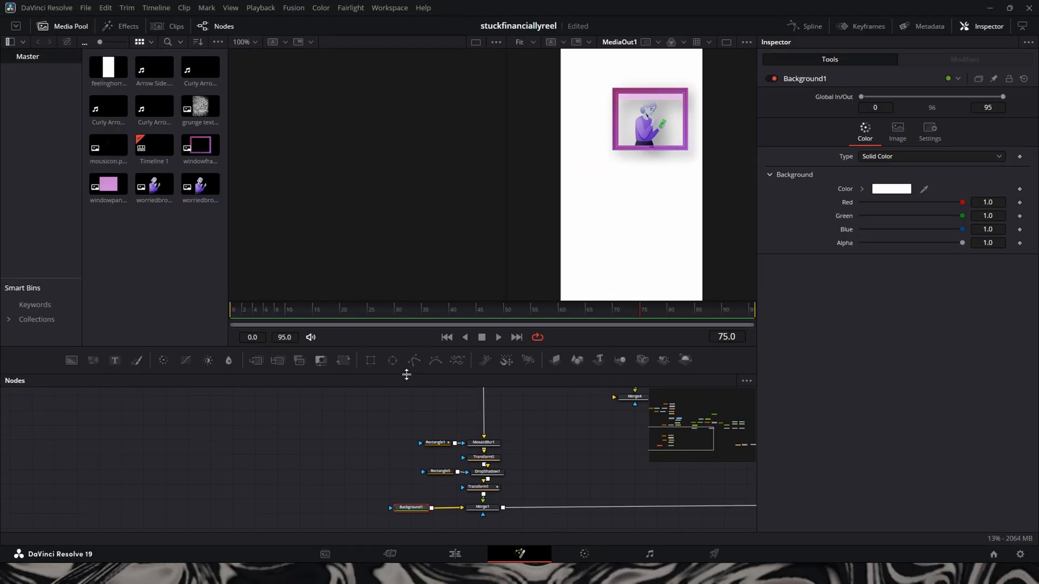
mouse_move(487, 290)
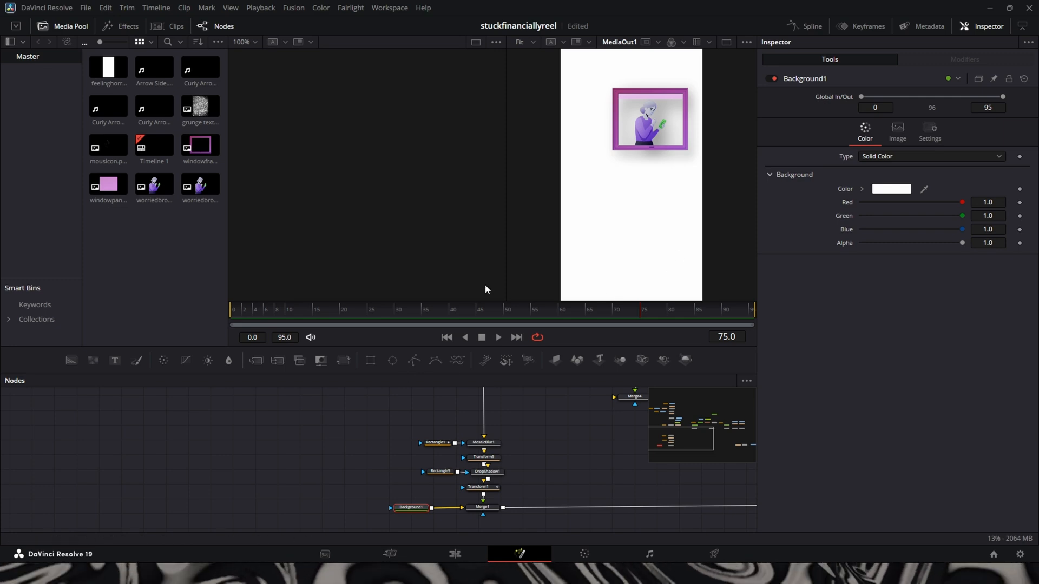
mouse_move(83, 41)
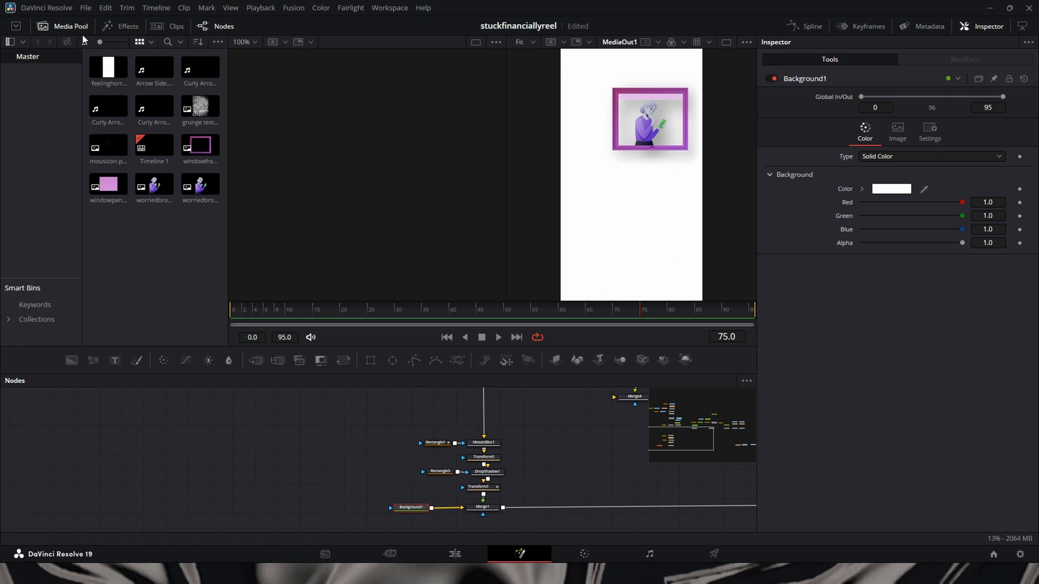
Review Project Settings Master Settings showing the vertical 1080 x 1920 timeline resolution.
click(85, 7)
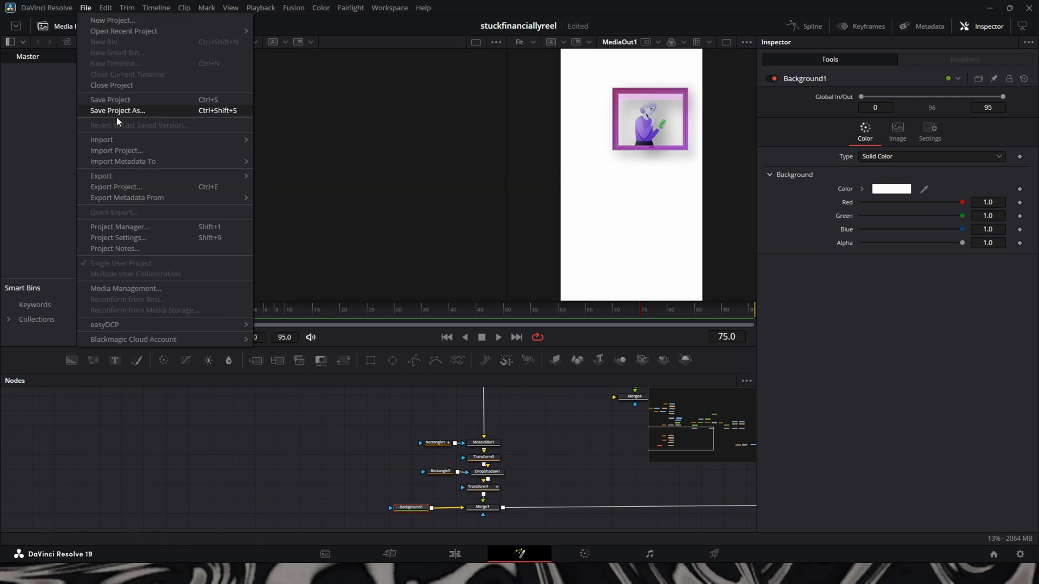
mouse_move(156, 246)
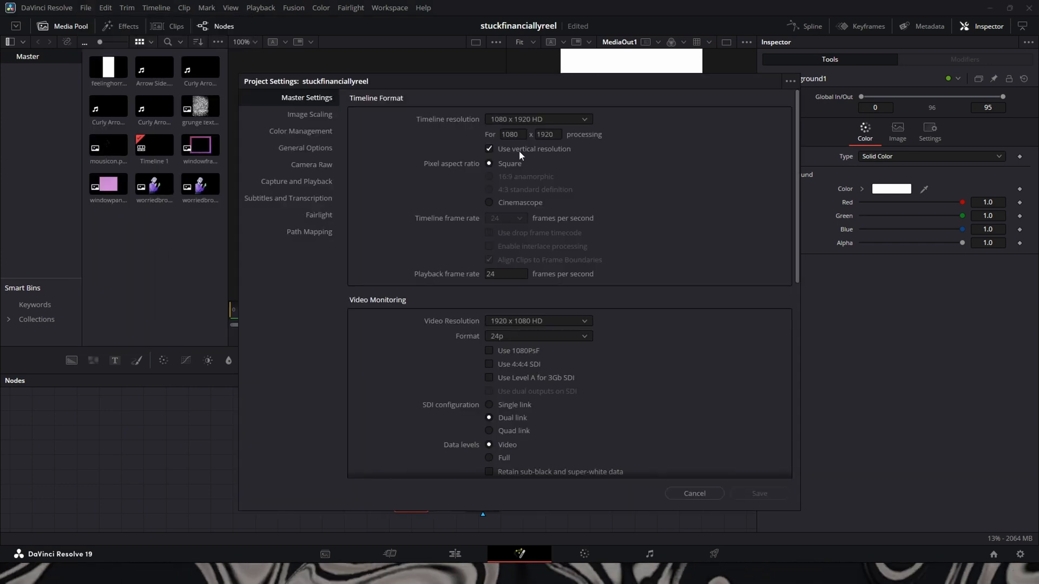
scroll(down, 3)
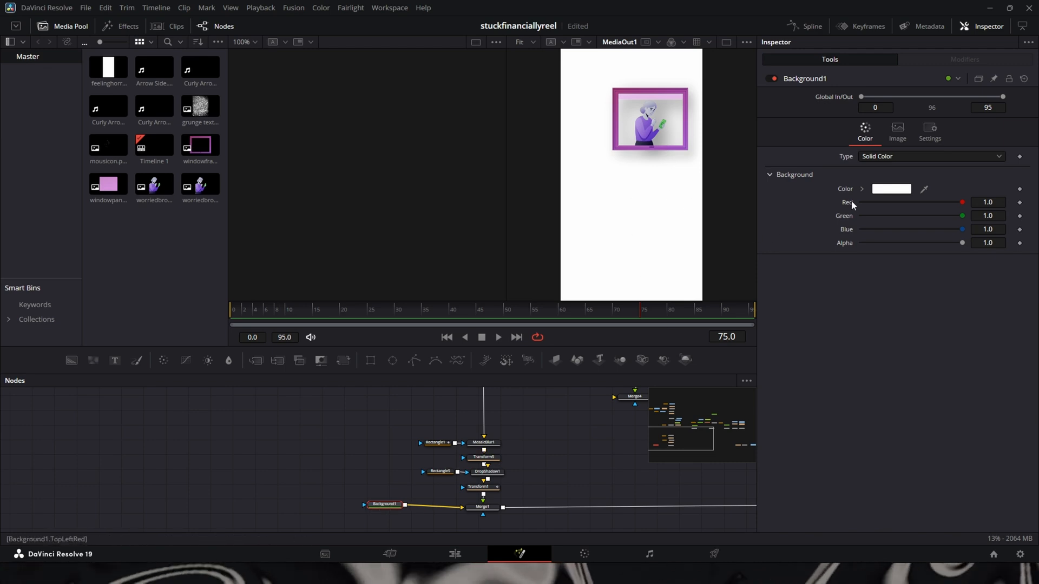
Cancel Project Settings and jump the playhead to frame 85 on the character branch.
click(383, 504)
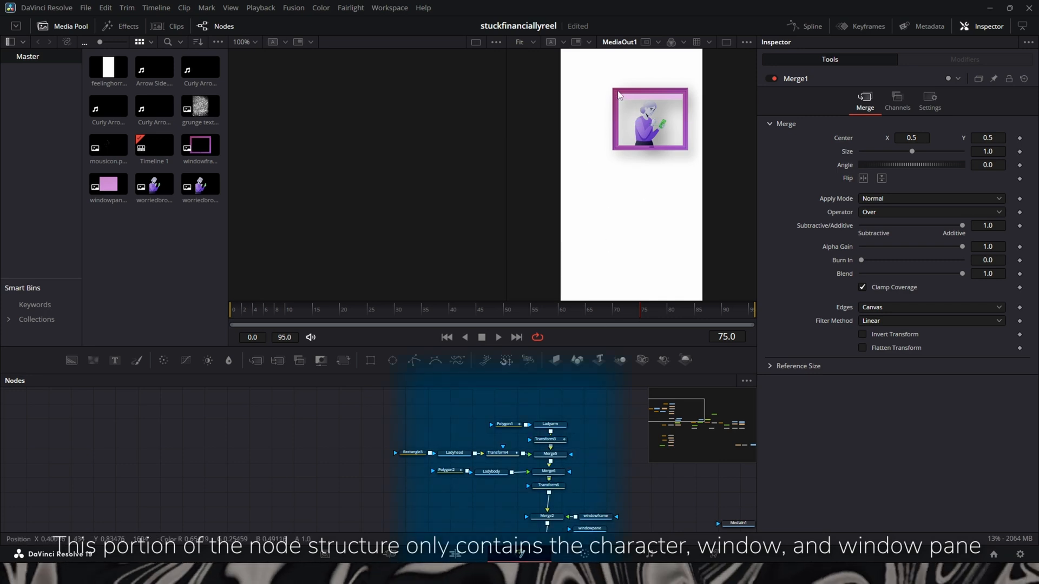
mouse_move(544, 121)
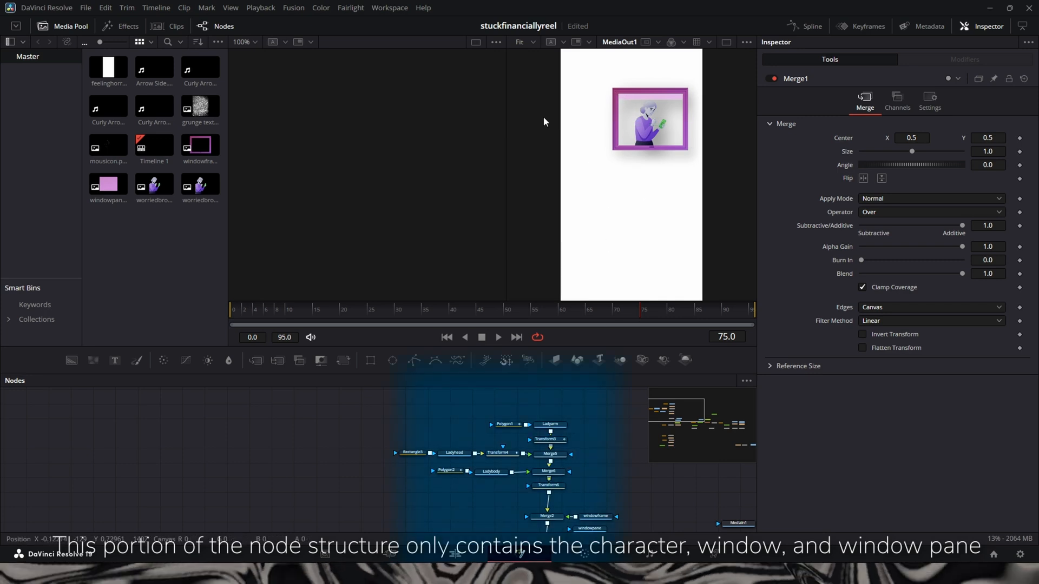
mouse_move(573, 309)
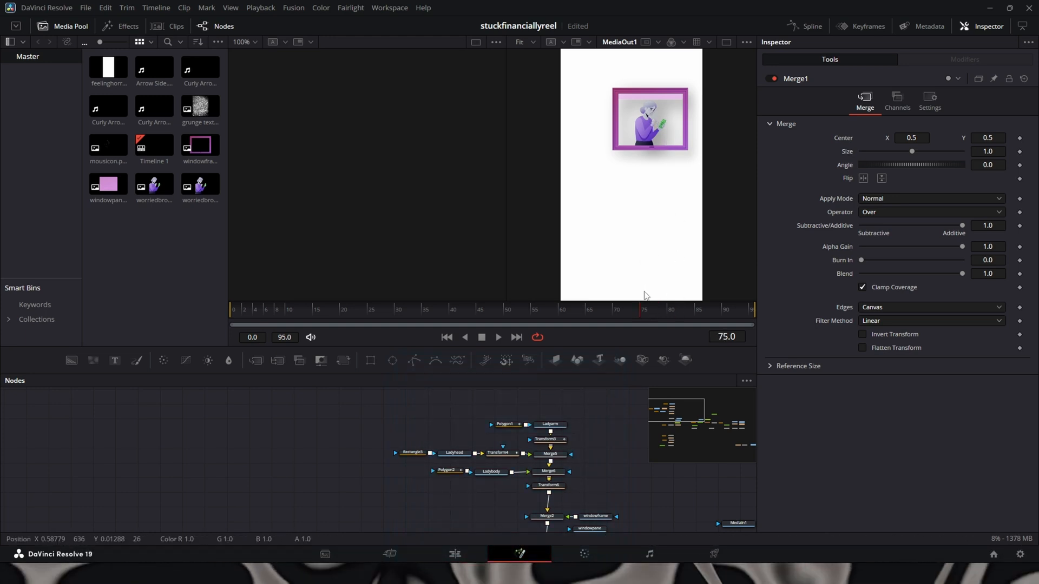
mouse_move(648, 111)
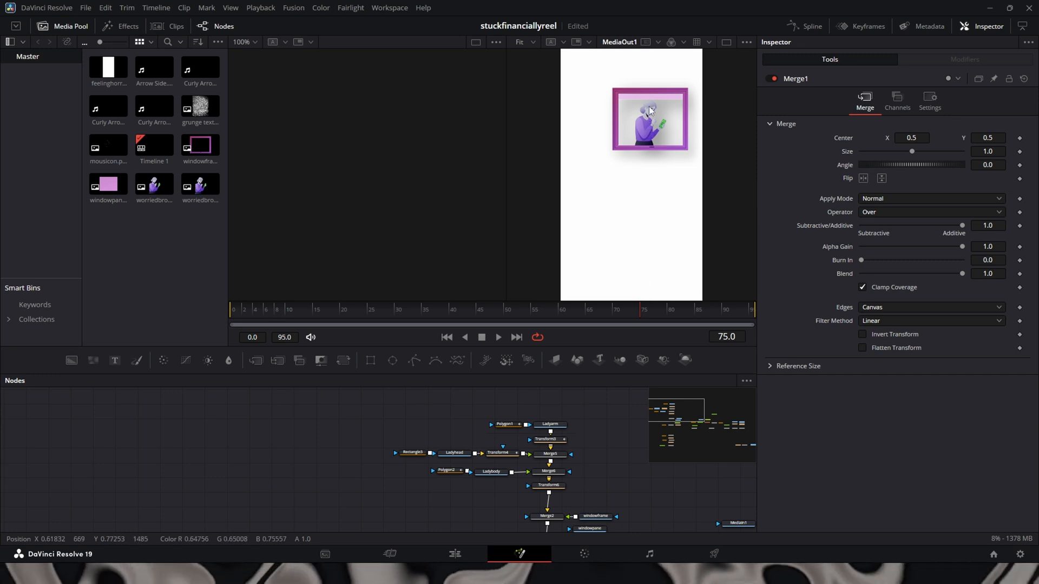
click(699, 311)
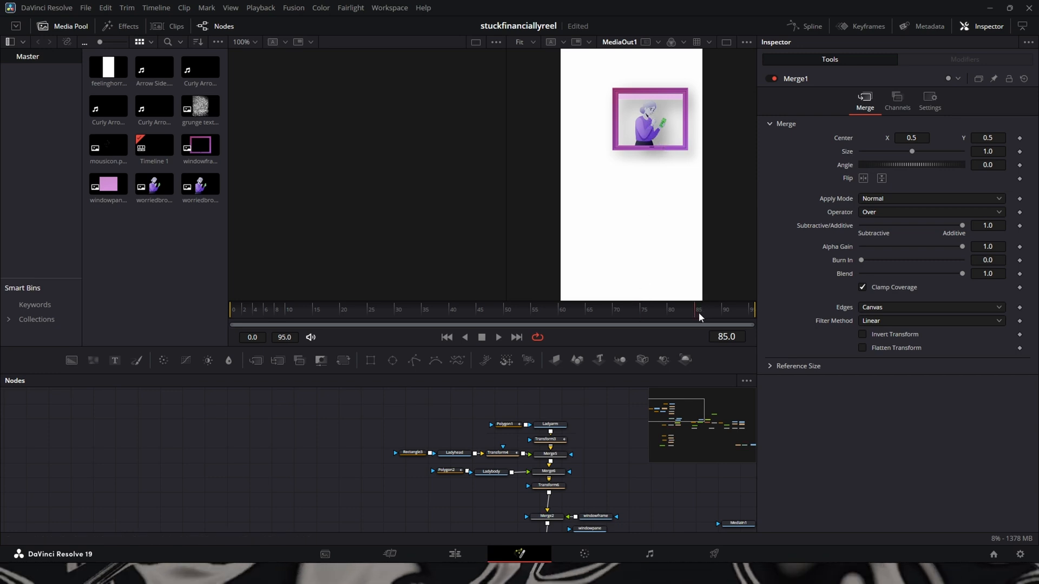
Load the Polygon1 arm mask into the left viewer beside the Ladyarm image.
click(508, 309)
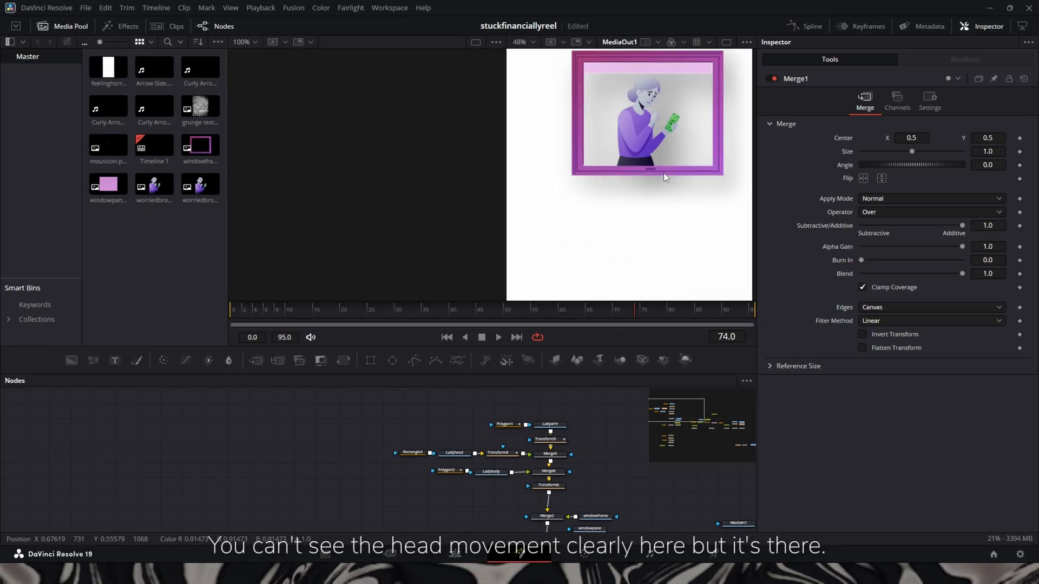
mouse_move(586, 442)
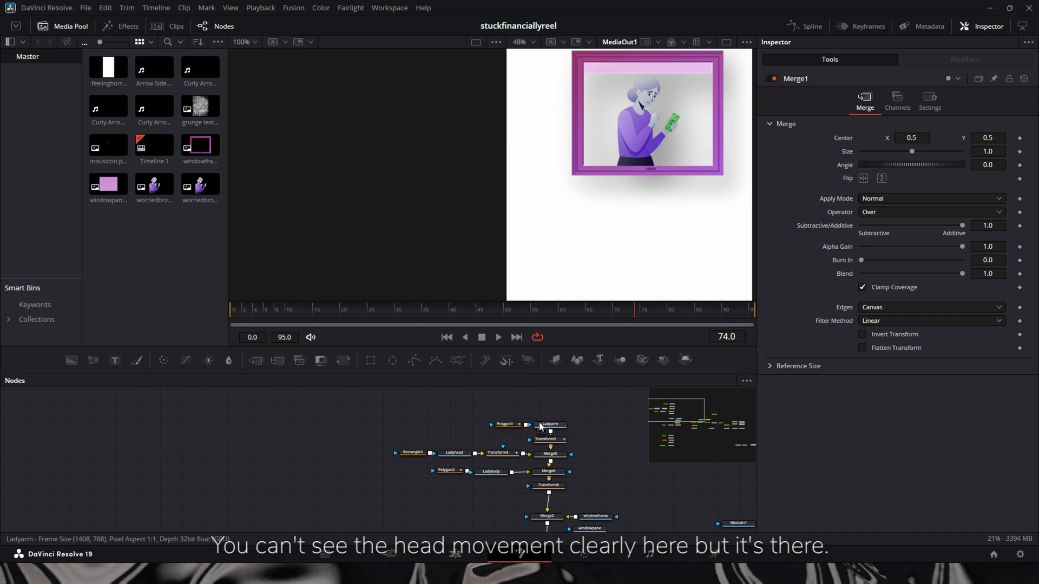
click(550, 425)
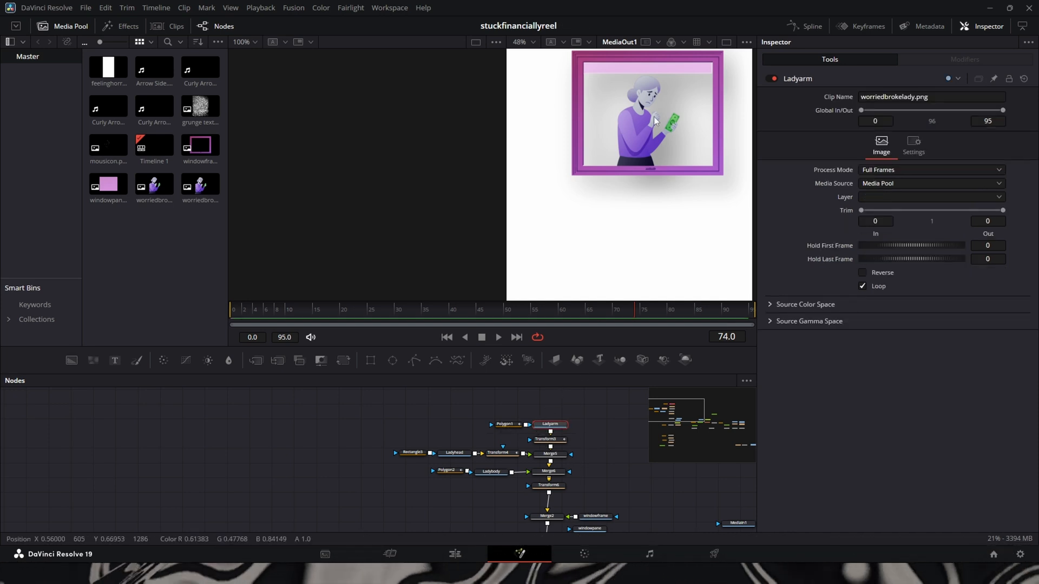
click(505, 424)
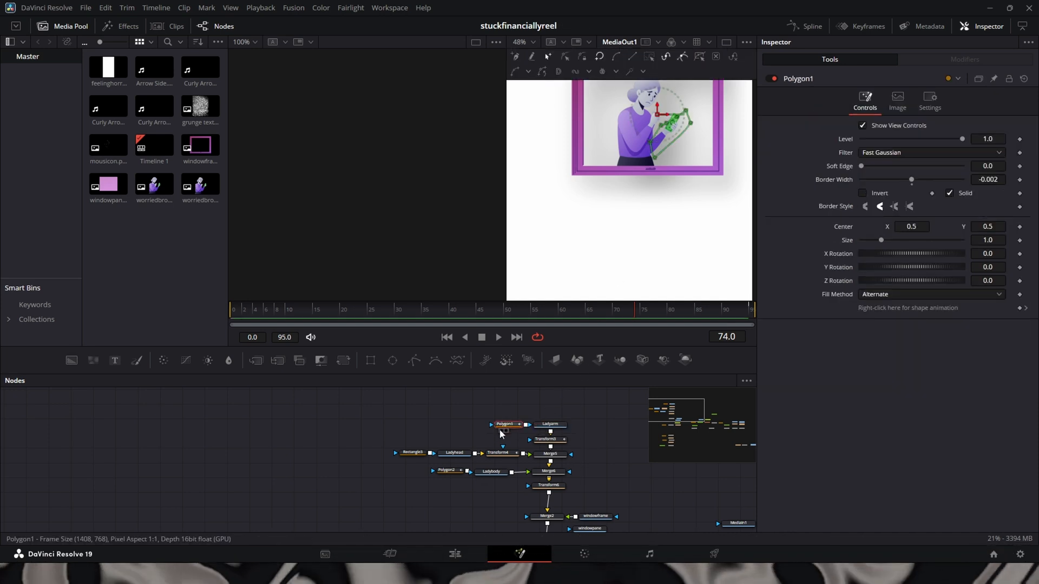
click(504, 431)
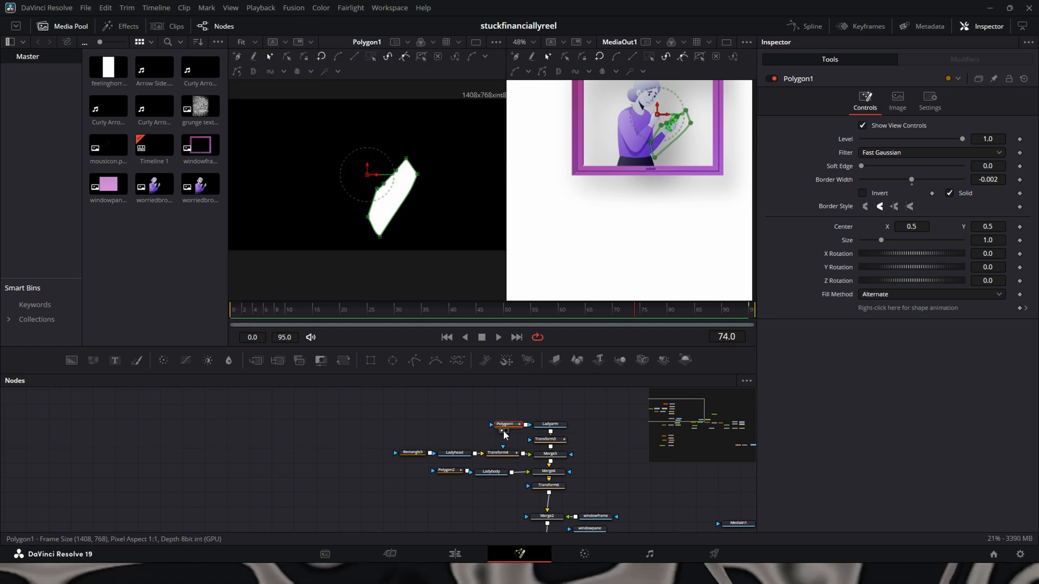
click(550, 424)
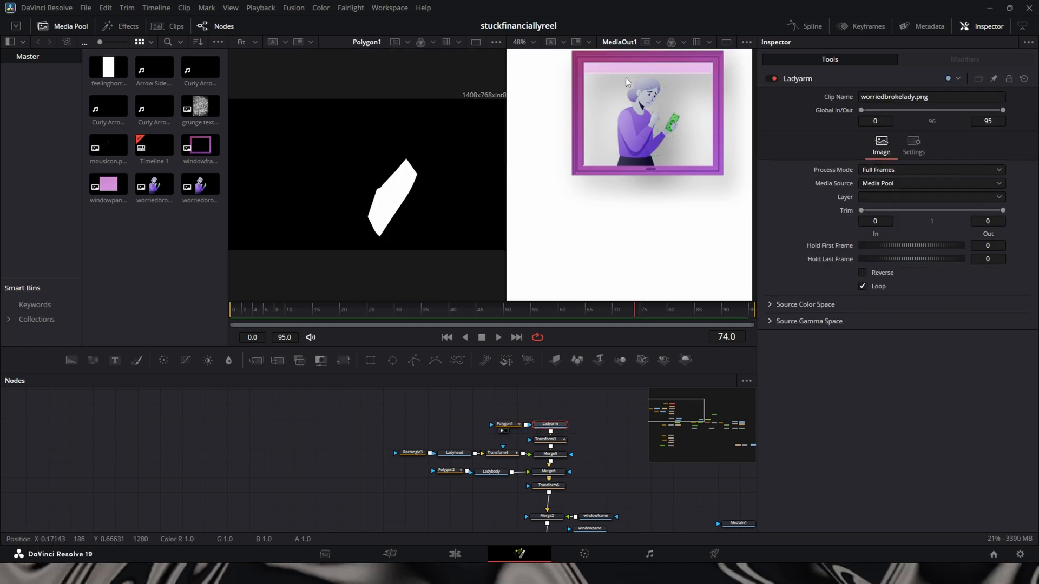
mouse_move(652, 135)
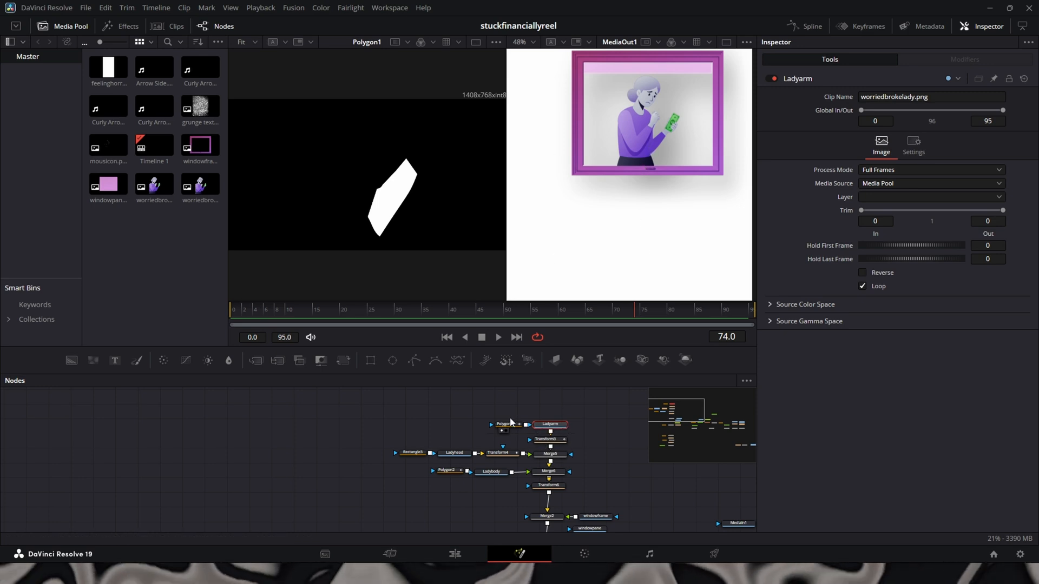
Compare the Polygon1 mask and Ladyarm settings, ending on Polygon1 at frame 78.
click(504, 424)
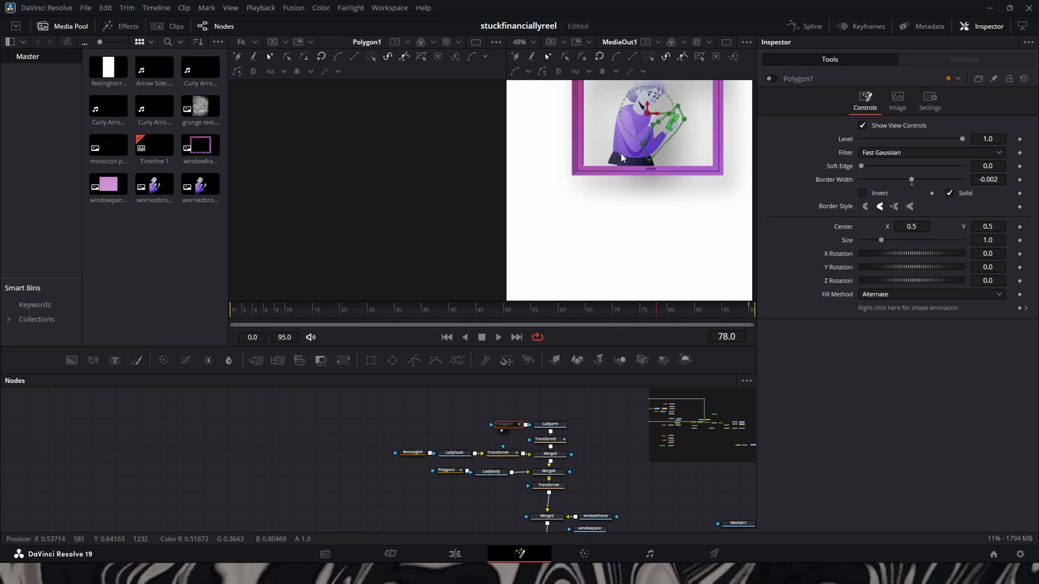
click(550, 424)
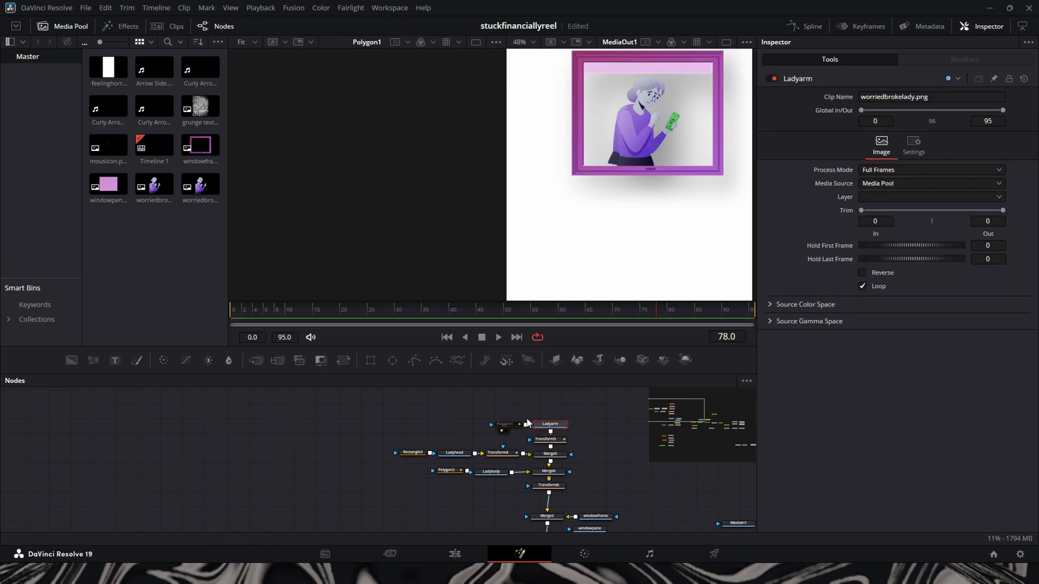
click(504, 424)
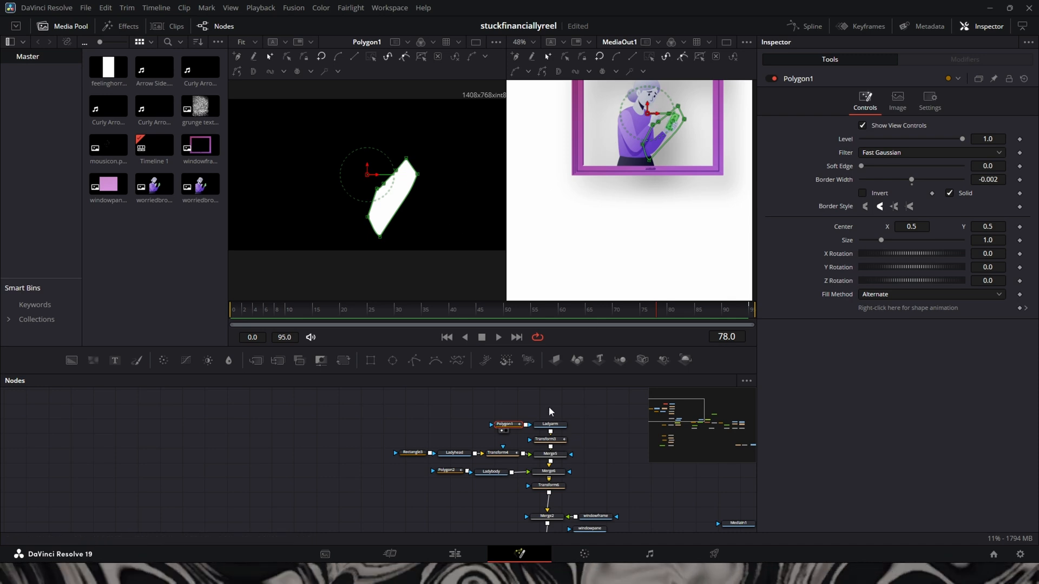
click(630, 310)
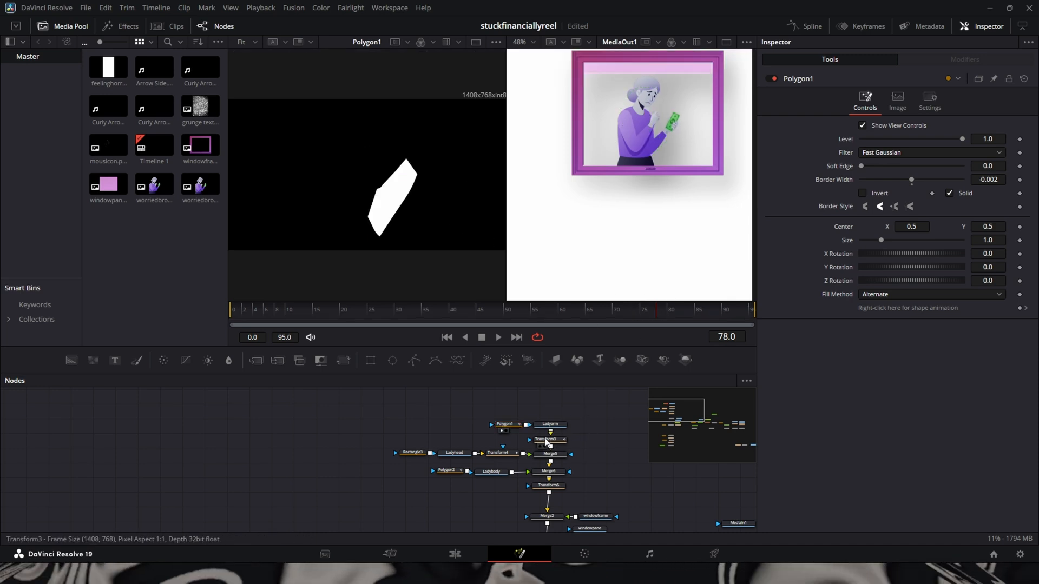
Review the arm transform, Ladyarm and Ladyhead nodes, ending on Merge5's settings at frame 75.
click(547, 440)
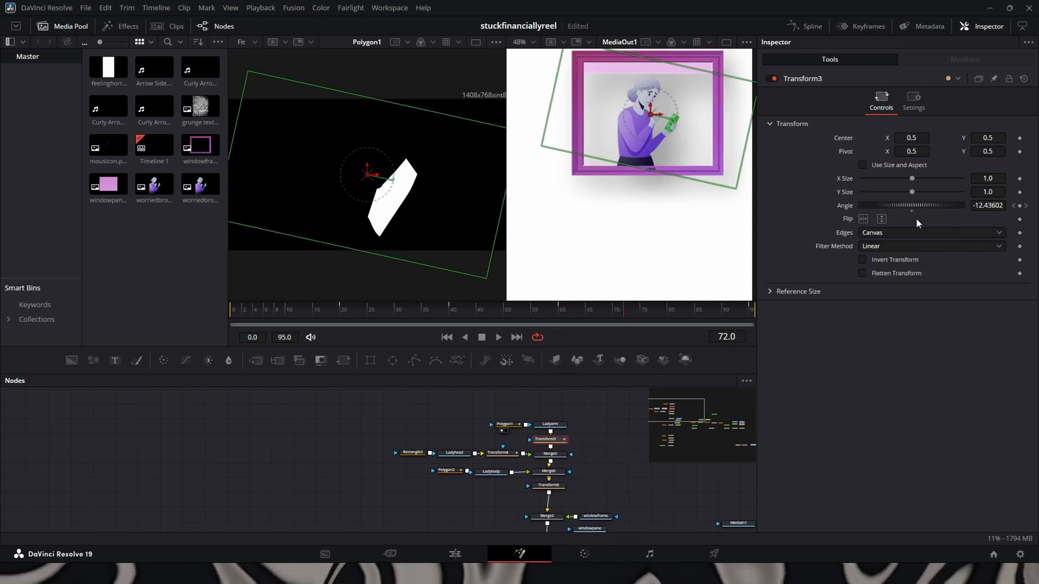
click(644, 310)
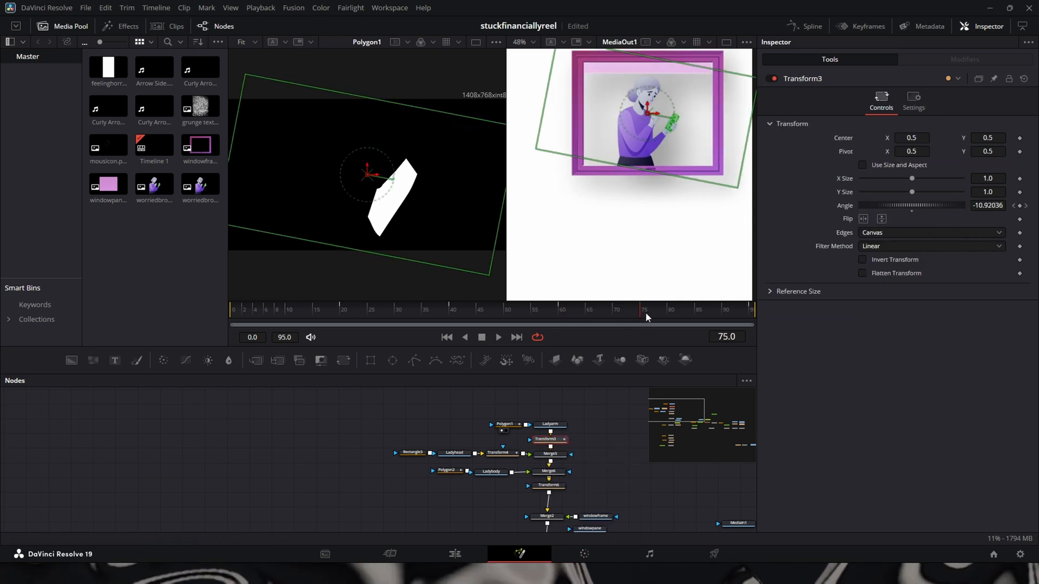
click(549, 453)
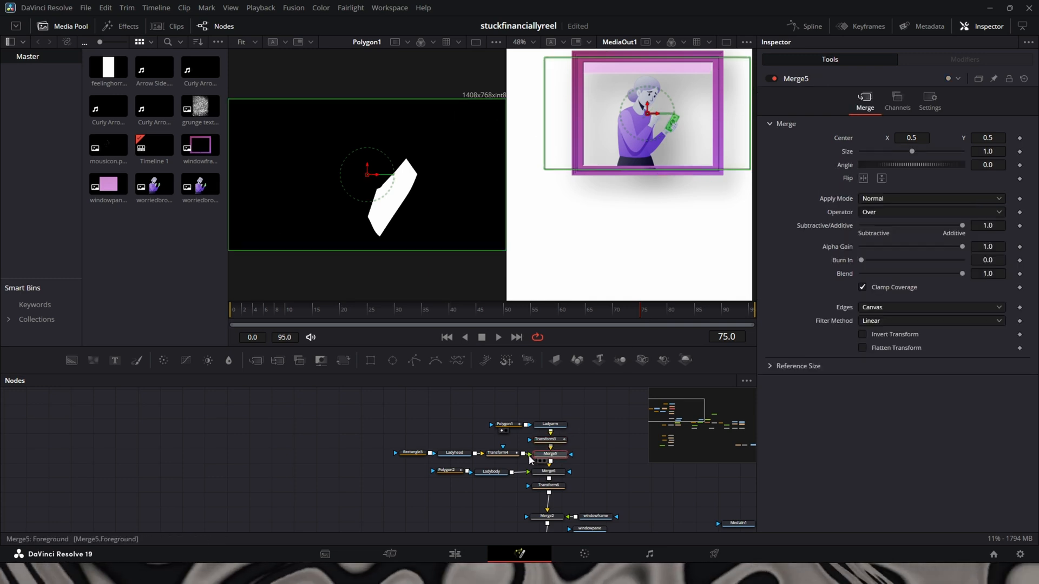
mouse_move(584, 409)
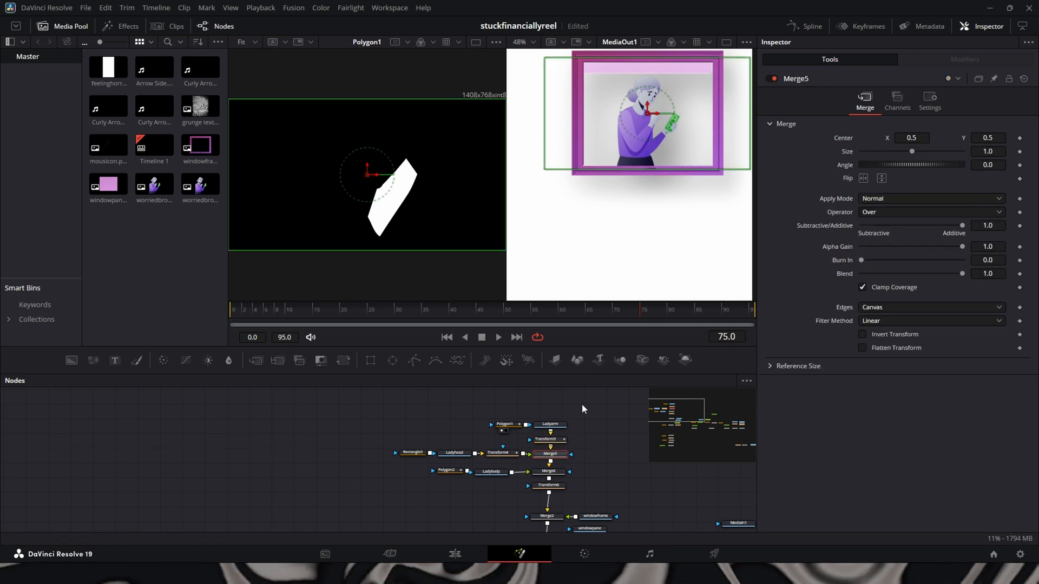
click(550, 424)
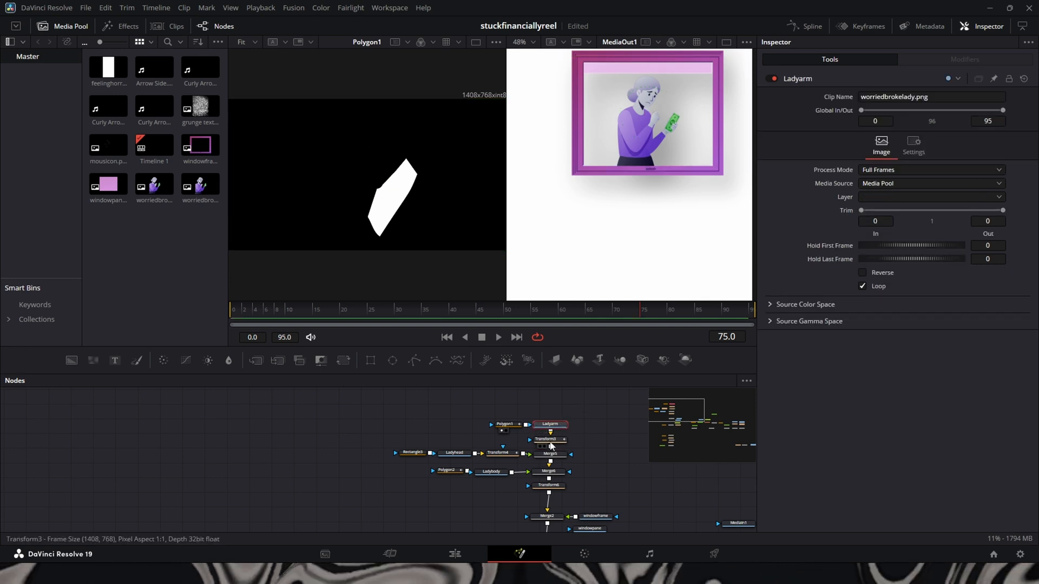
mouse_move(570, 446)
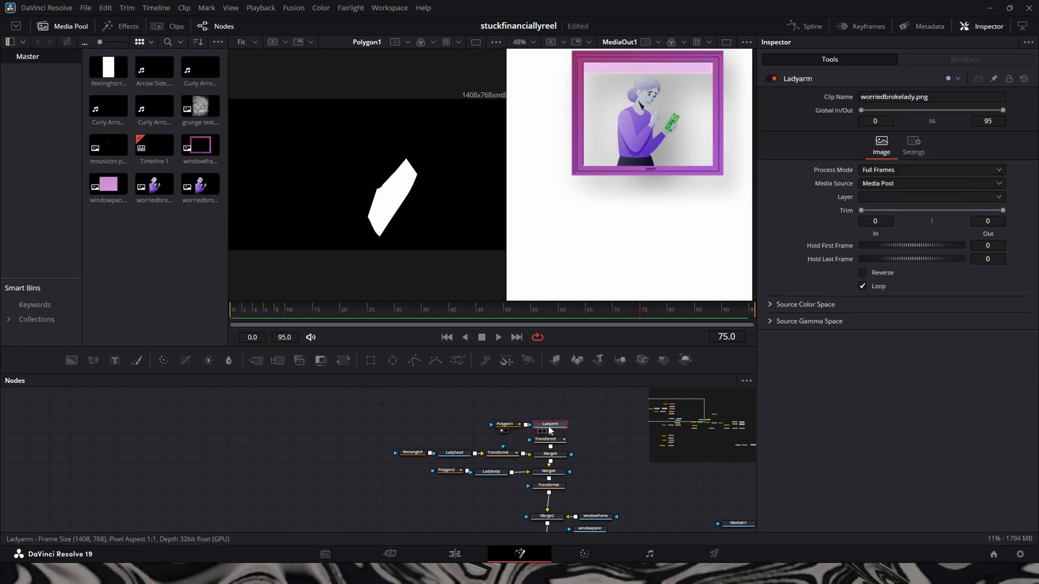
click(549, 453)
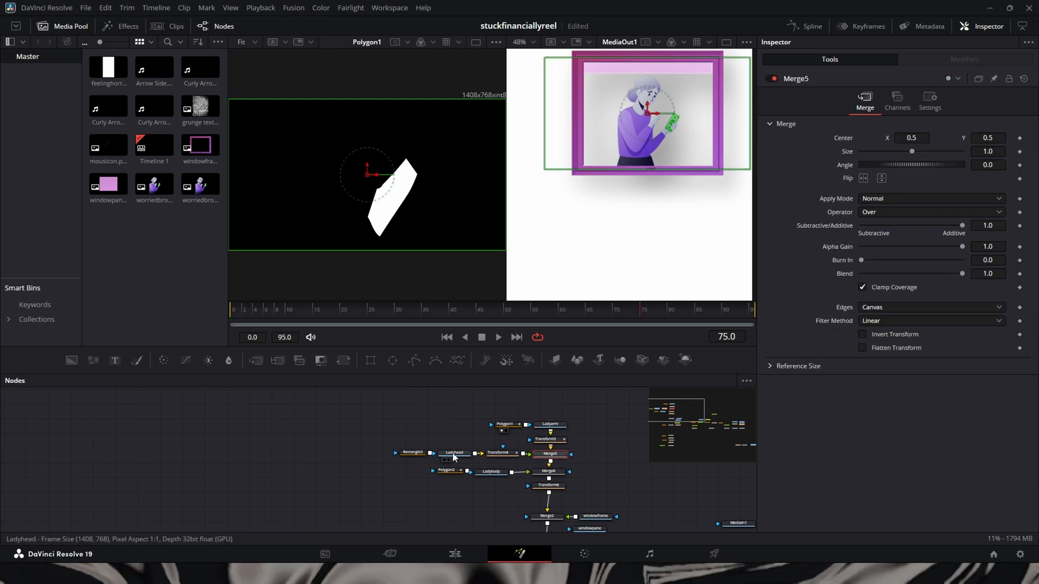
click(455, 452)
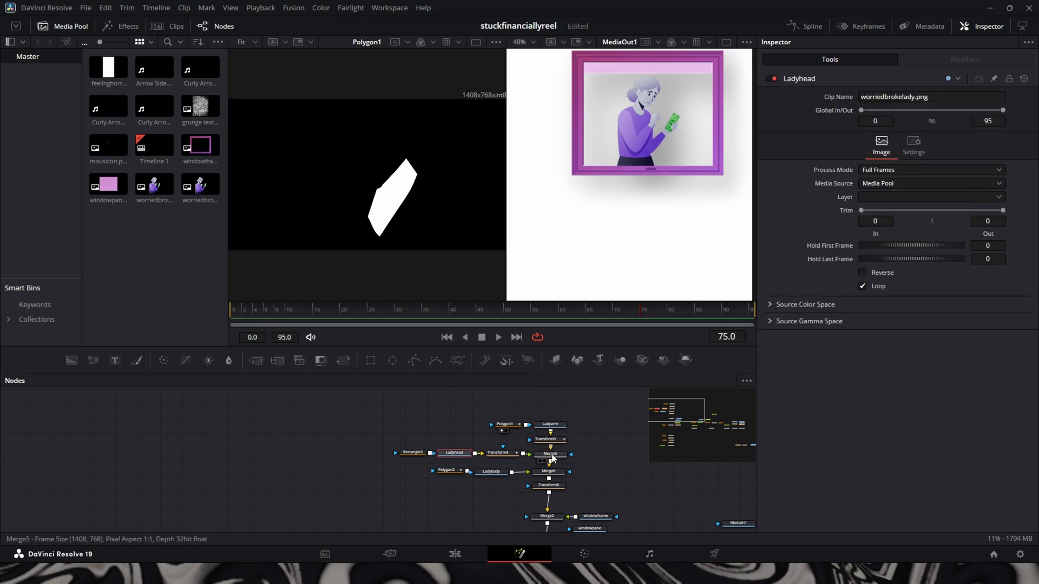
click(547, 453)
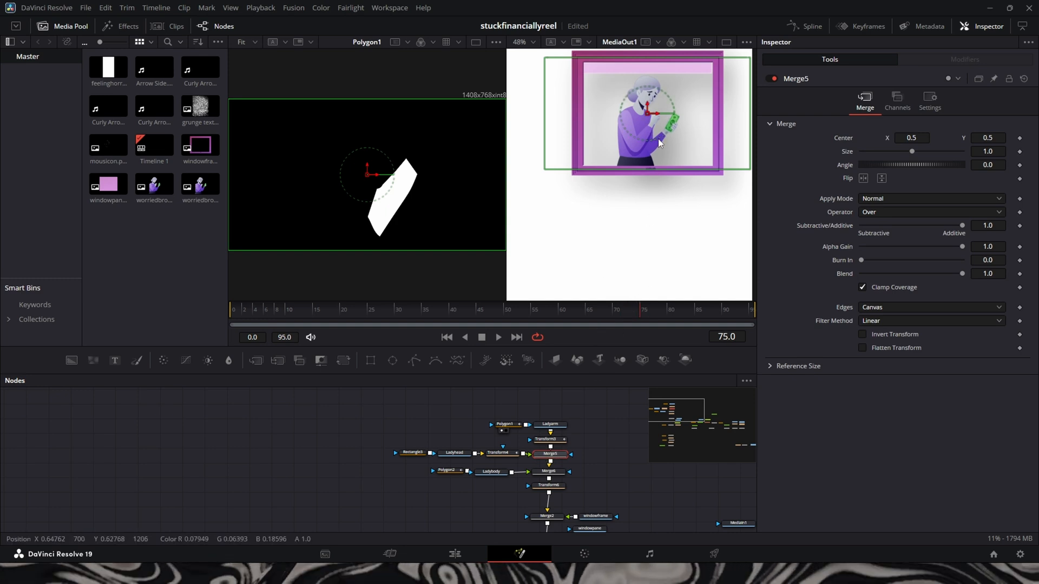
mouse_move(651, 133)
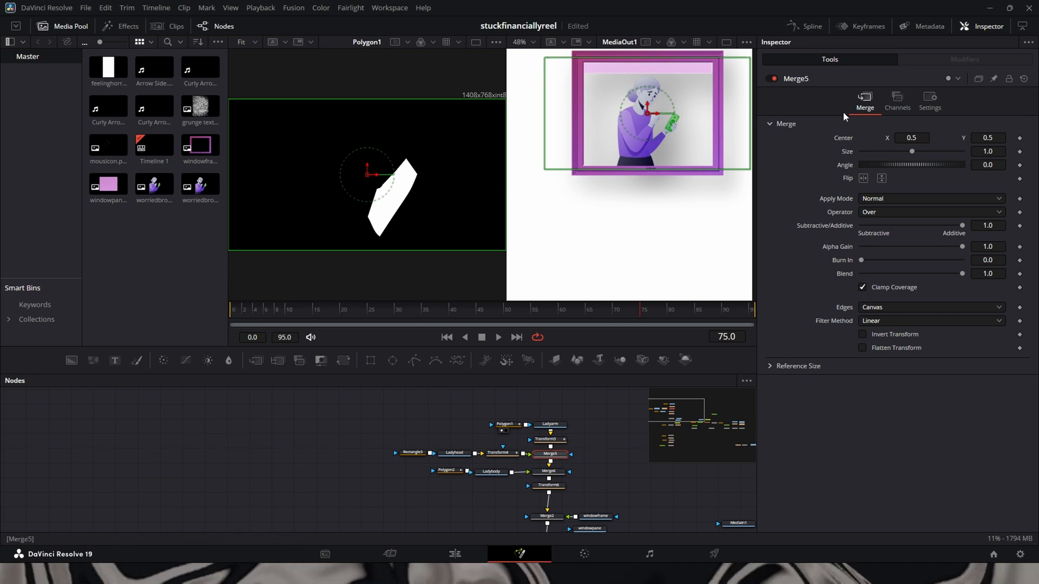
mouse_move(664, 147)
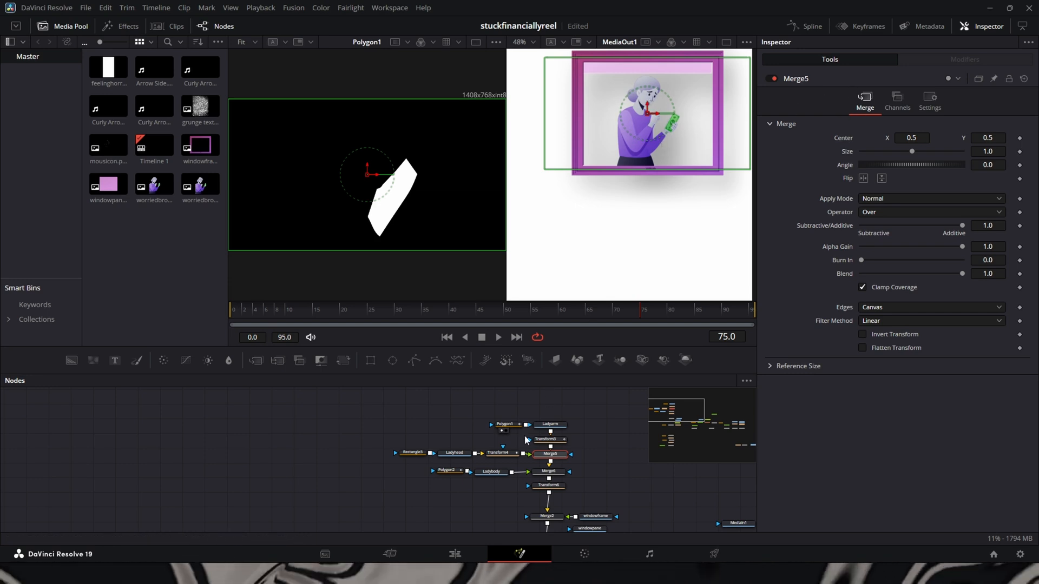
Review the tilted Rectangle3 head mask and the Ladyhead and Ladyarm image layers.
click(412, 453)
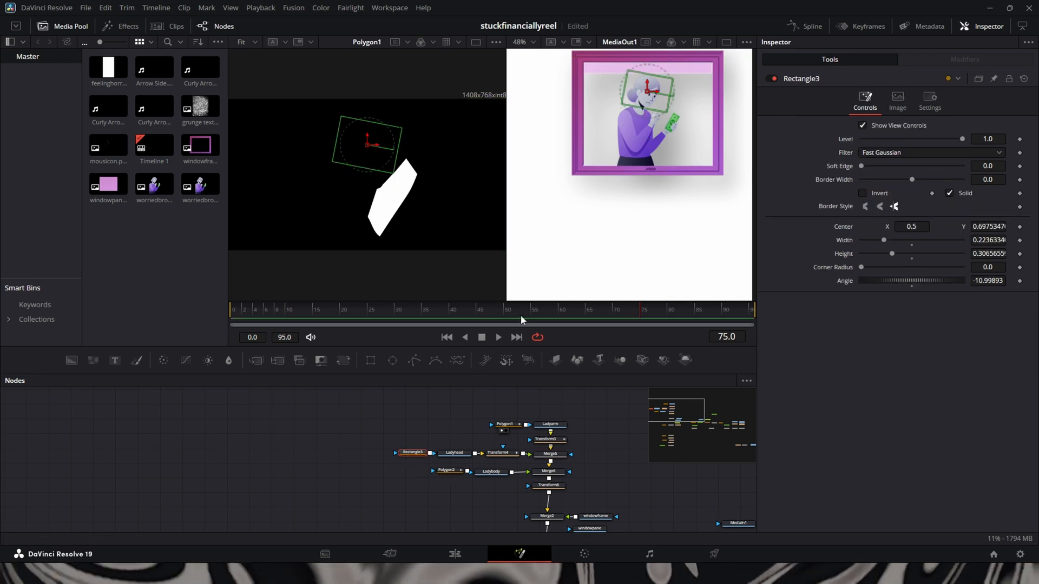
mouse_move(409, 465)
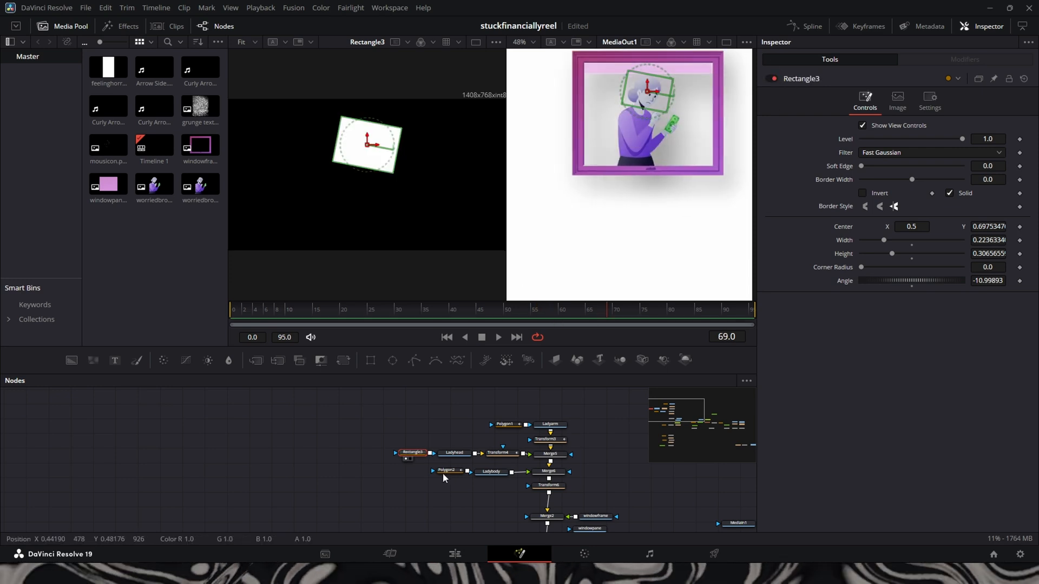
click(452, 452)
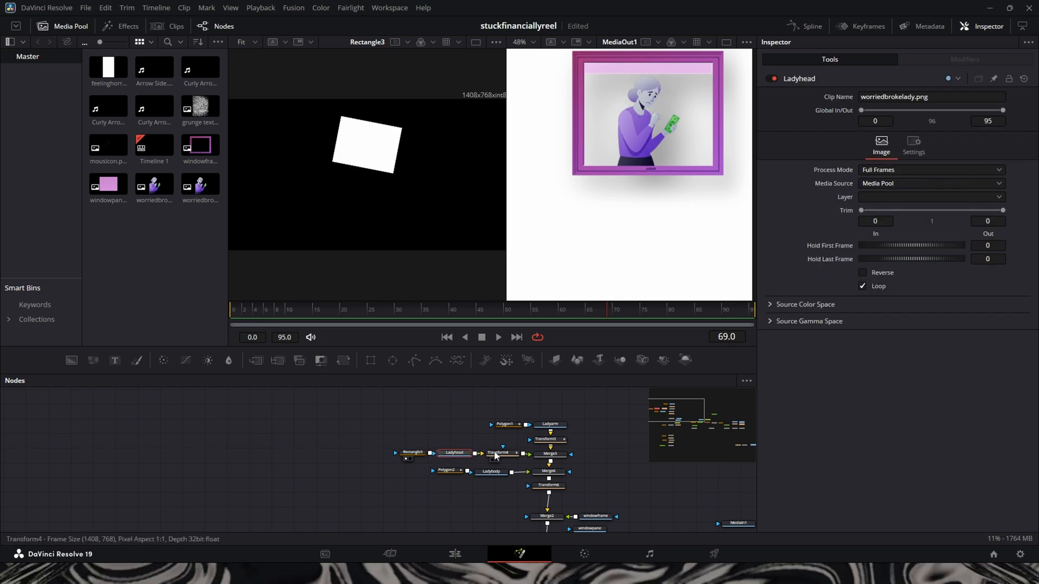
click(549, 424)
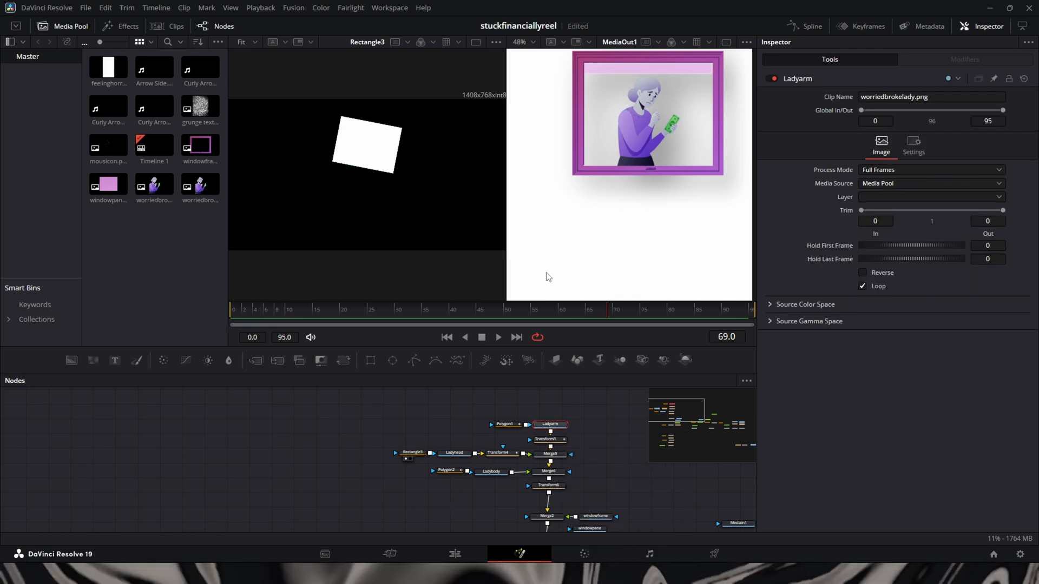
mouse_move(534, 413)
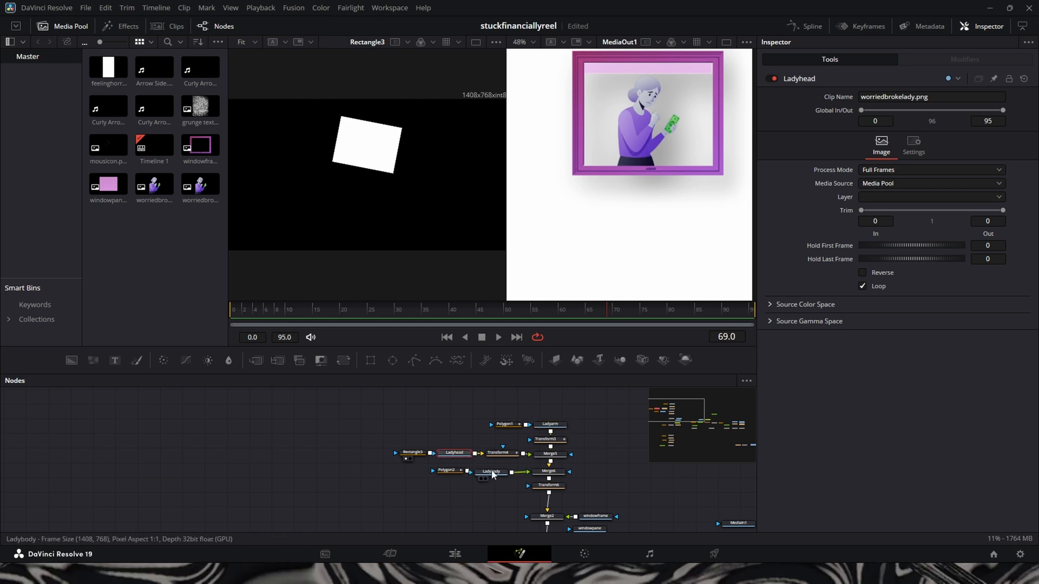
click(548, 424)
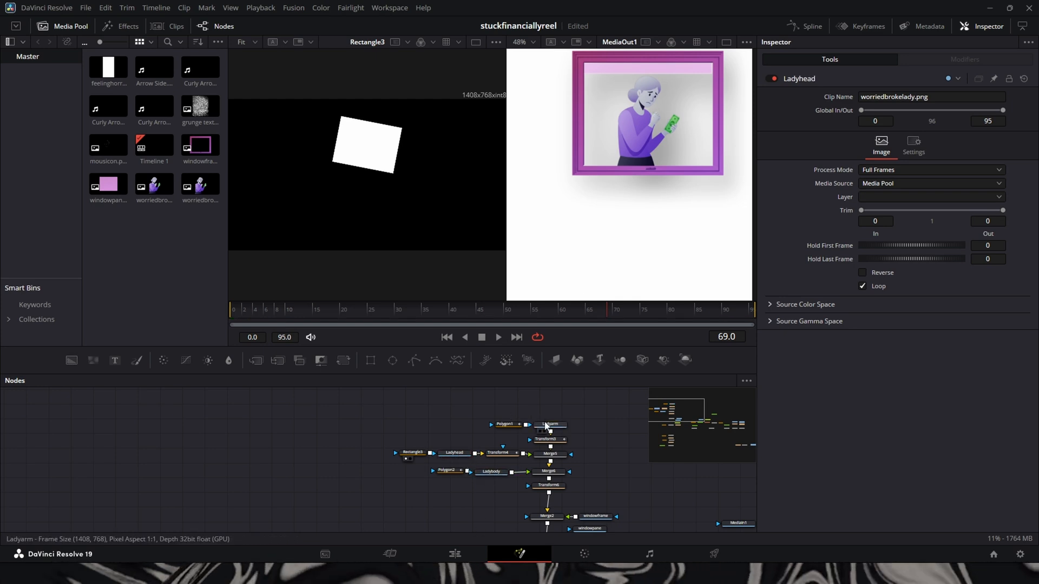
Check the head rotation Transform4 and Merge5, finishing on the Ladybody image settings.
click(492, 472)
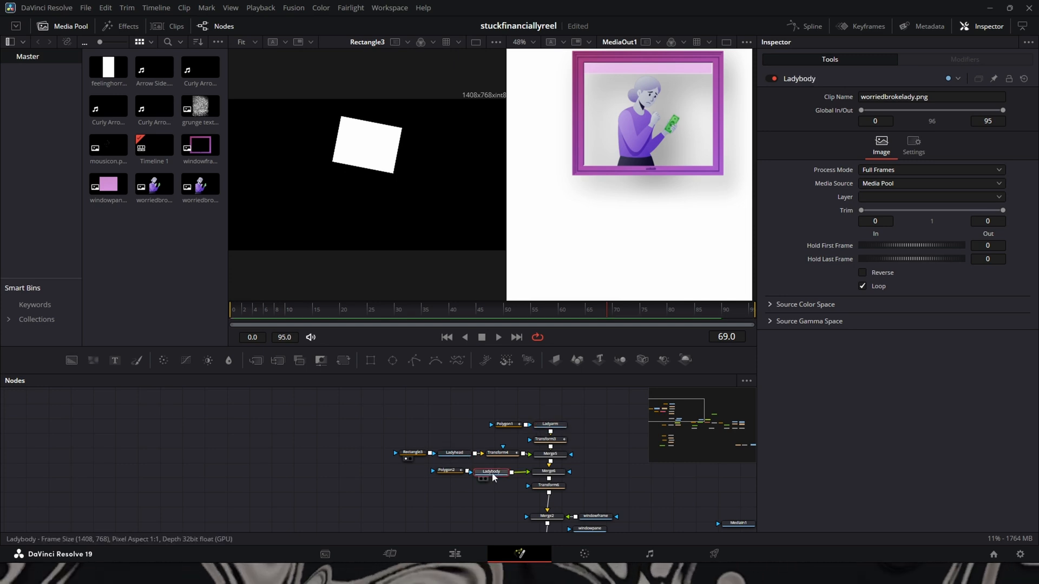
click(498, 452)
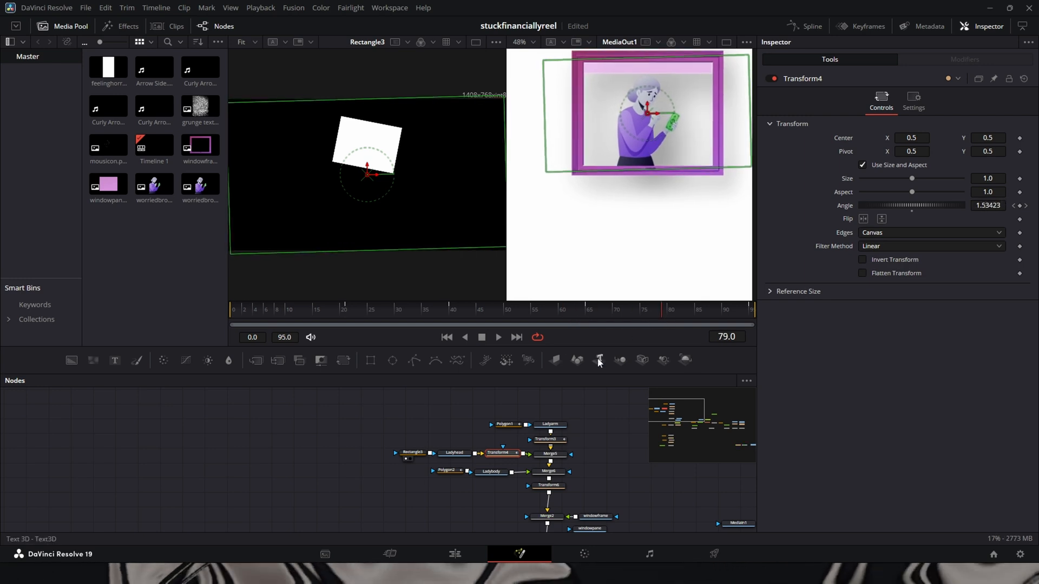
click(548, 454)
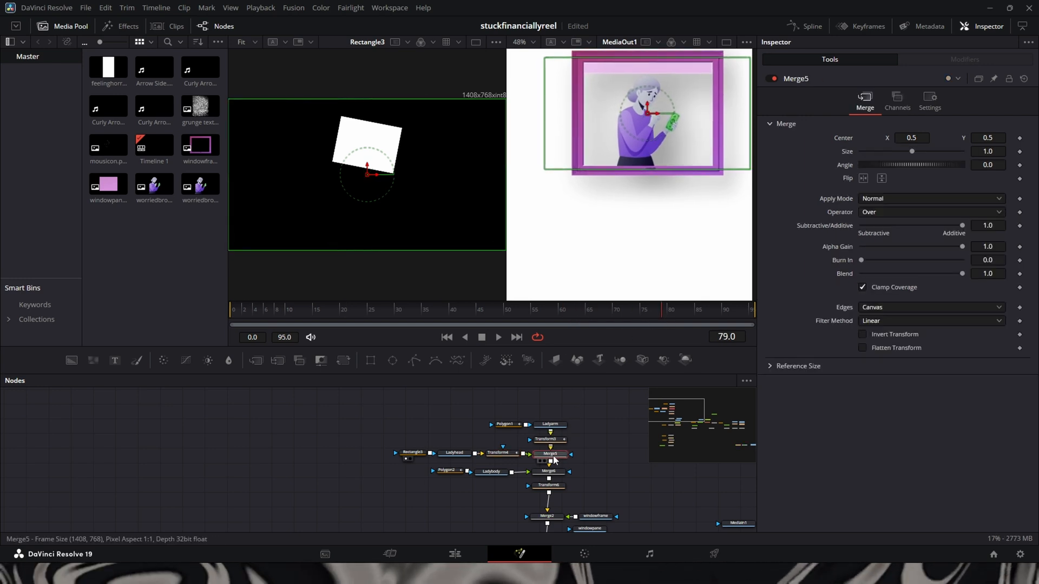
click(548, 472)
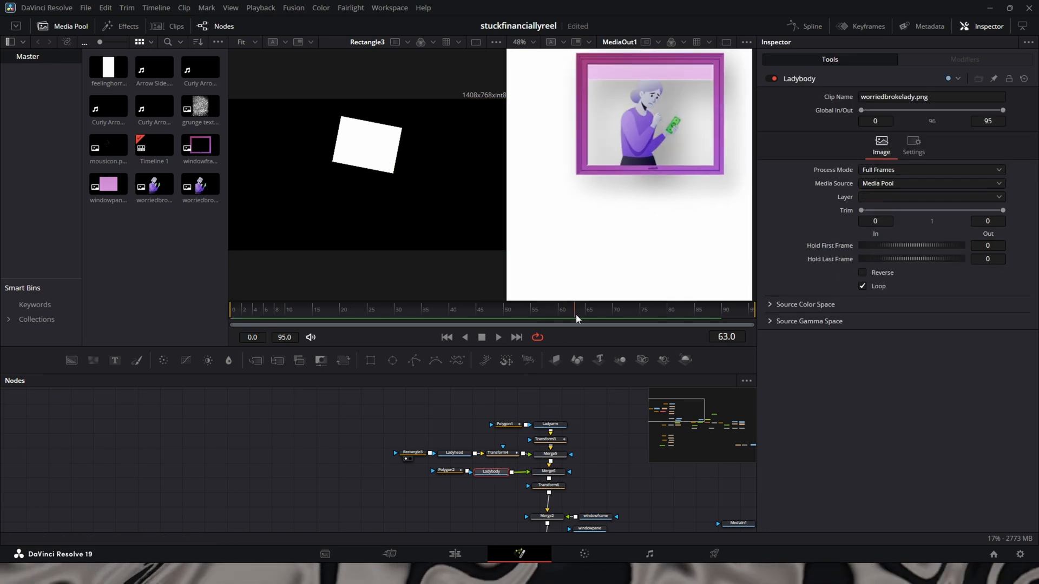
Preview the Ladybody, Ladyhead and Ladyarm cutouts separately in the left viewer around frames 47-53.
click(490, 472)
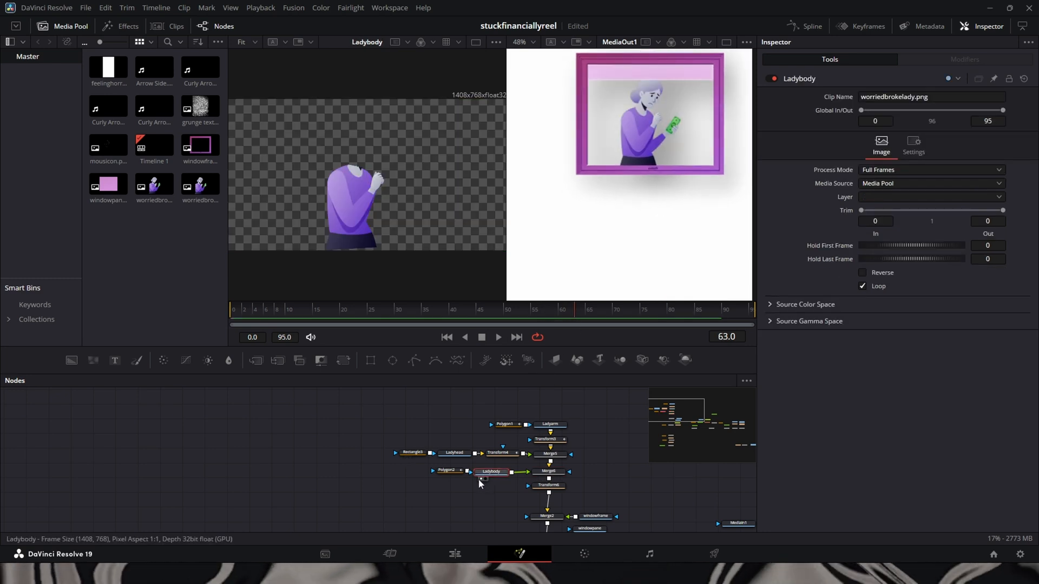
click(491, 310)
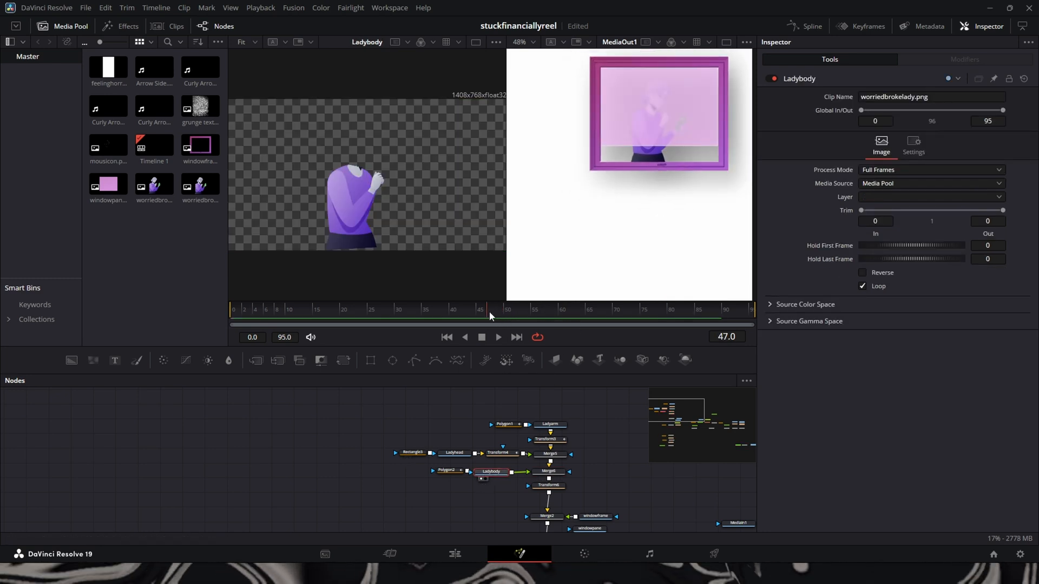
click(563, 310)
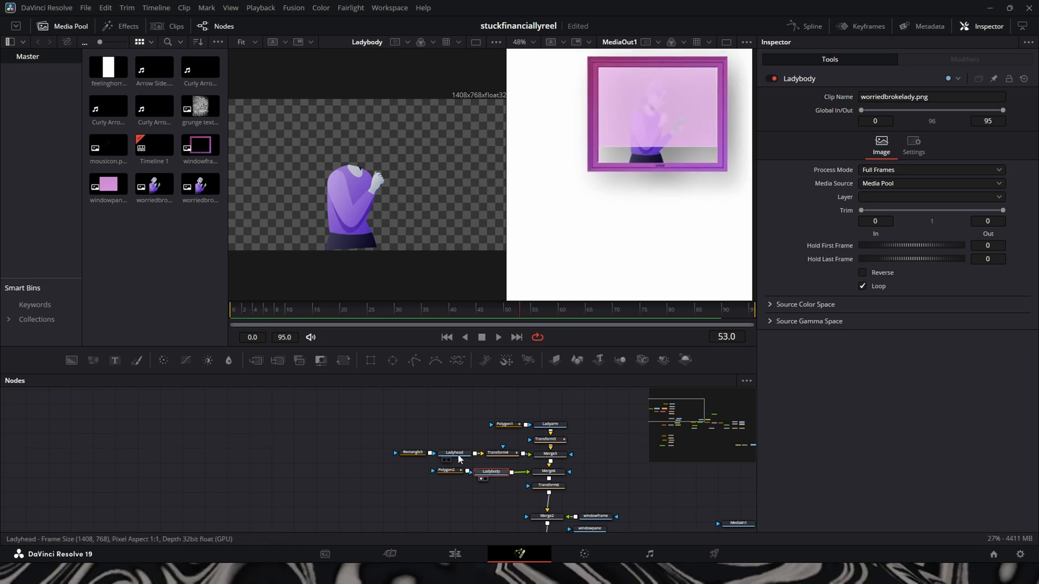
click(454, 452)
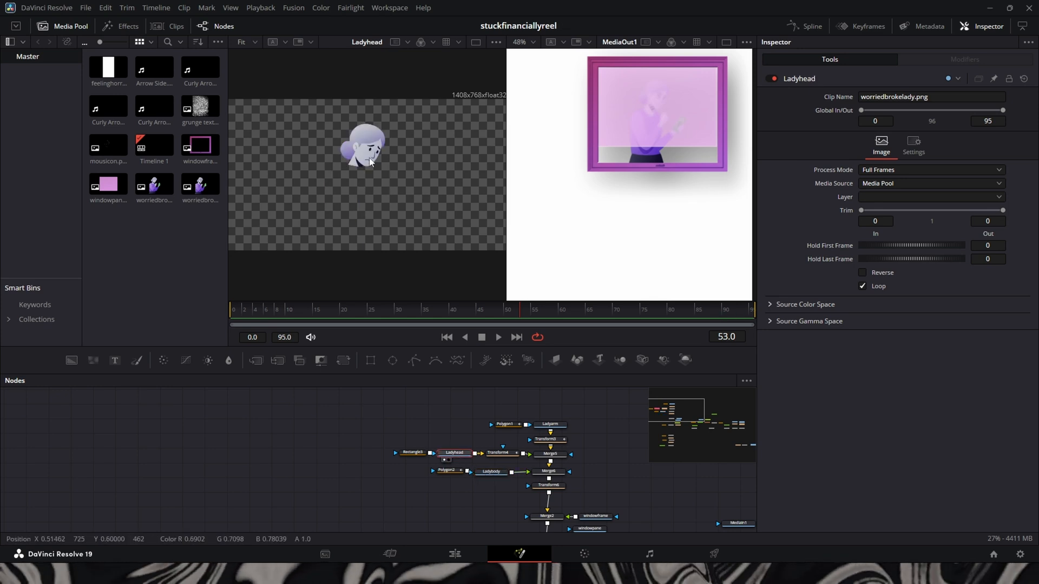
click(549, 424)
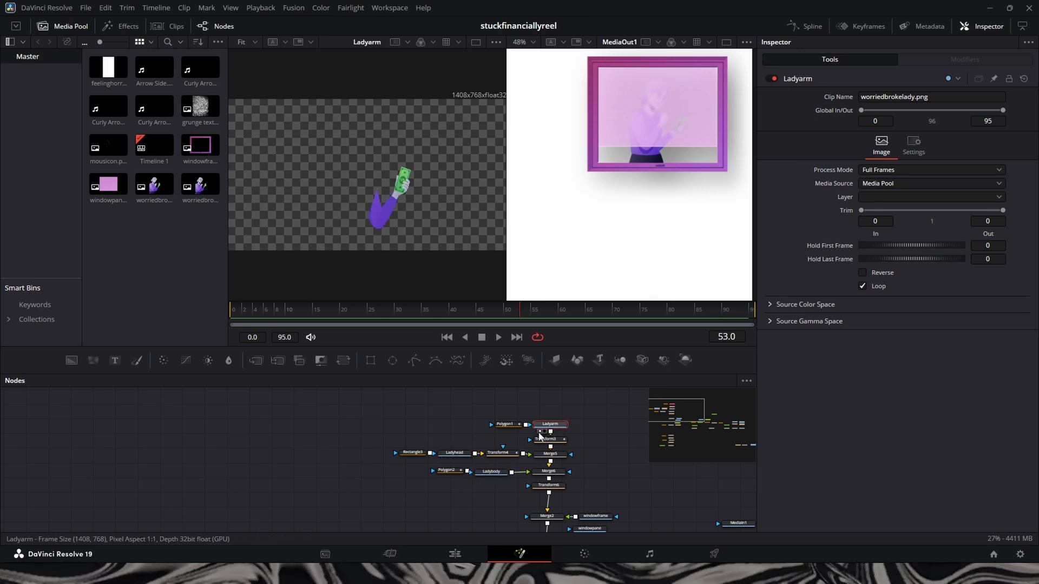
click(491, 472)
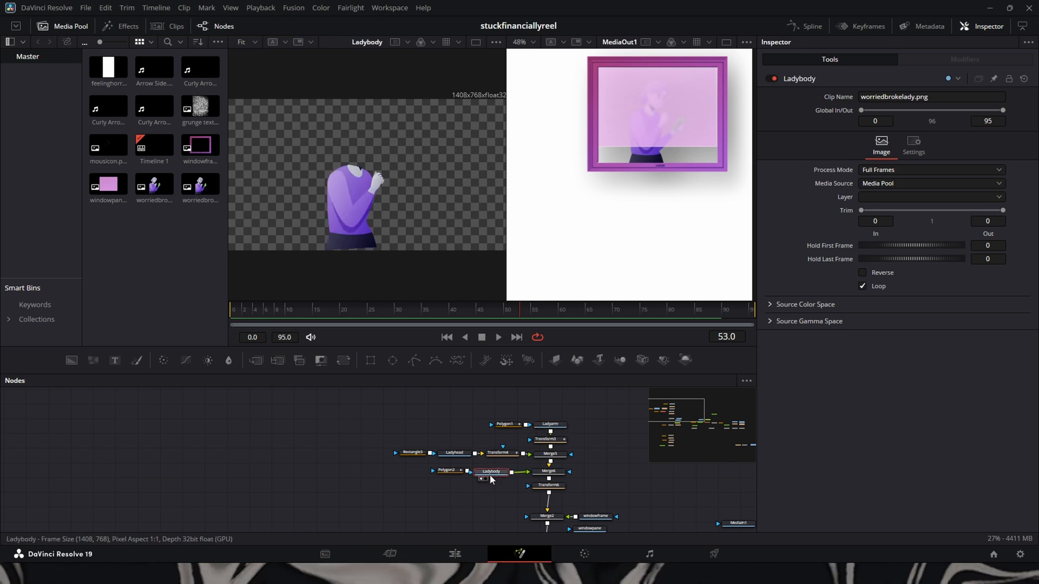
mouse_move(547, 486)
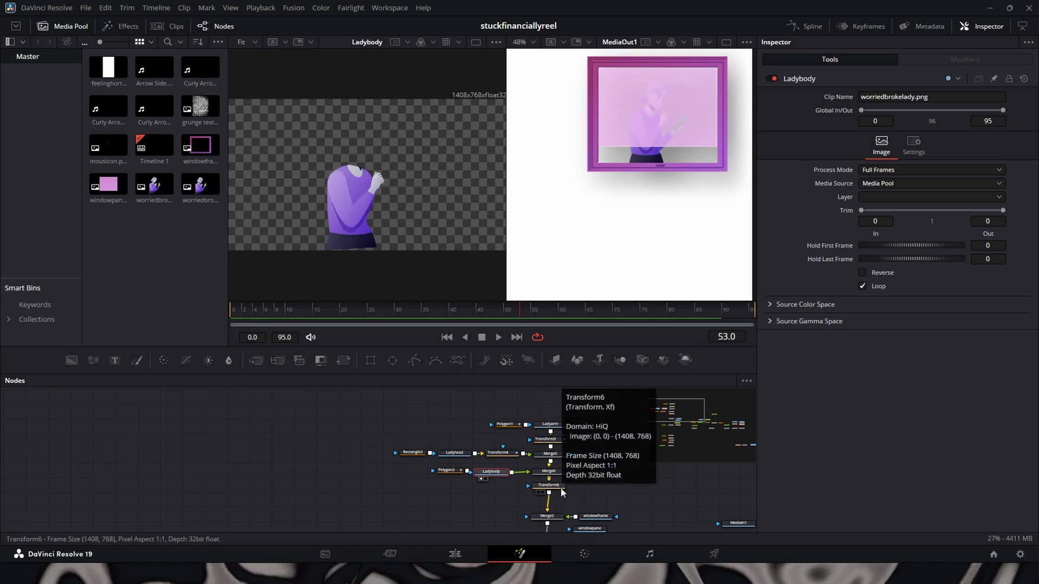
mouse_move(467, 493)
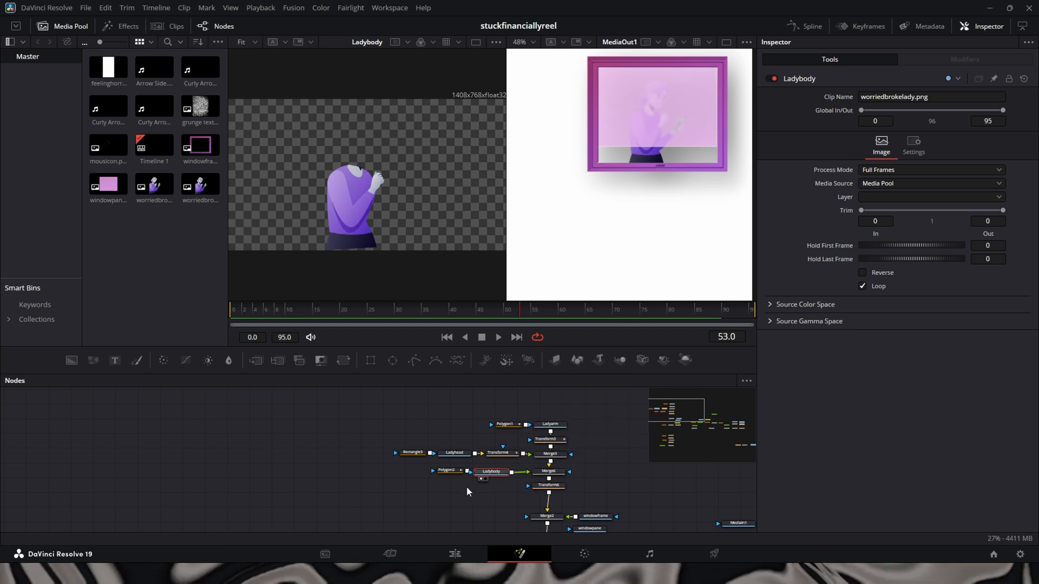
Select the Polygon2 mask outlining the body.
click(446, 469)
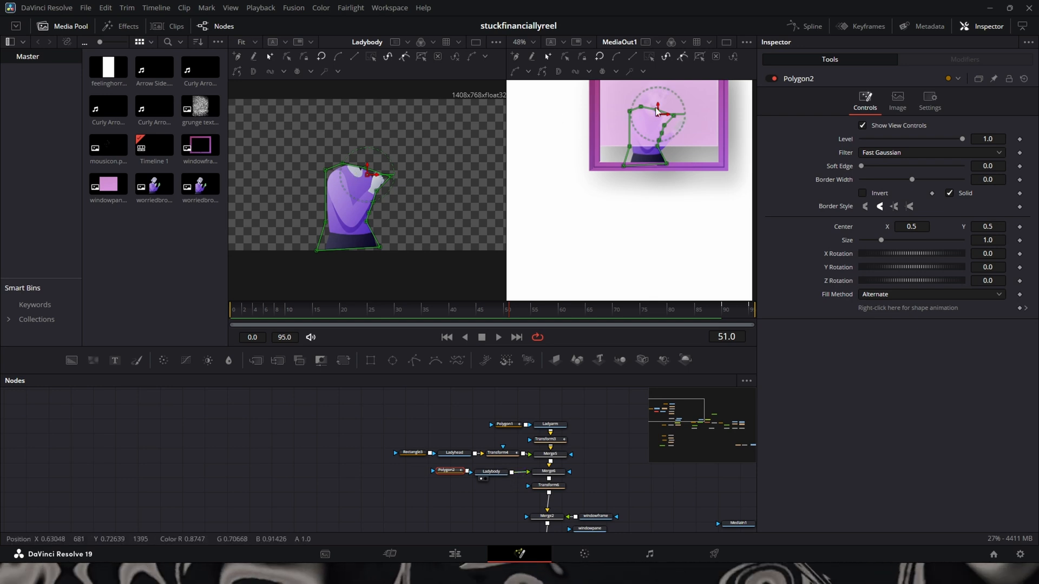
Check Merge6, Polygon2 and the Transform6 resize of the character at Size 0.83.
click(644, 309)
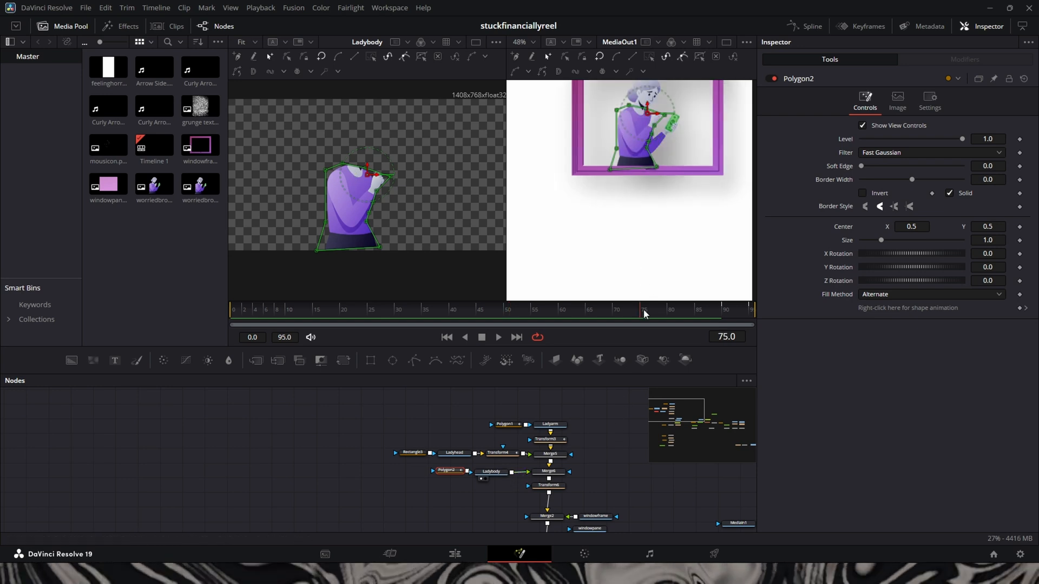
mouse_move(453, 475)
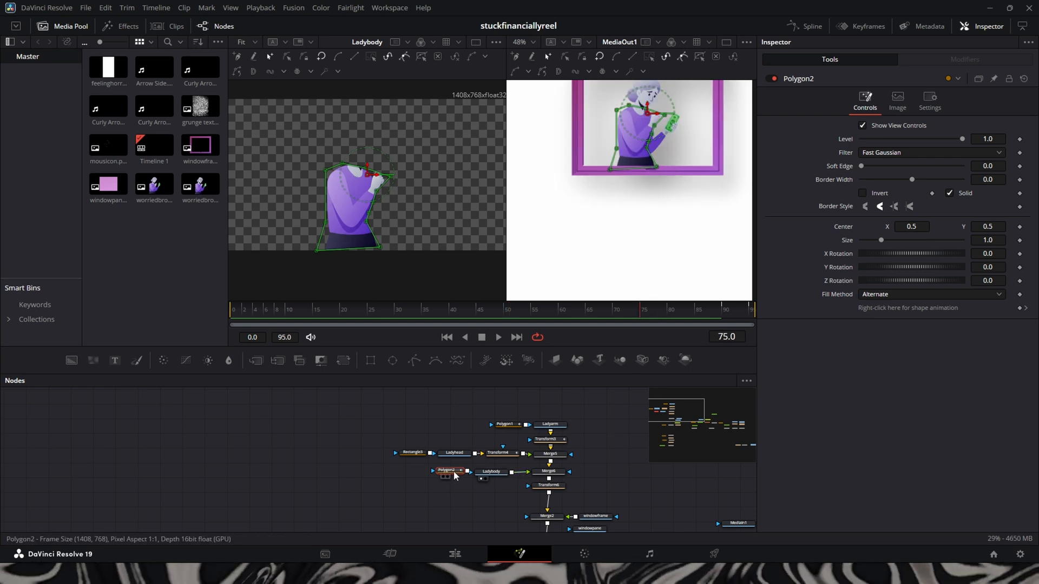
click(547, 472)
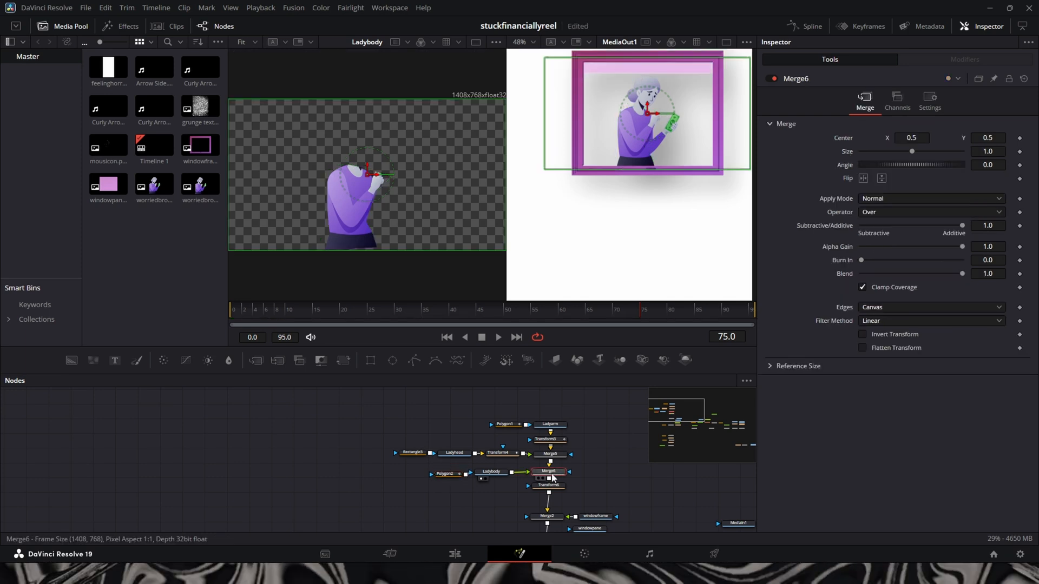
click(441, 472)
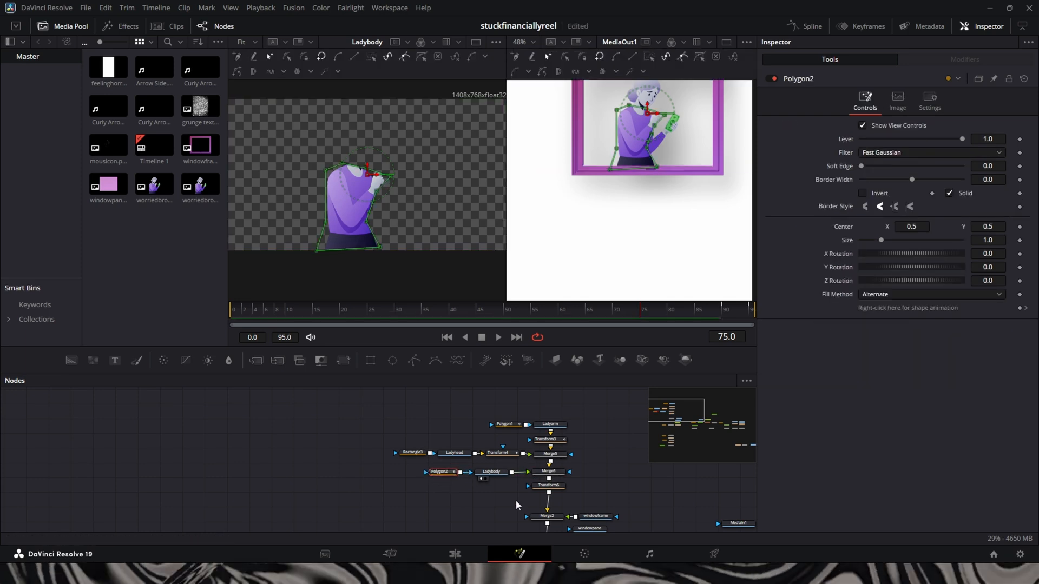
click(548, 485)
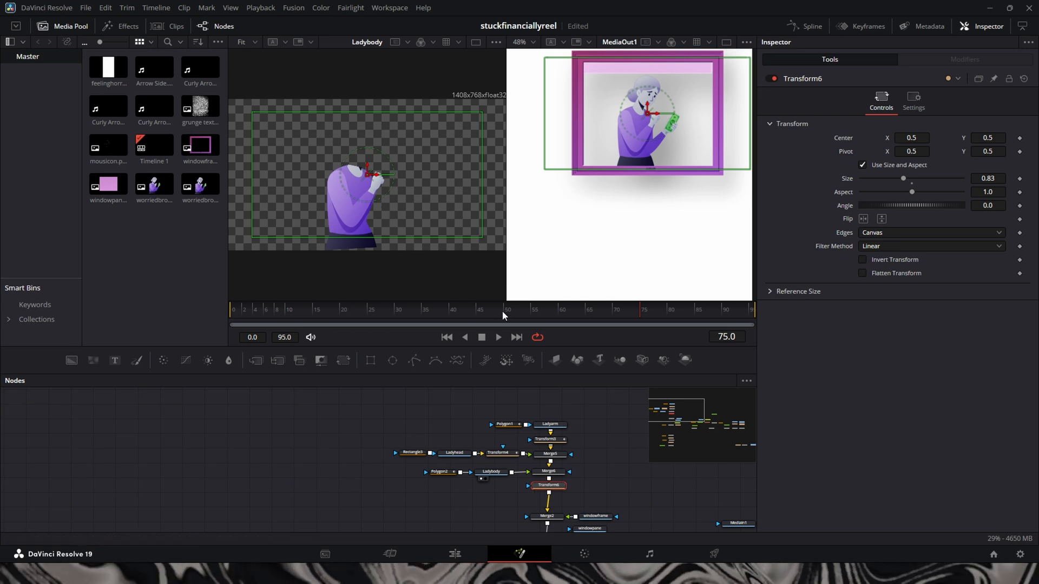
click(560, 309)
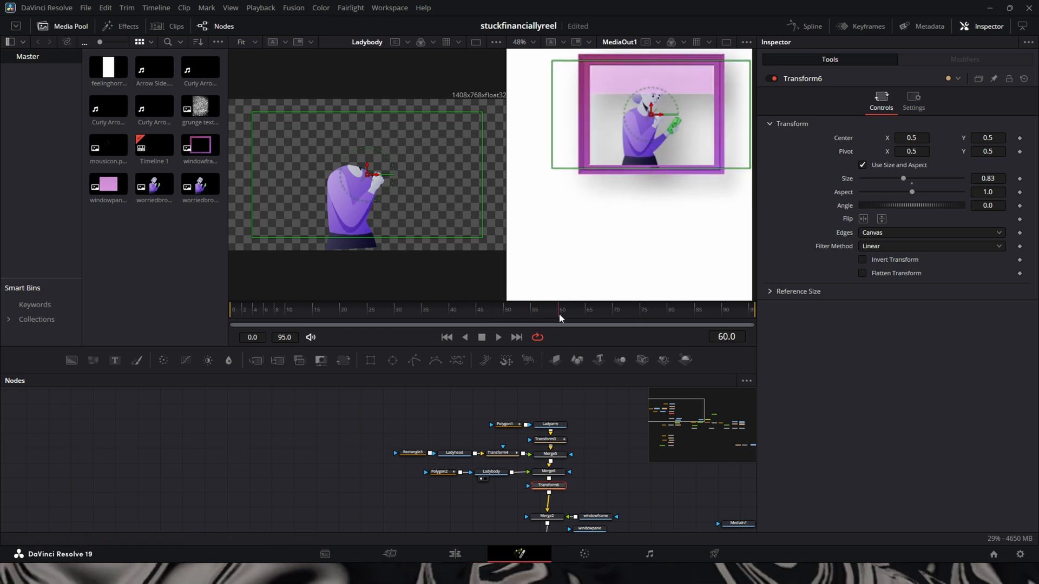
Review the body and head layers, then show Merge2 combining character and window frame.
click(491, 472)
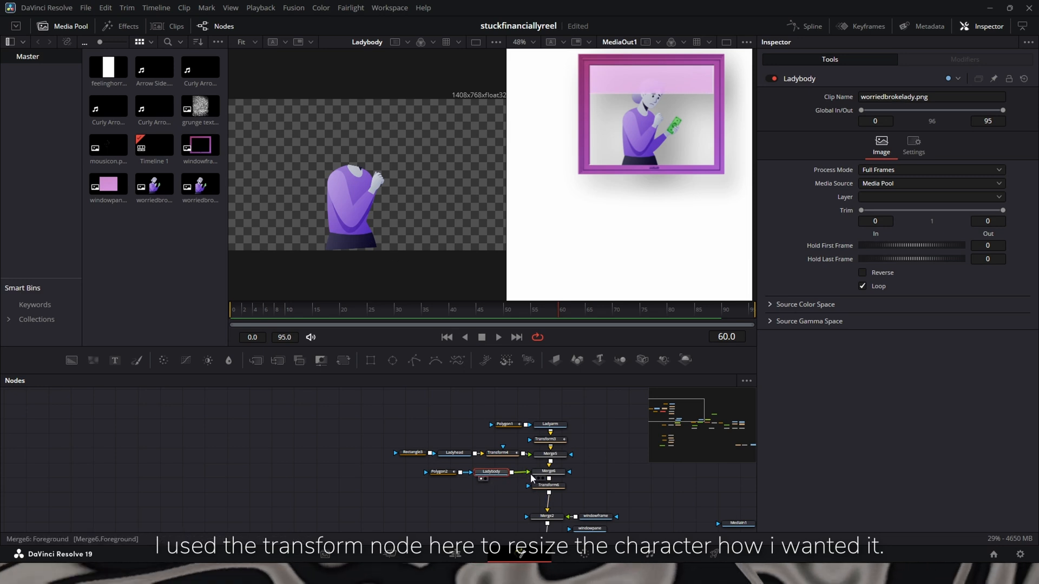
click(548, 484)
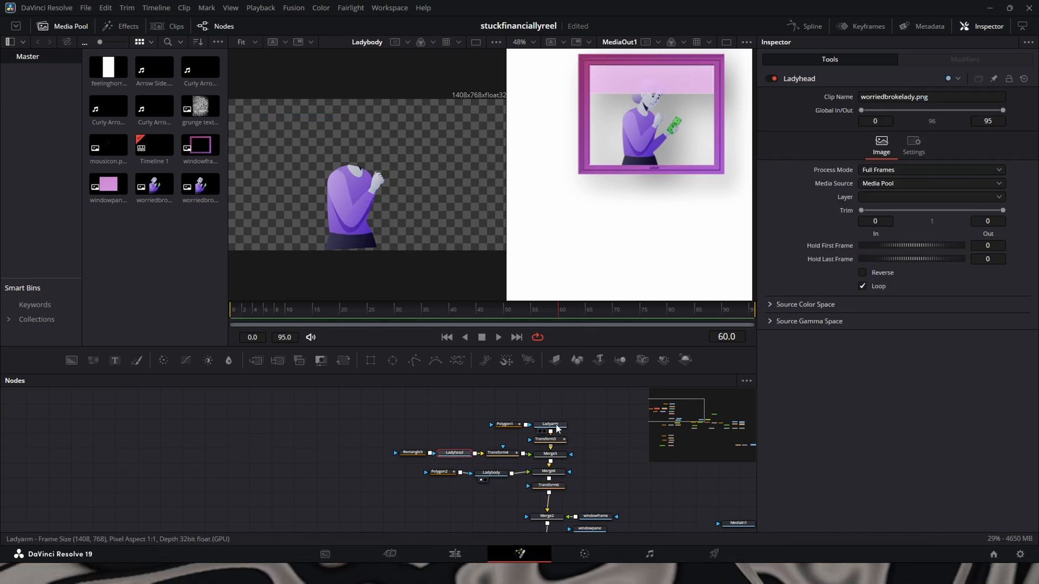
click(541, 466)
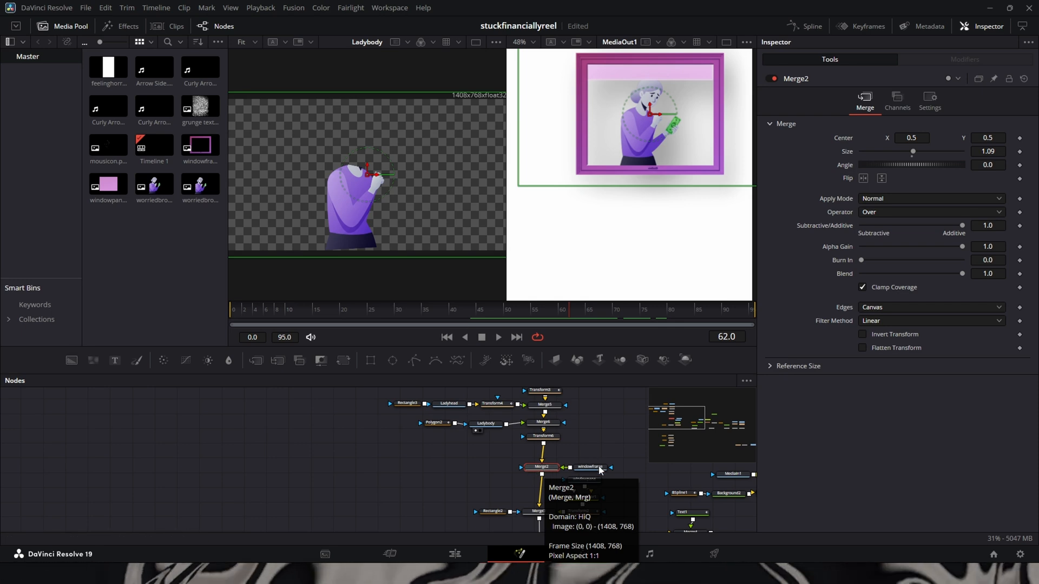
click(591, 467)
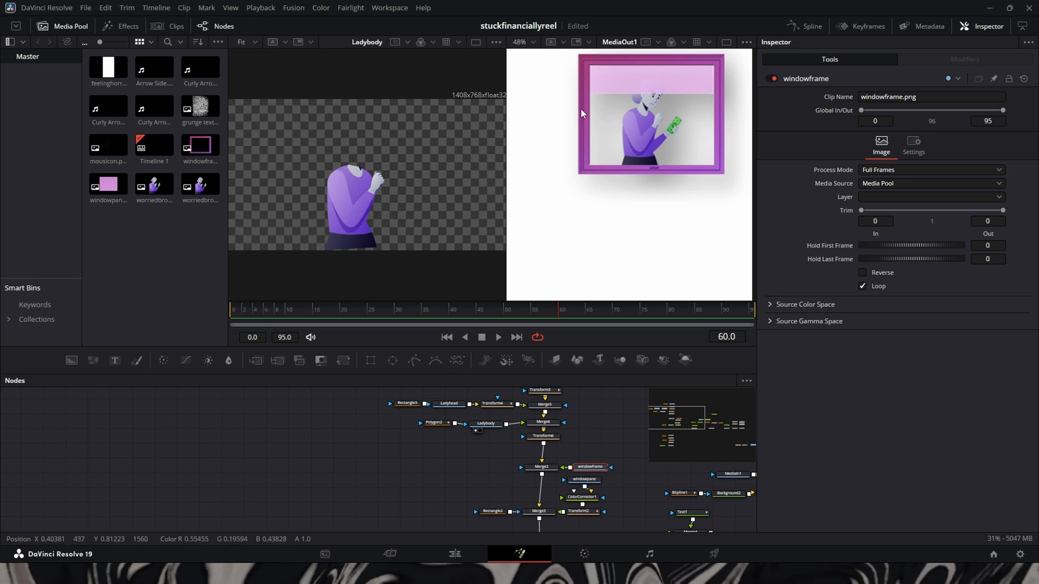
mouse_move(591, 173)
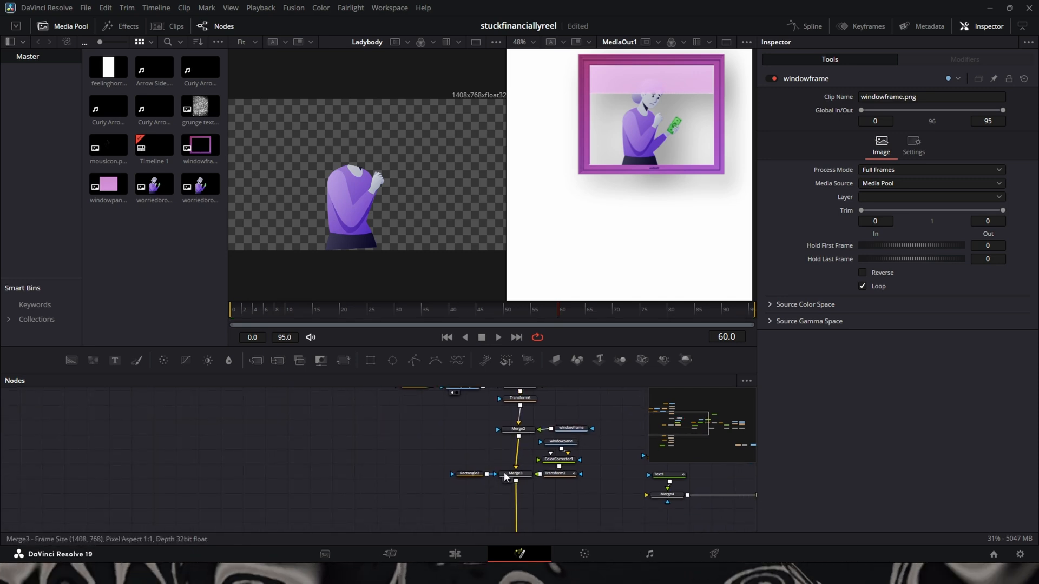
click(515, 474)
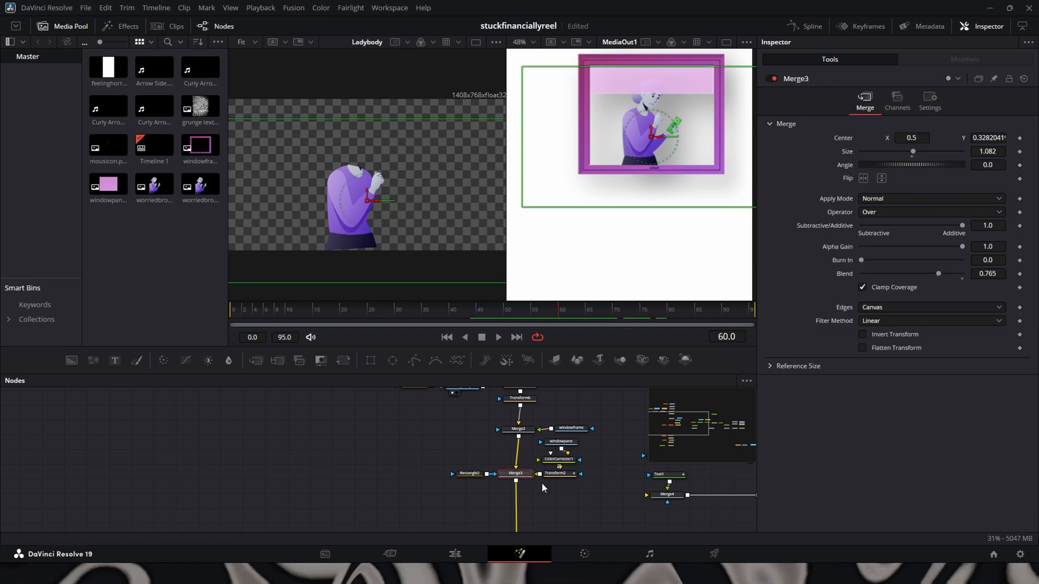
click(560, 441)
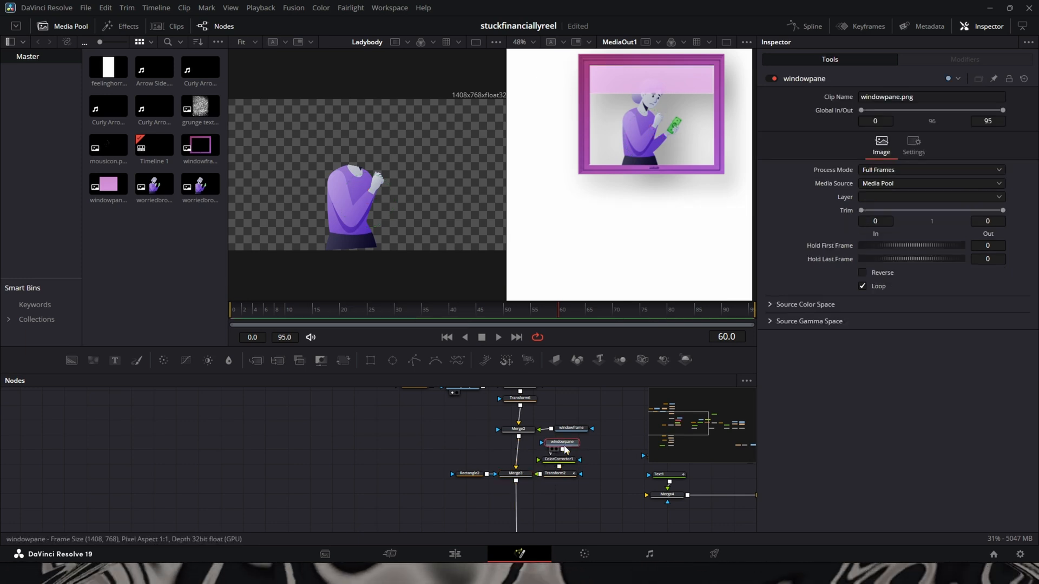
Show ColorCorrector1's window-pane grade: saturation 2.0, gain 0.84, gamma 3.0.
click(559, 458)
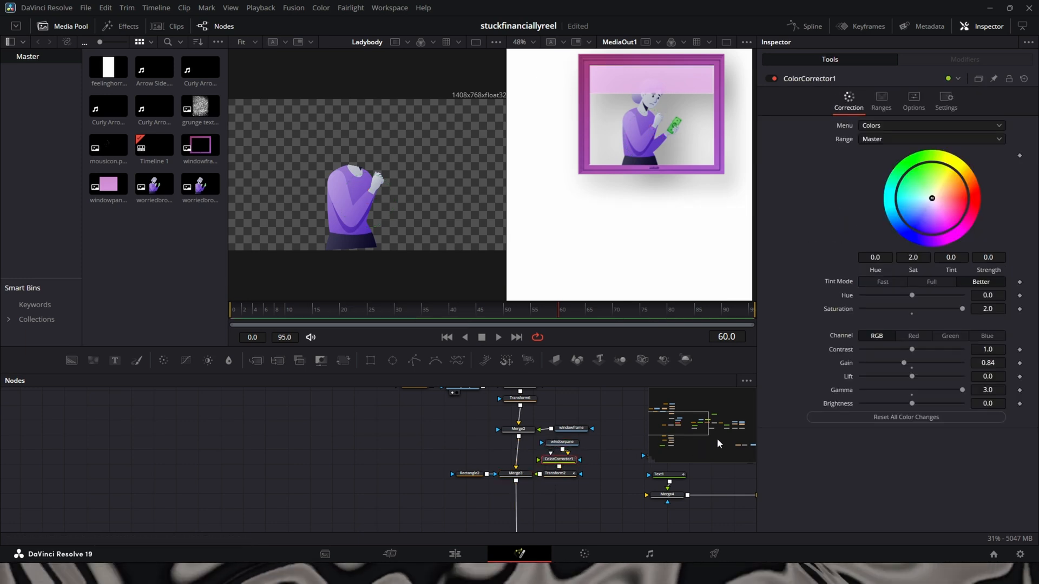
mouse_move(733, 248)
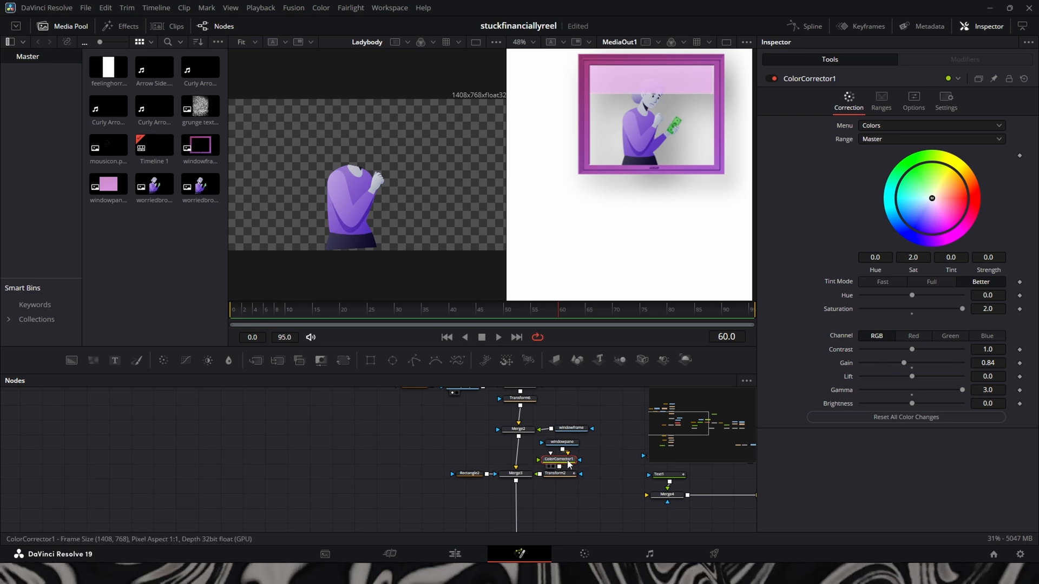
mouse_move(595, 453)
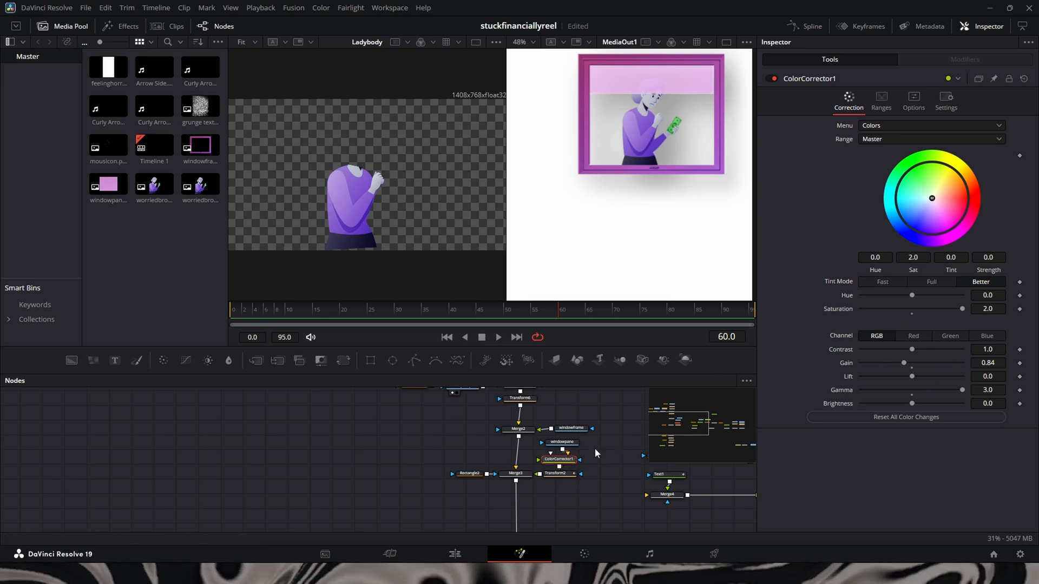
mouse_move(807, 452)
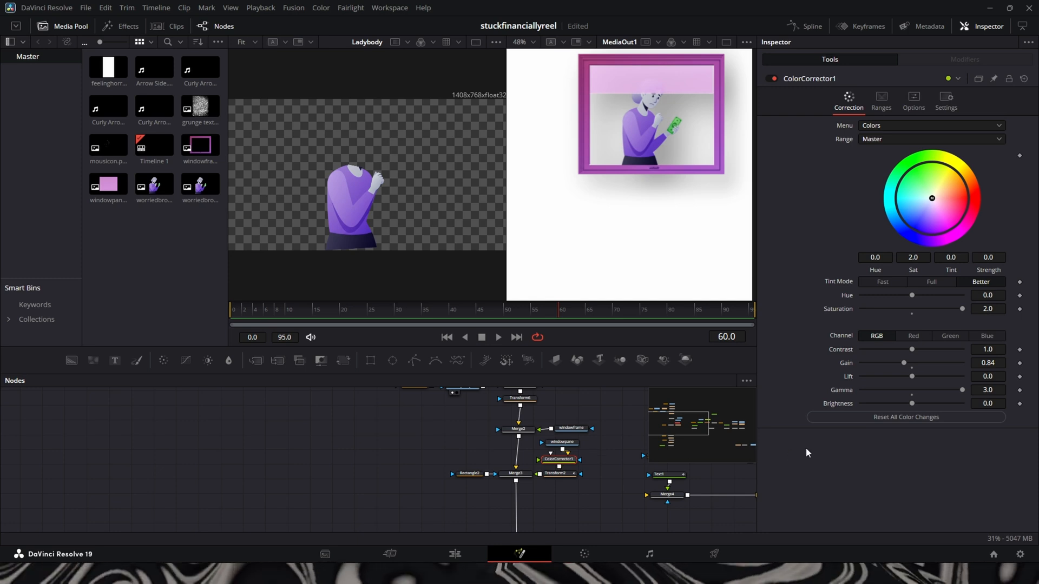
mouse_move(560, 478)
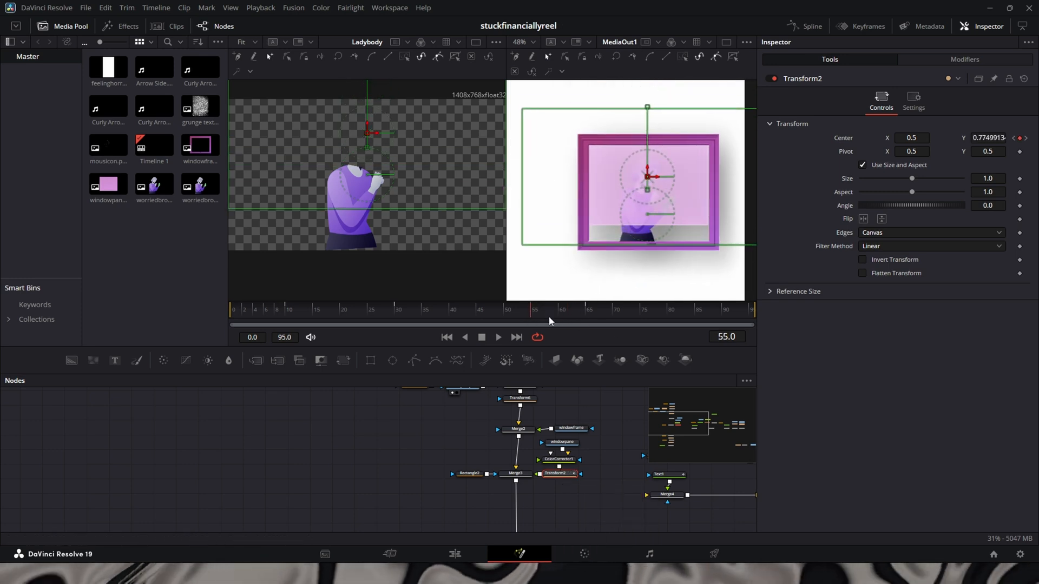
click(515, 474)
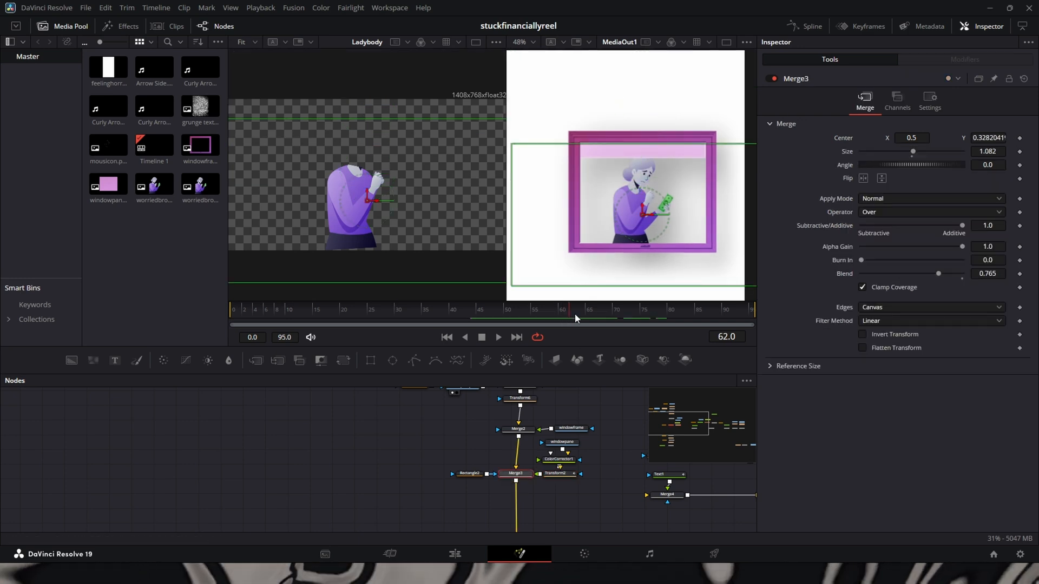
mouse_move(469, 481)
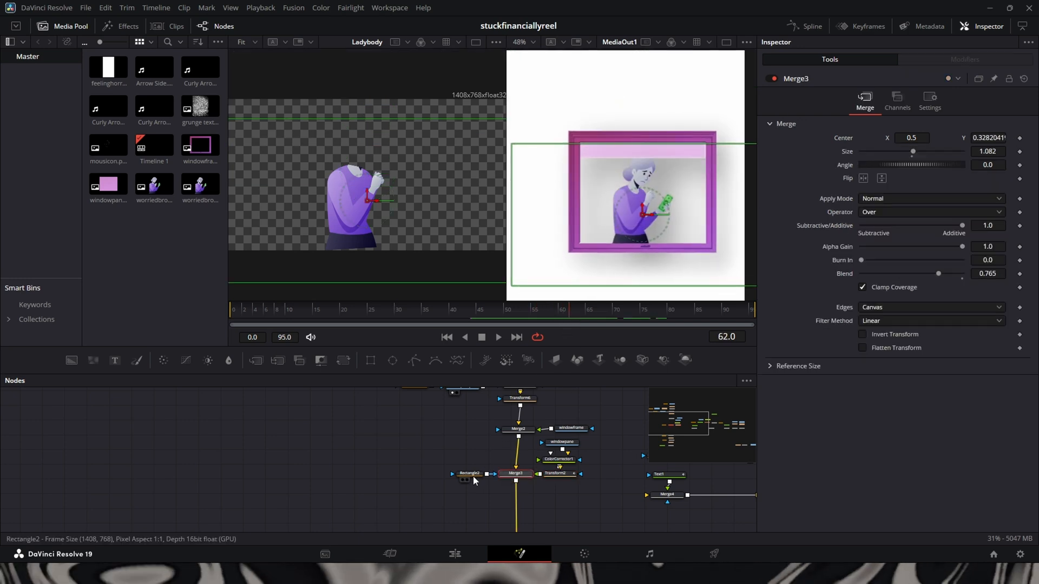
click(560, 474)
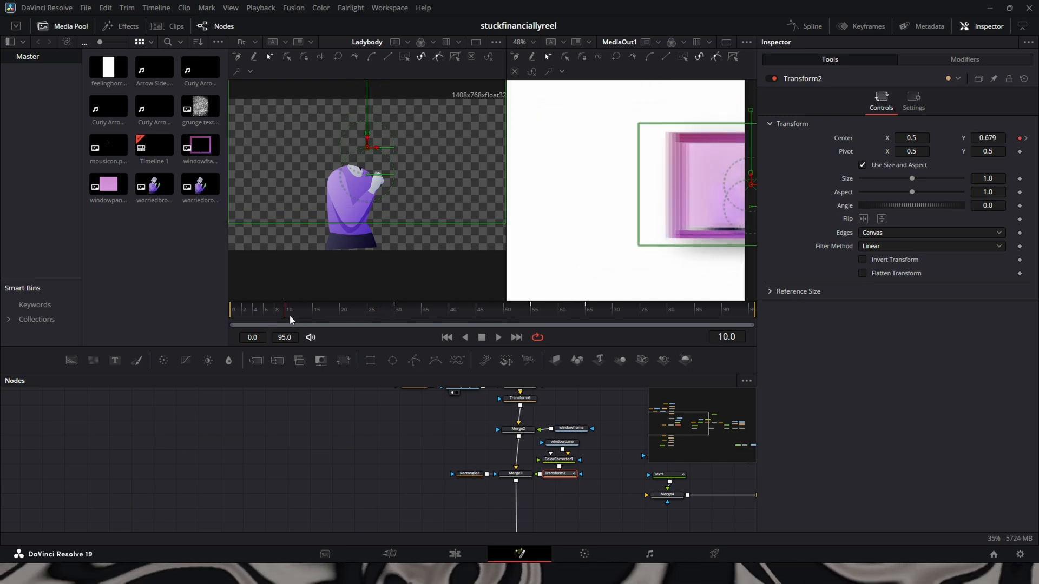
click(370, 309)
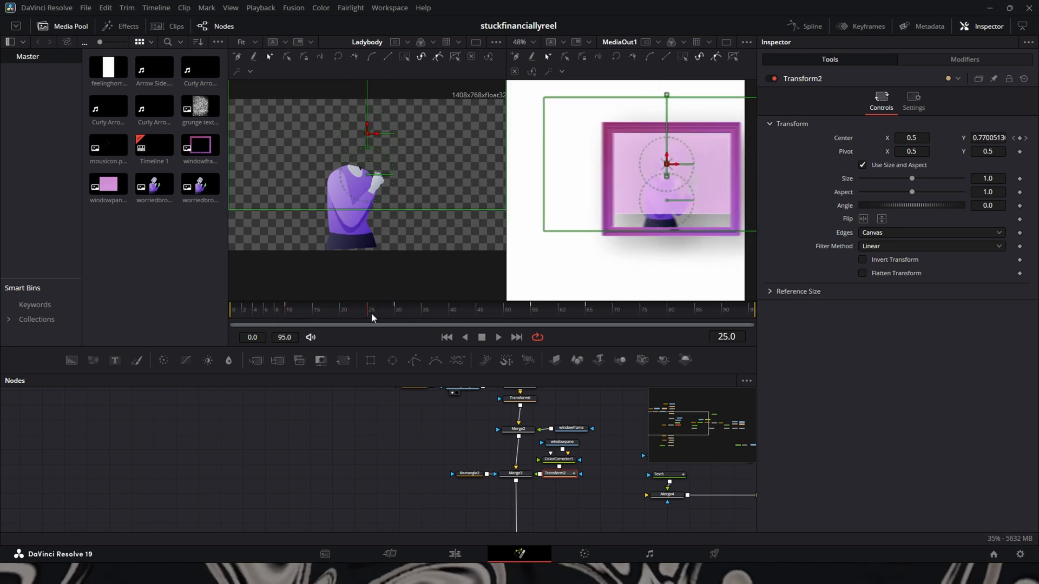
click(398, 309)
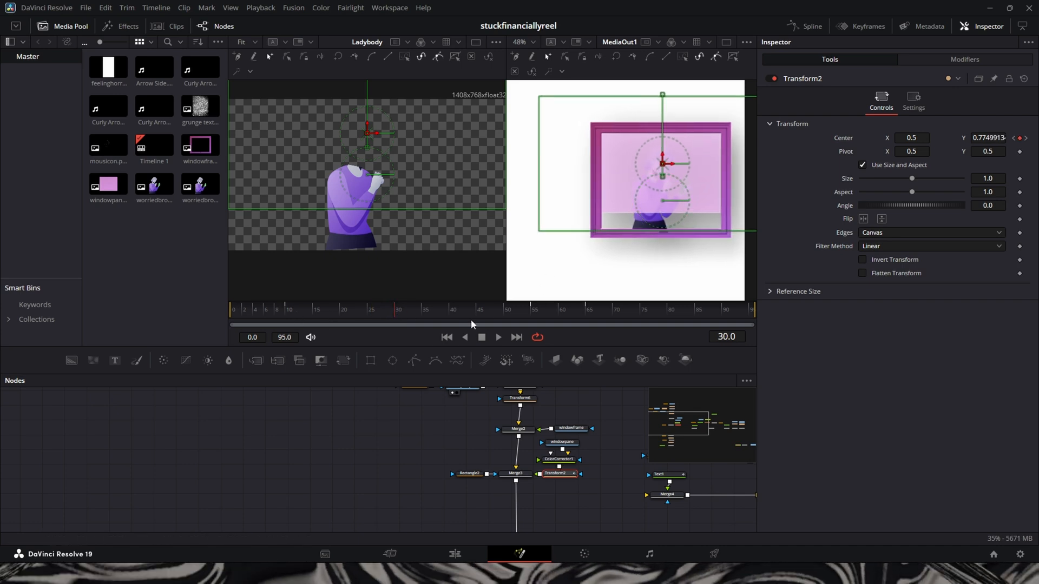
click(584, 309)
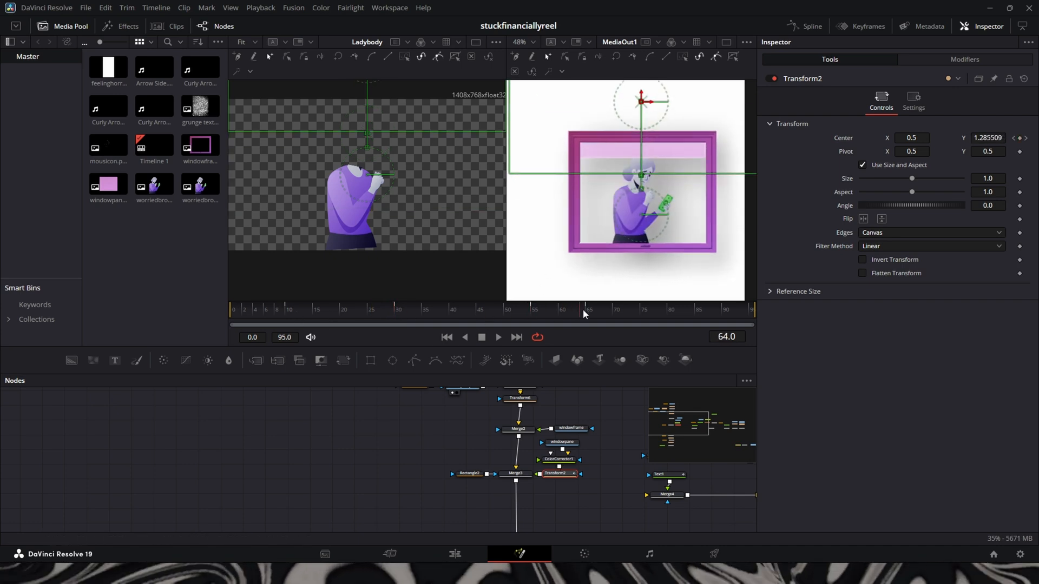
click(697, 309)
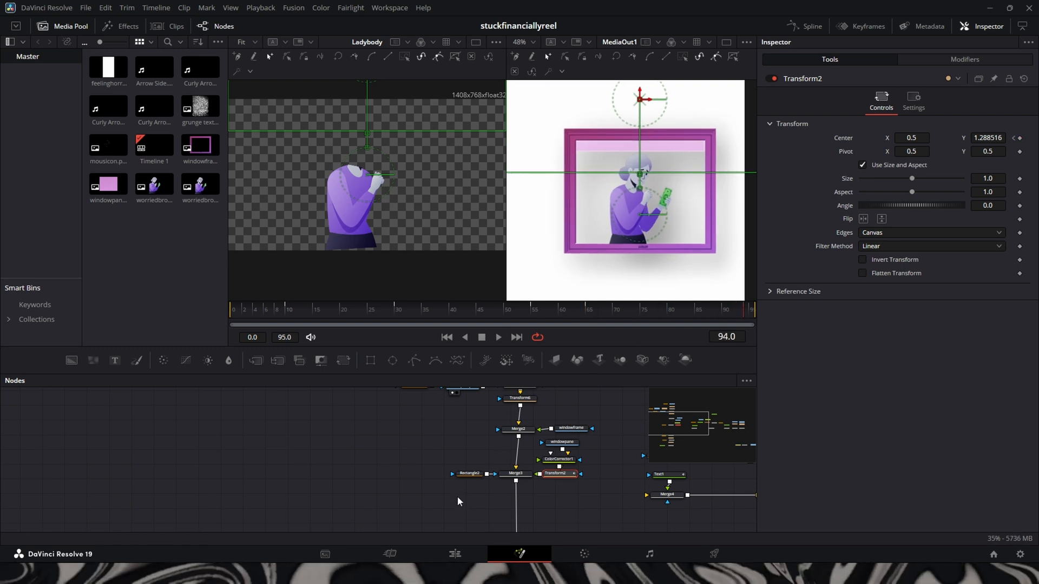
click(481, 309)
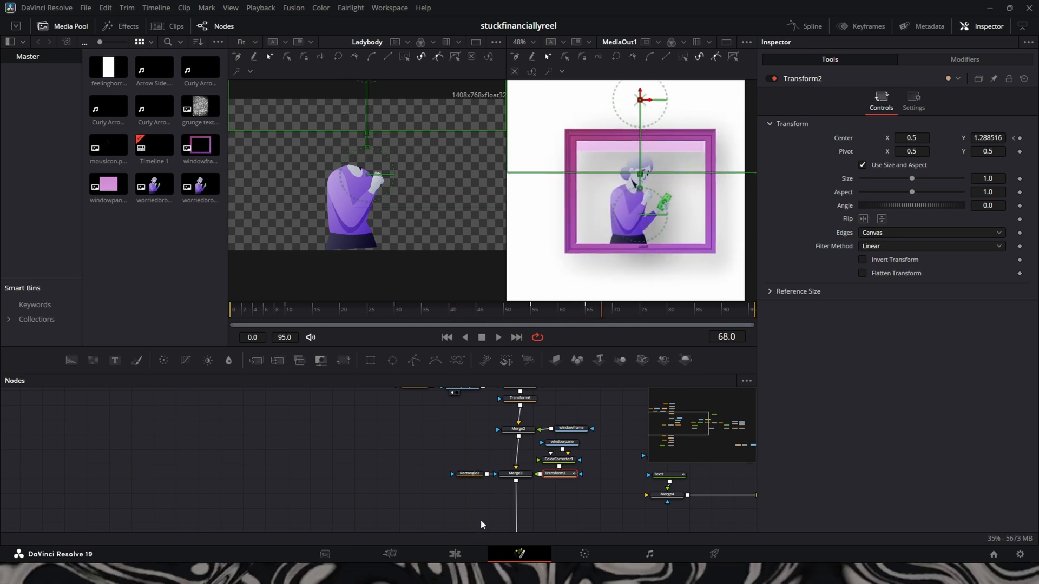
View the Rectangle2 mask (0.653 x 0.763) and the Merge3 pane-and-frame composite on their own.
click(470, 474)
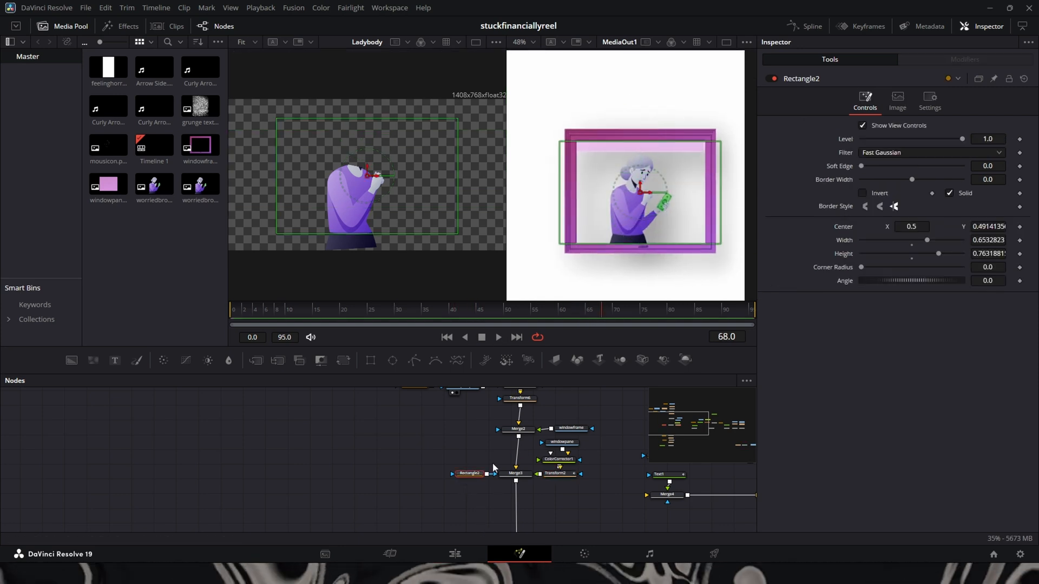
click(399, 310)
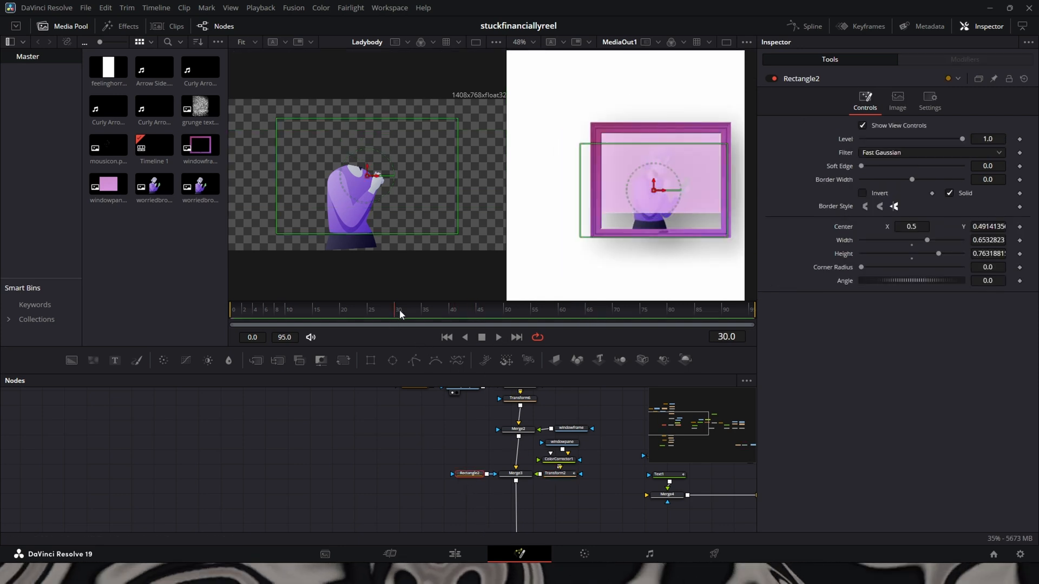
click(469, 474)
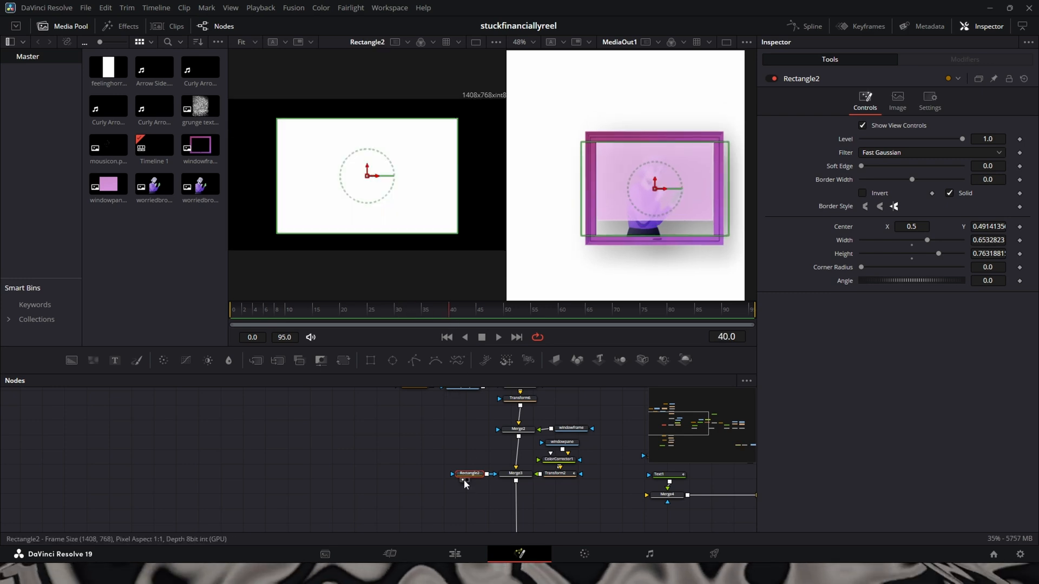
click(515, 474)
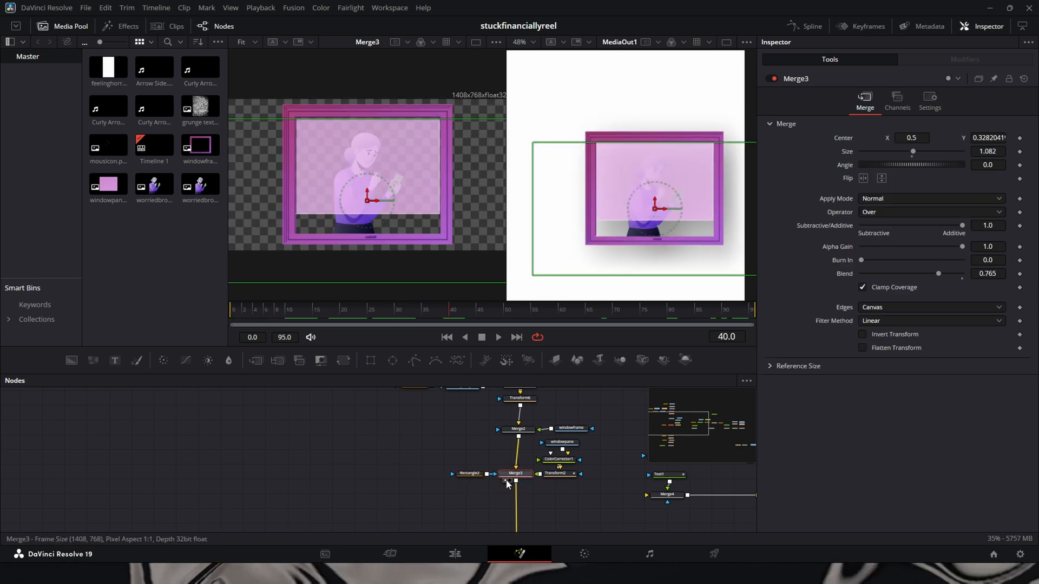
click(478, 310)
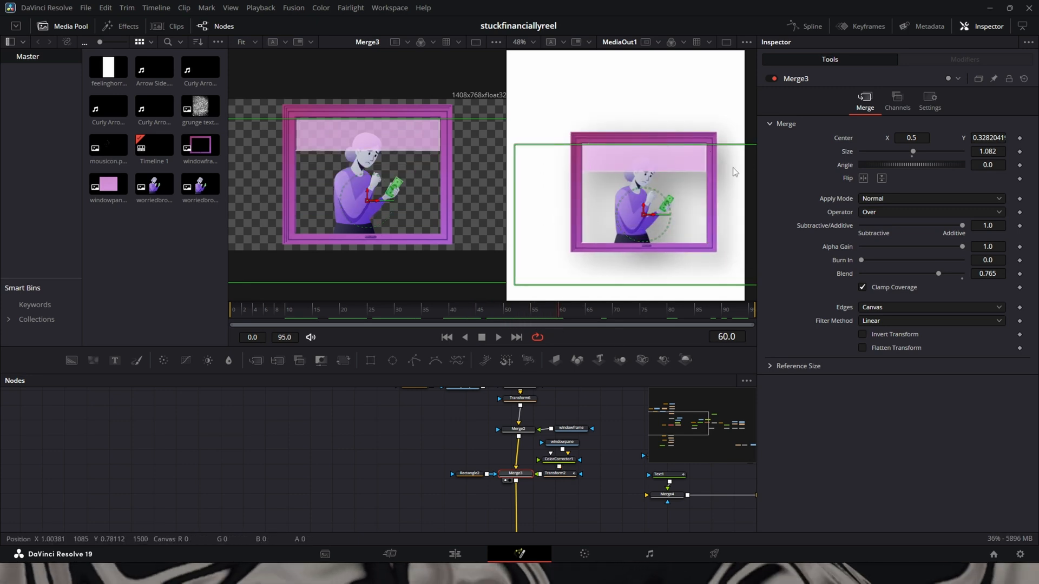
click(469, 474)
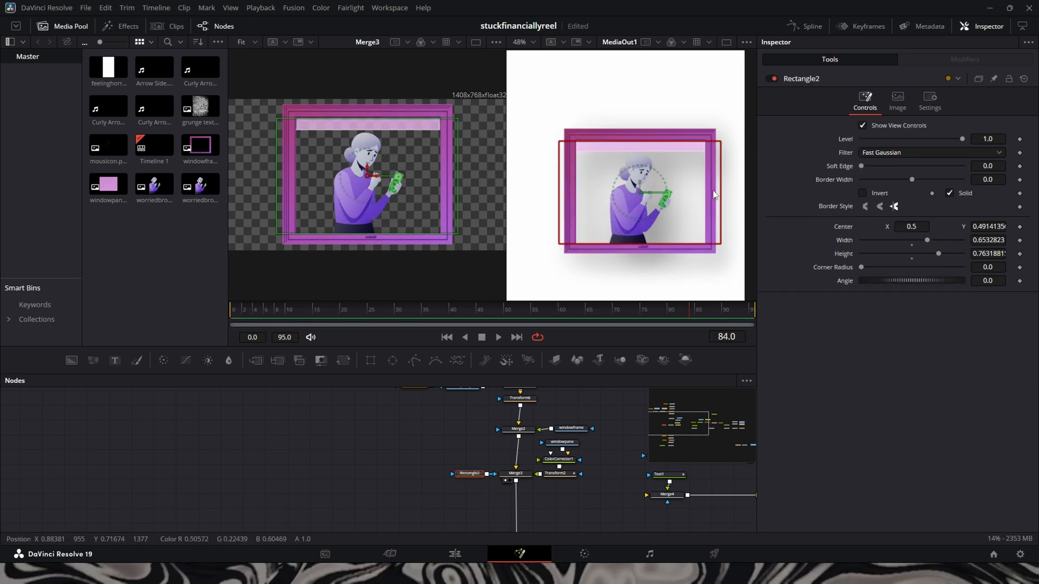
mouse_move(587, 156)
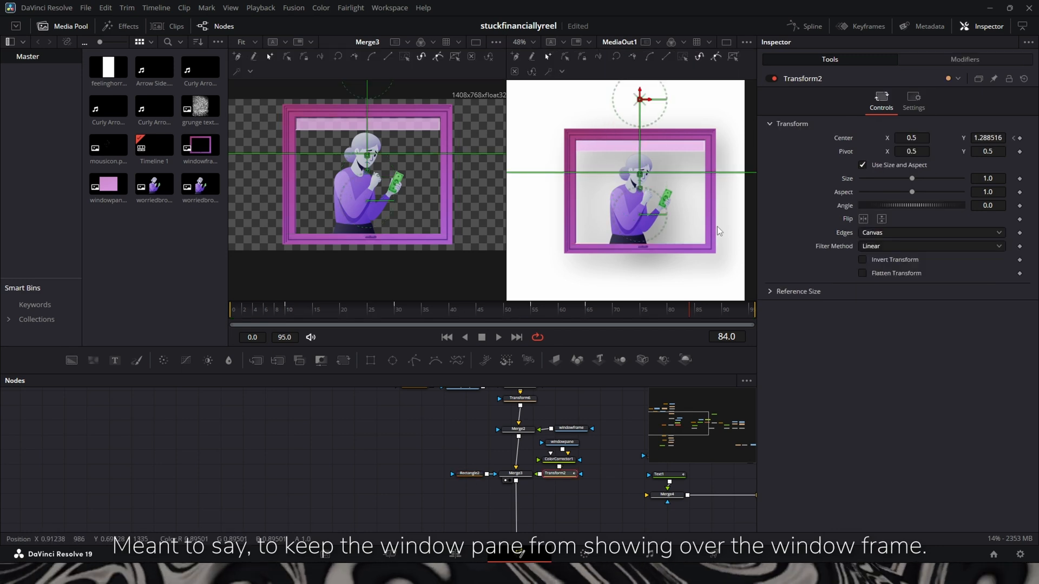
mouse_move(477, 469)
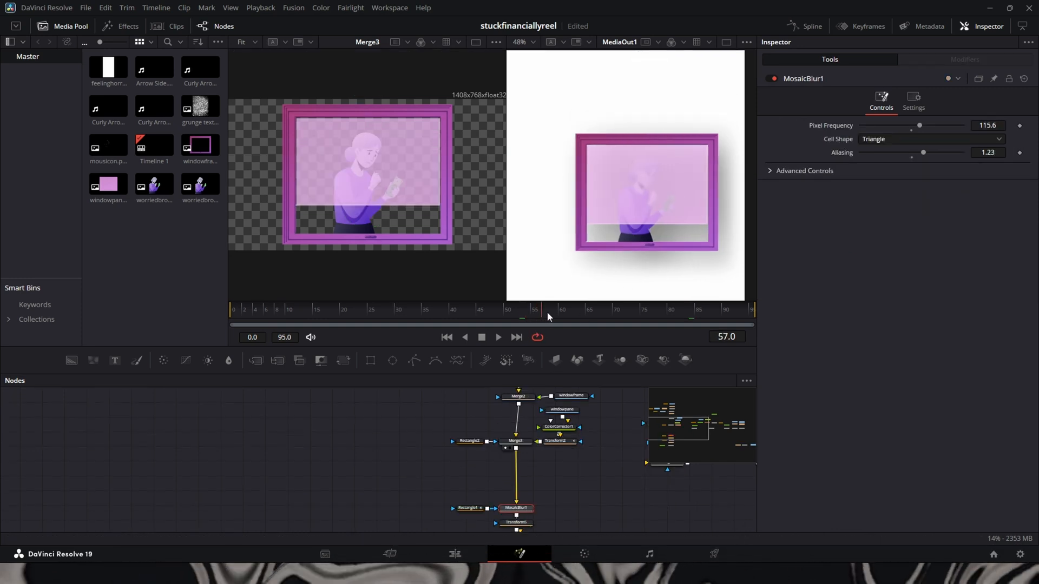
click(533, 312)
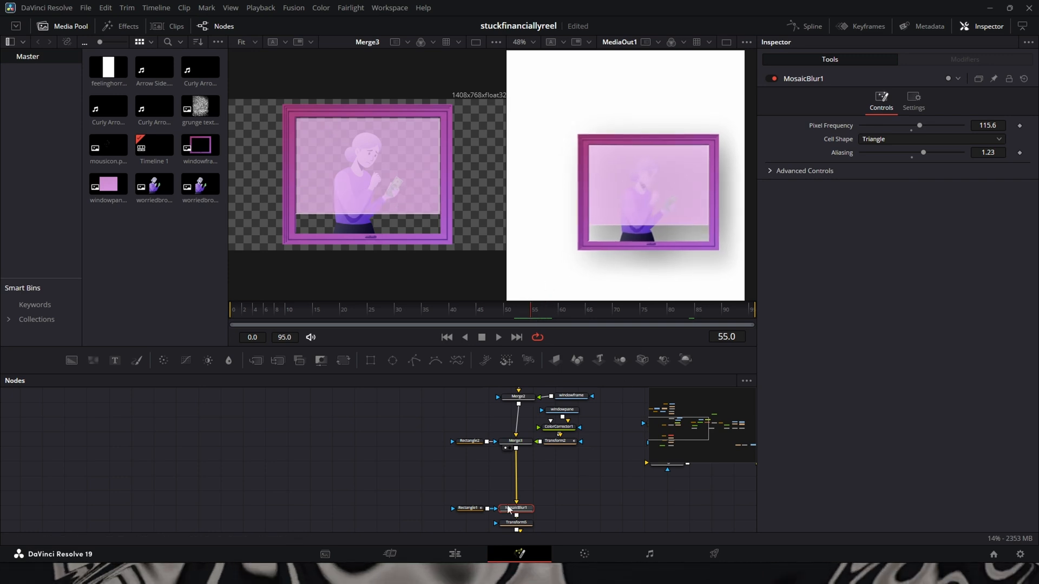
click(467, 508)
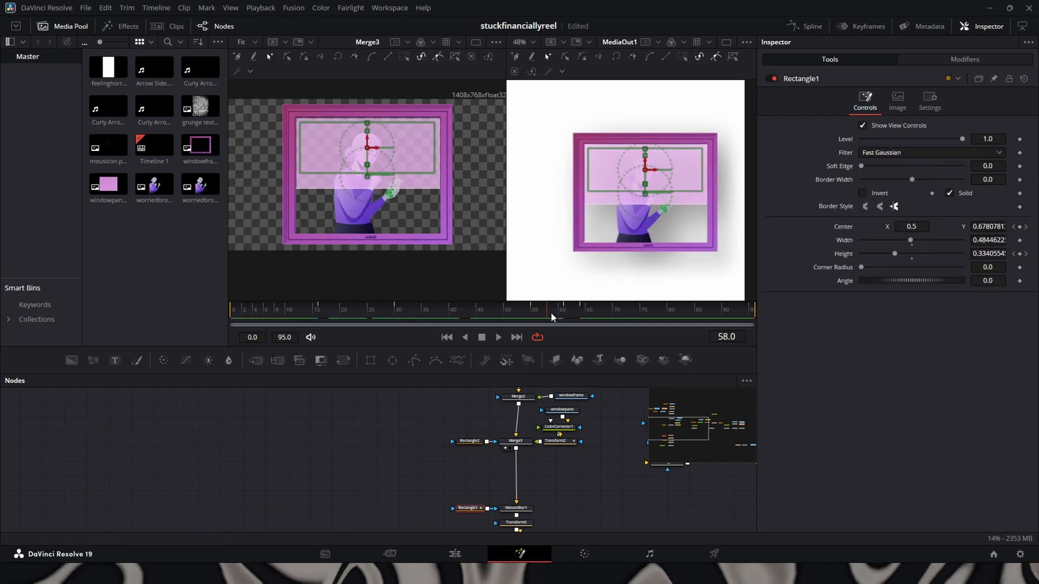
click(516, 509)
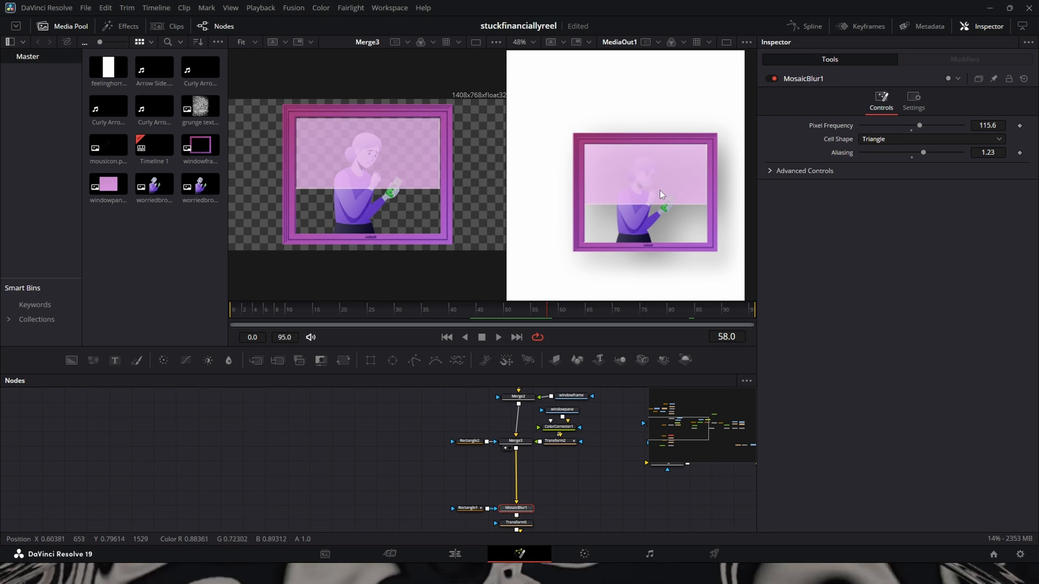
mouse_move(641, 190)
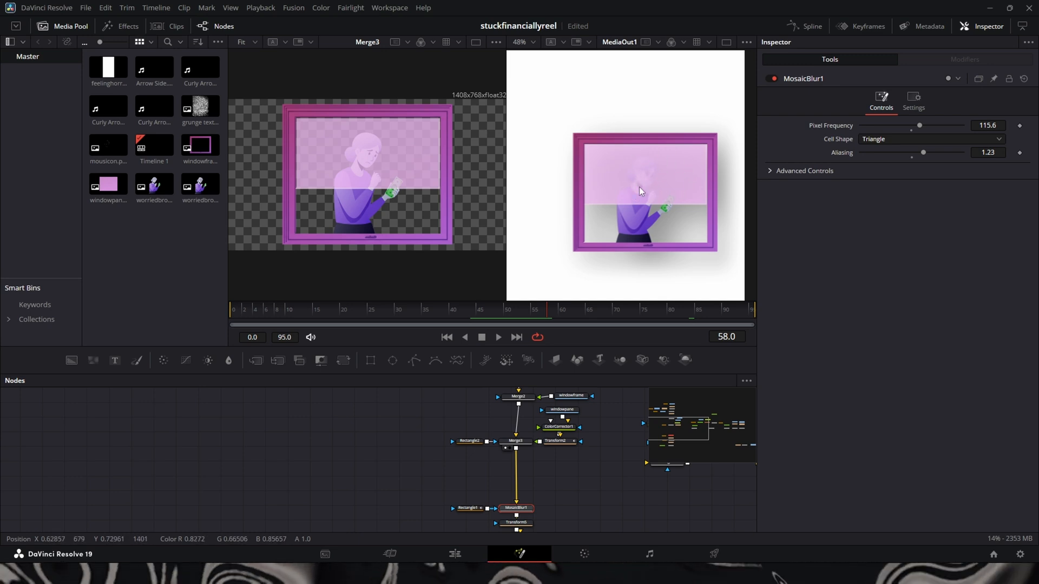
mouse_move(646, 206)
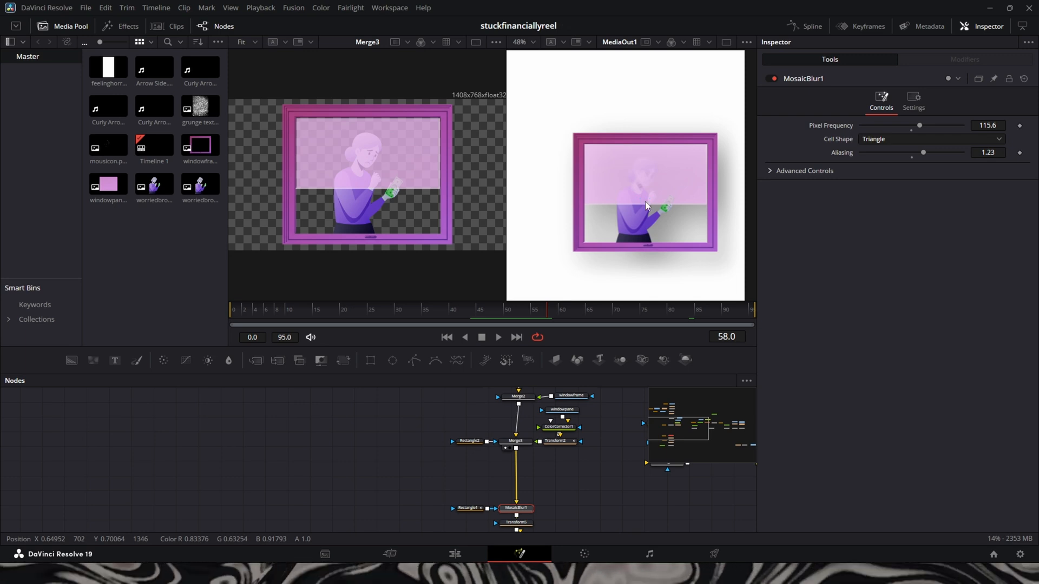
mouse_move(684, 157)
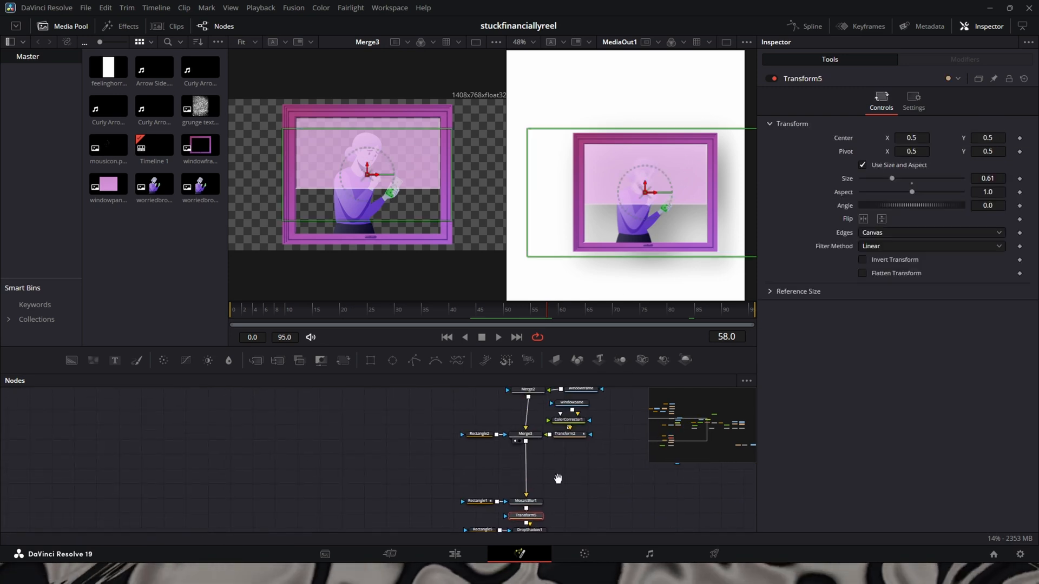
mouse_move(510, 423)
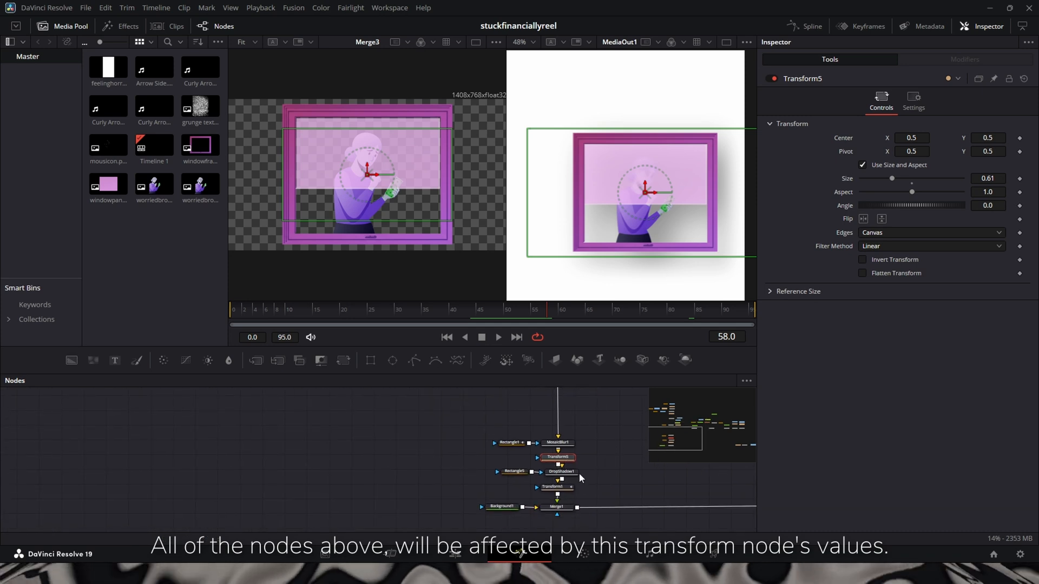
Review DropShadow1, the Rectangle5 mask and Transform1 placing the illustration upper right.
click(558, 472)
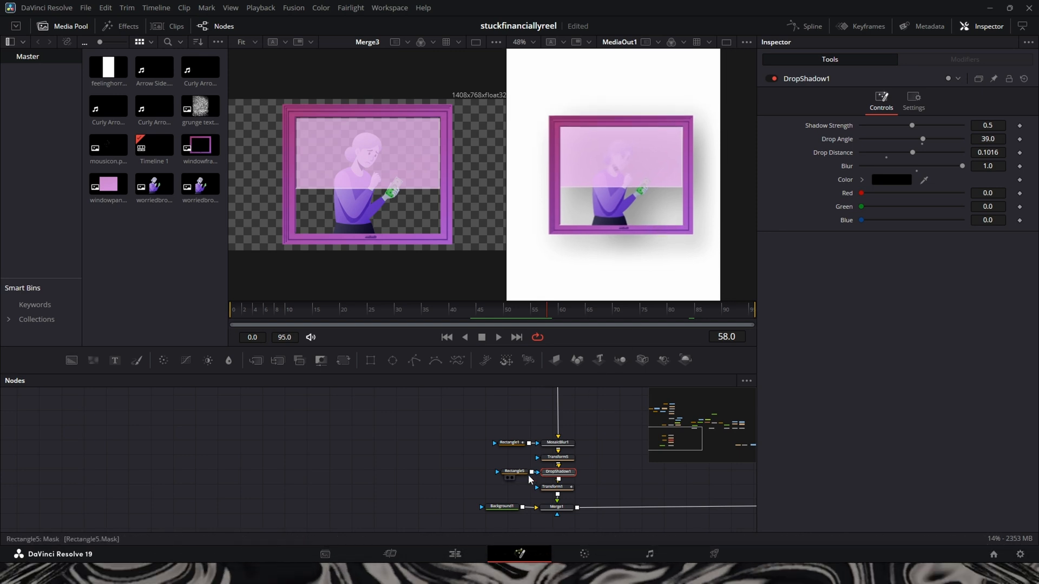
click(512, 472)
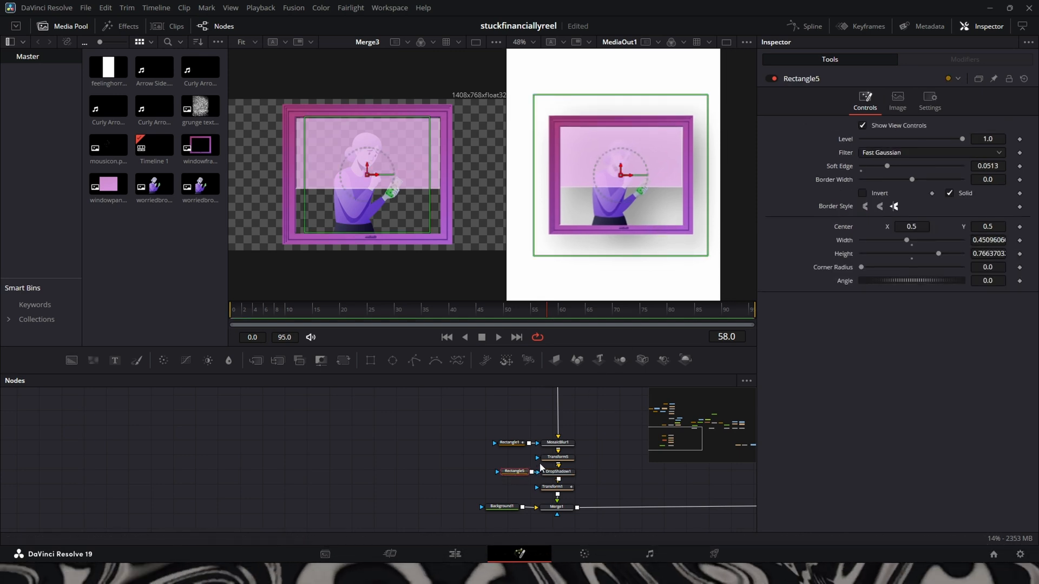
mouse_move(557, 457)
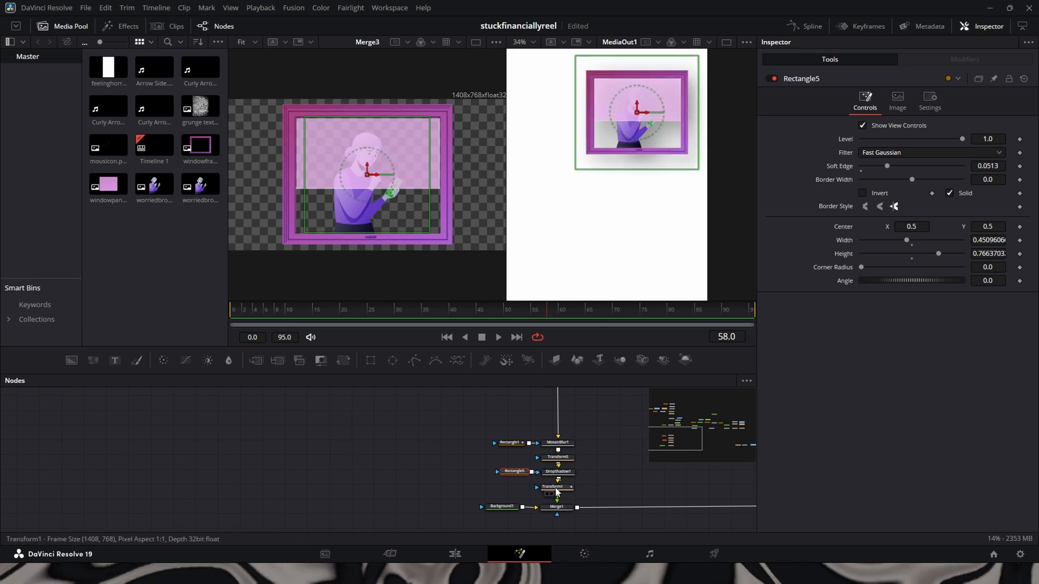
click(512, 472)
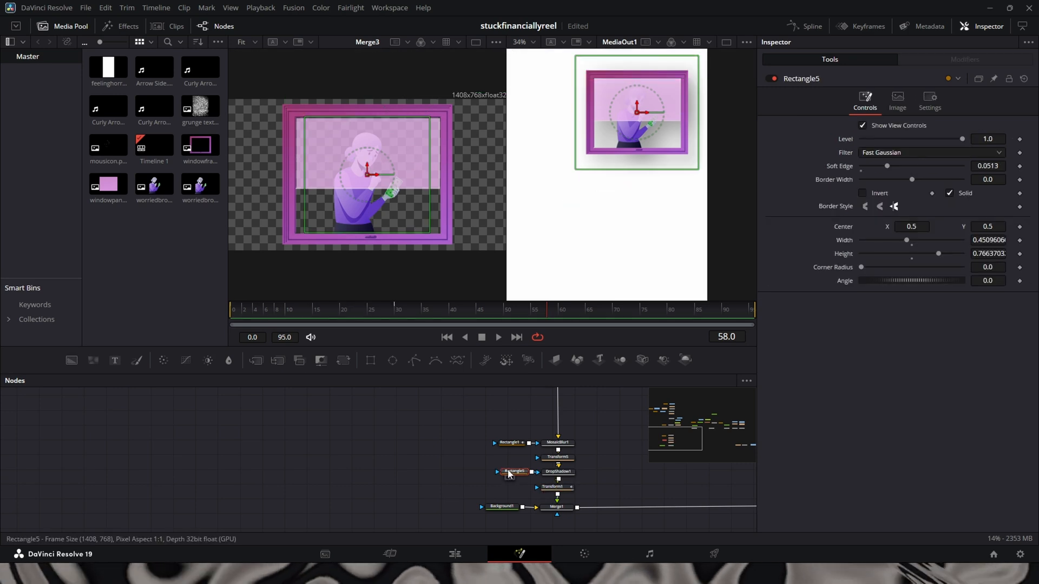
mouse_move(648, 165)
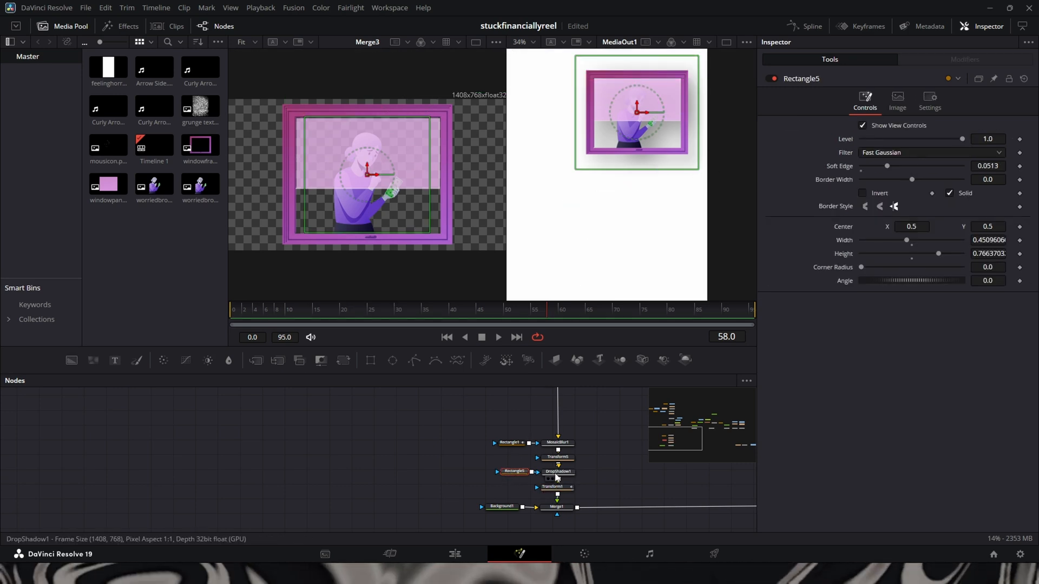
click(558, 487)
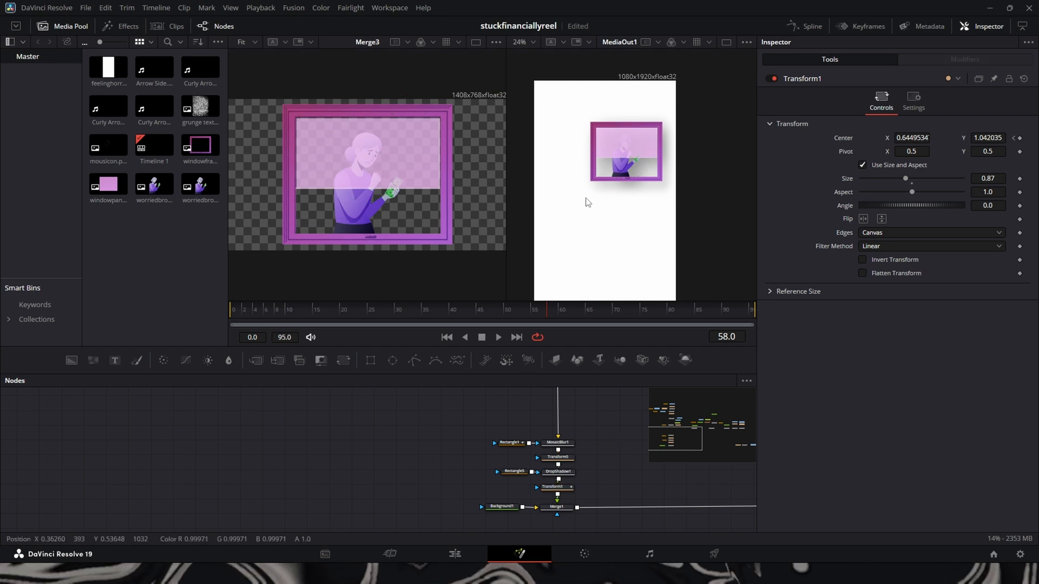
click(556, 487)
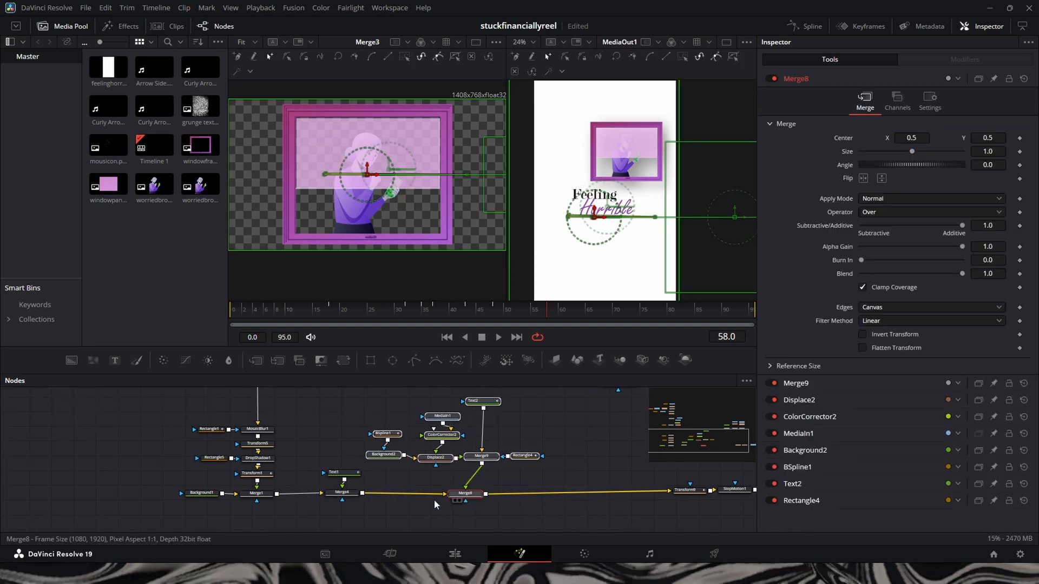
Review the Feeling Text1 node and the Merge4 and Merge1 layering on the card.
click(337, 472)
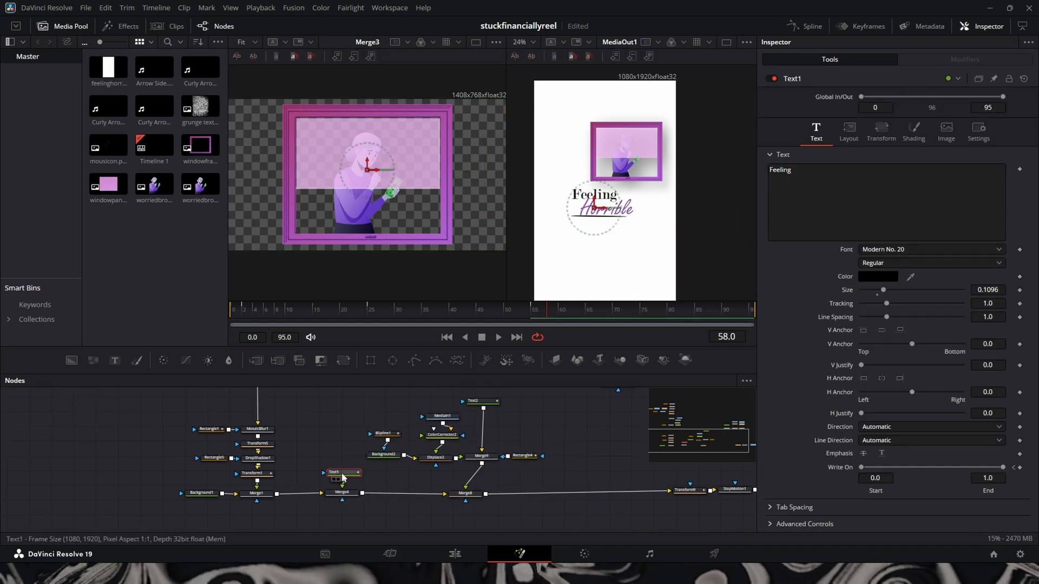
mouse_move(353, 482)
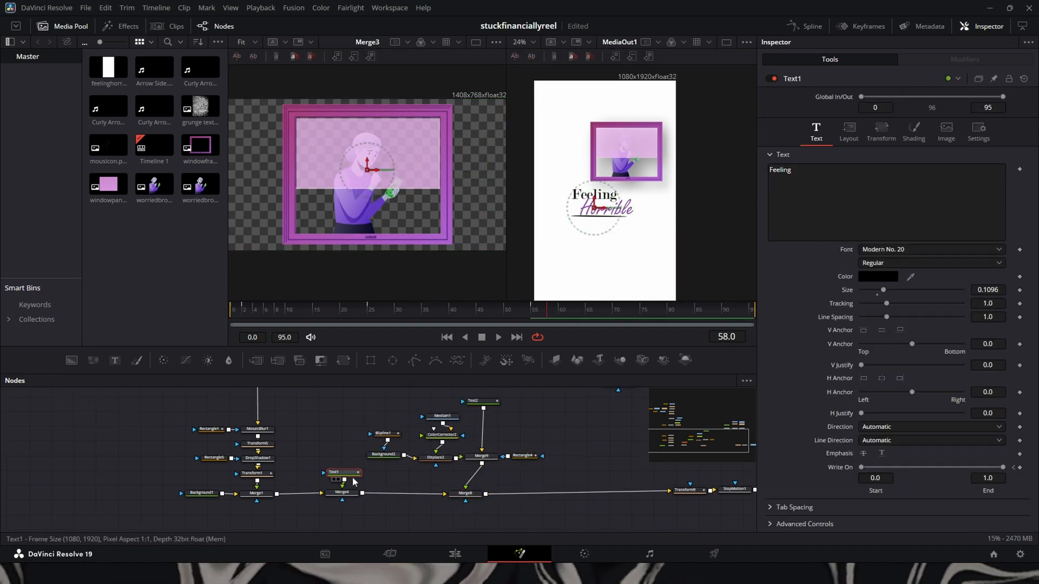
click(323, 494)
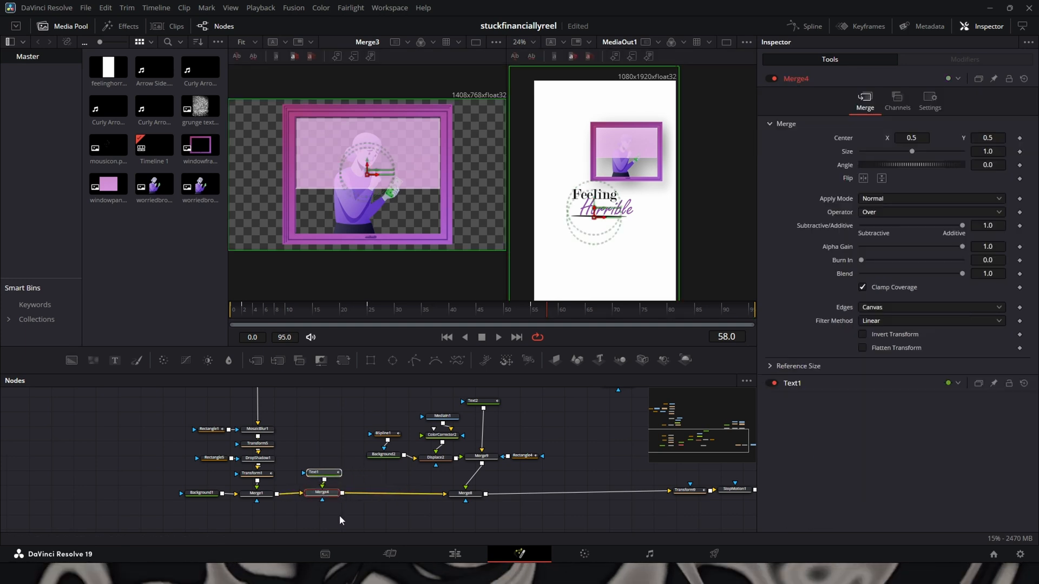
click(256, 493)
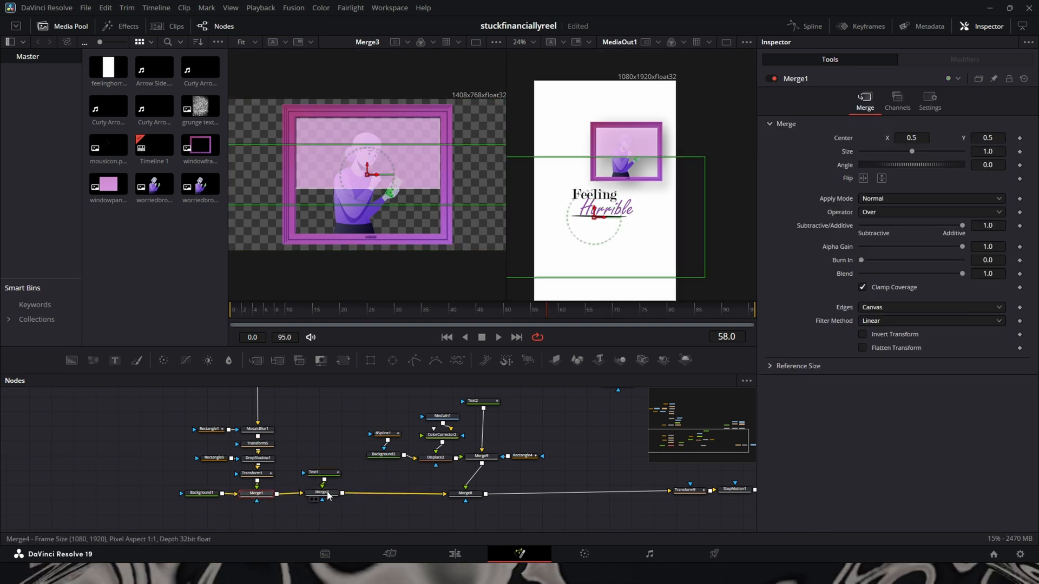
click(315, 471)
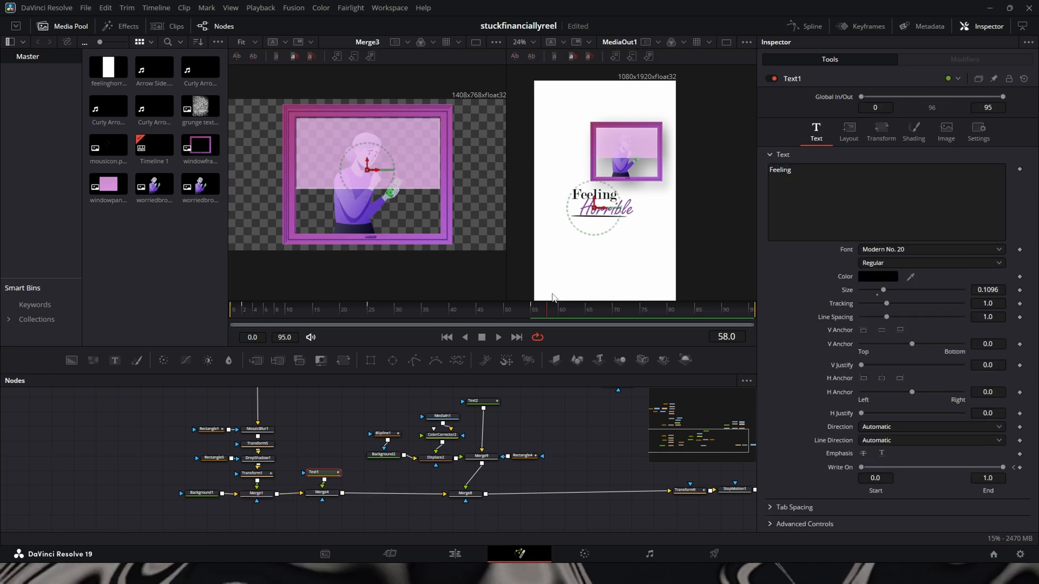
Scrub through frames 25–36 to confirm Feeling writes on over the opening frames.
click(373, 310)
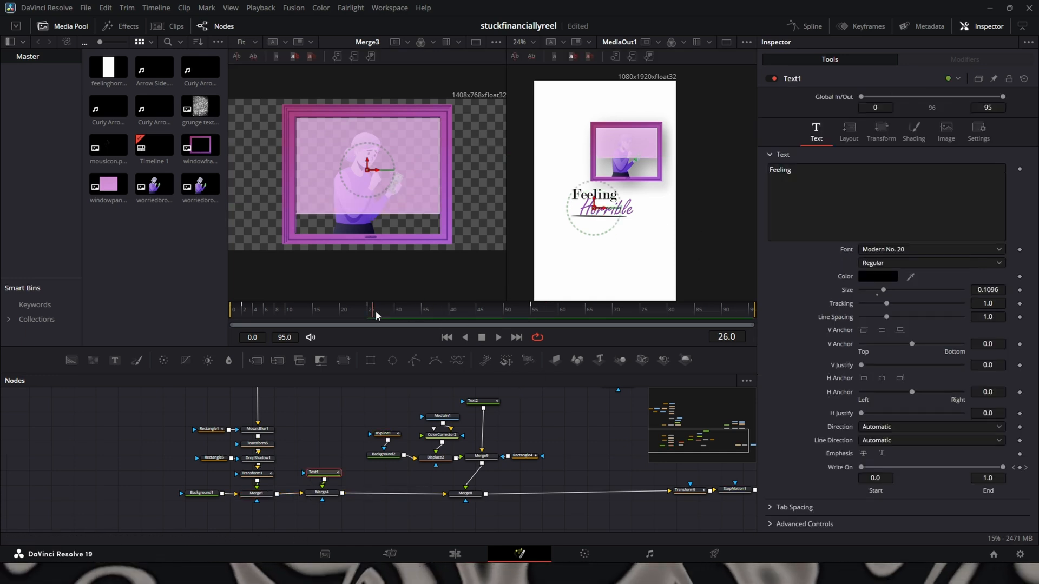
click(398, 316)
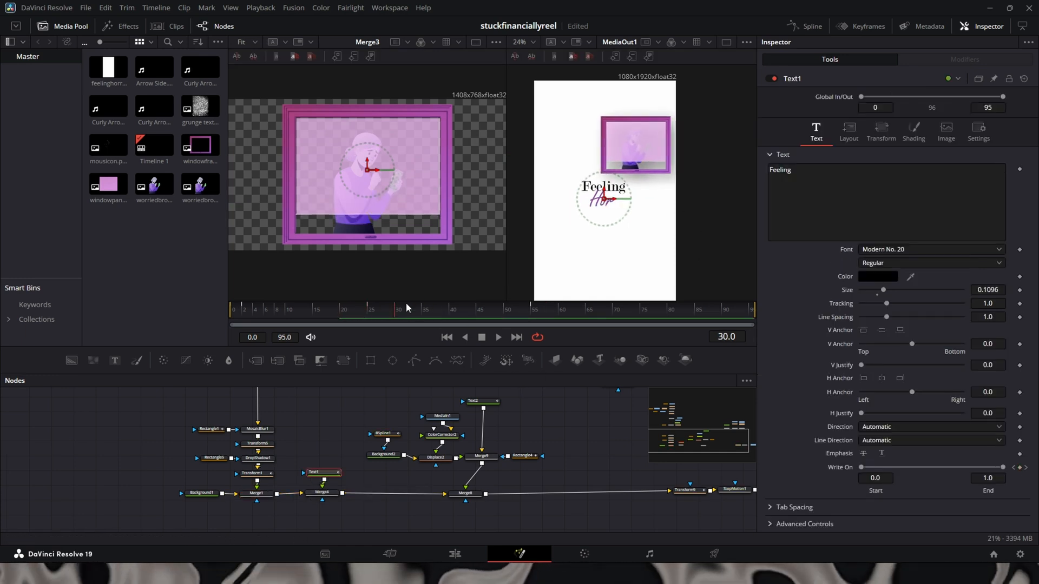
click(424, 310)
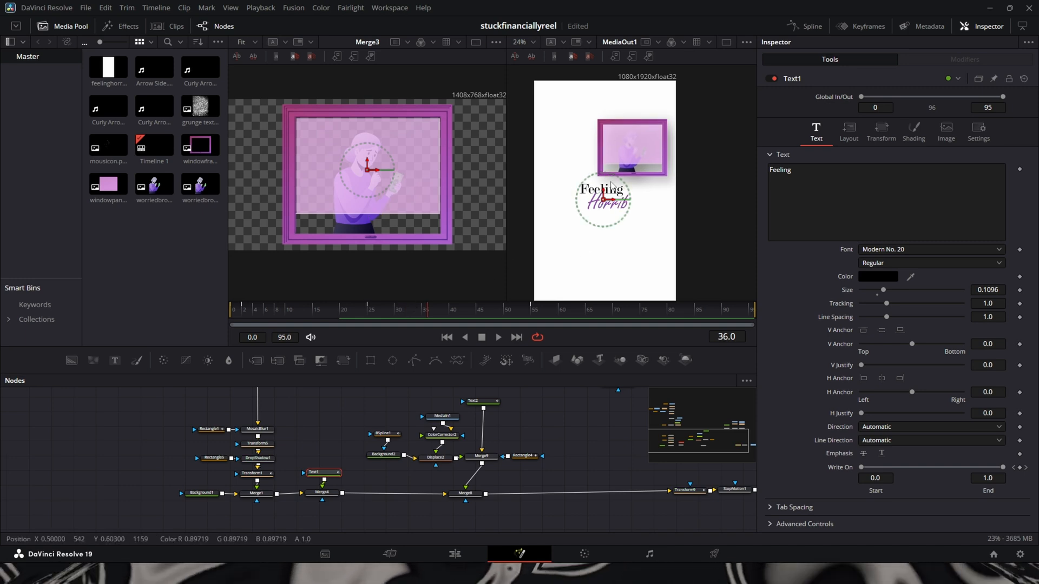
mouse_move(292, 331)
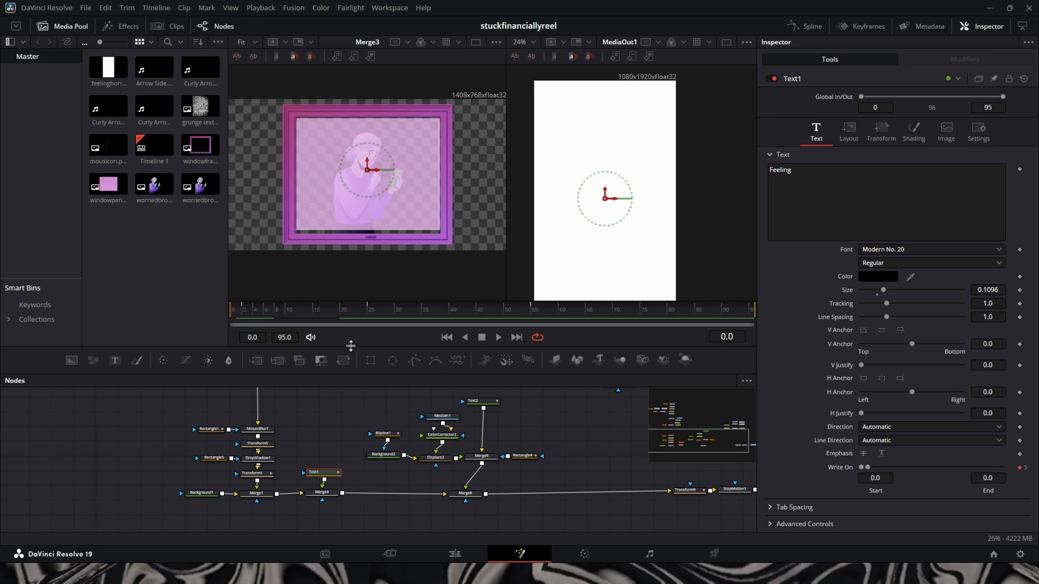
click(370, 309)
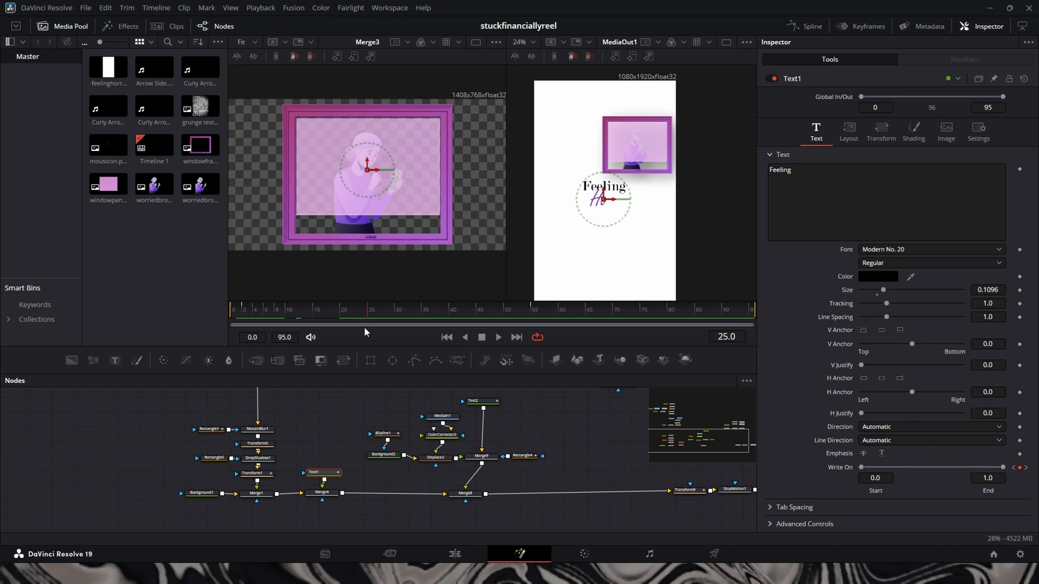
click(344, 310)
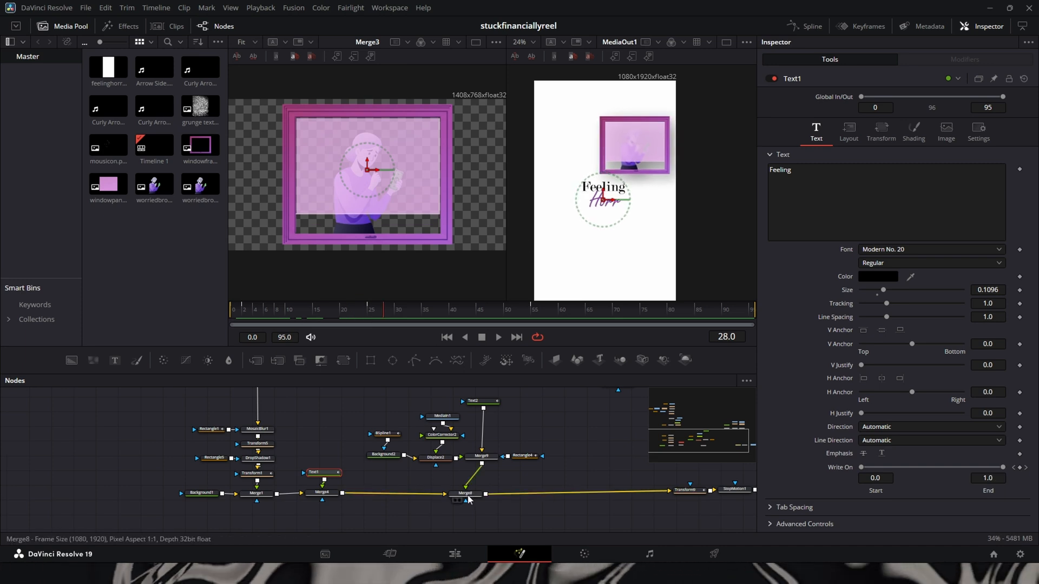
Review the Horrible merge, its grunge texture MediaIn1 and the BSpline1 underline at frame 33.
click(463, 493)
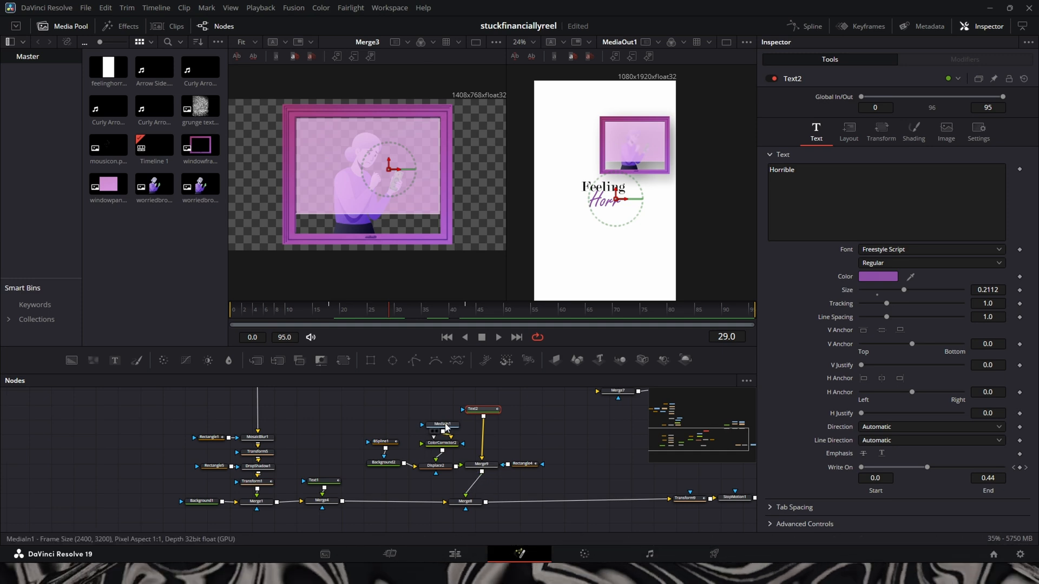
click(442, 424)
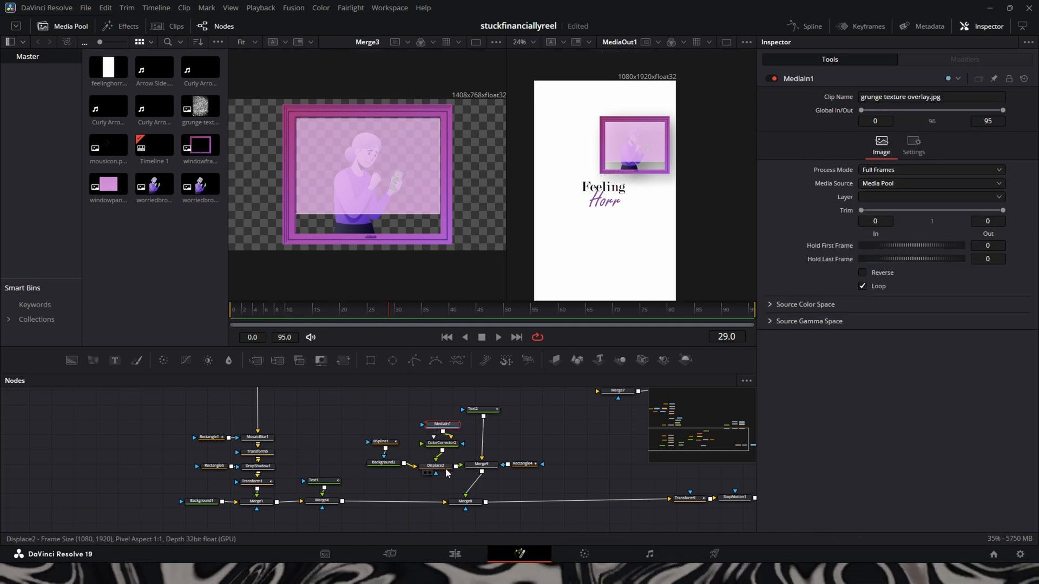
click(381, 468)
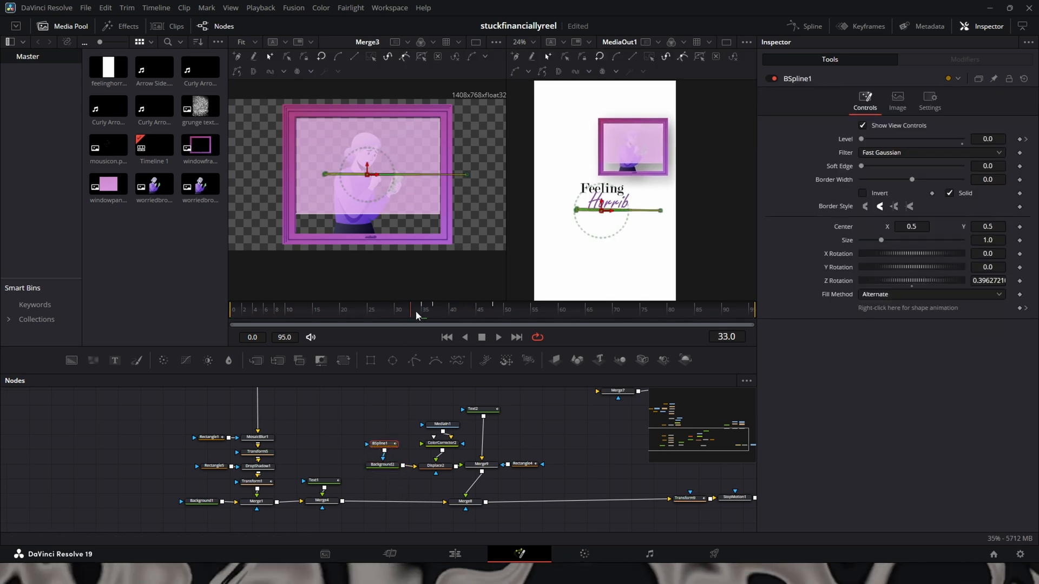
Check Displace2 roughening Horrible and view the full underlined title at frame 67.
click(424, 309)
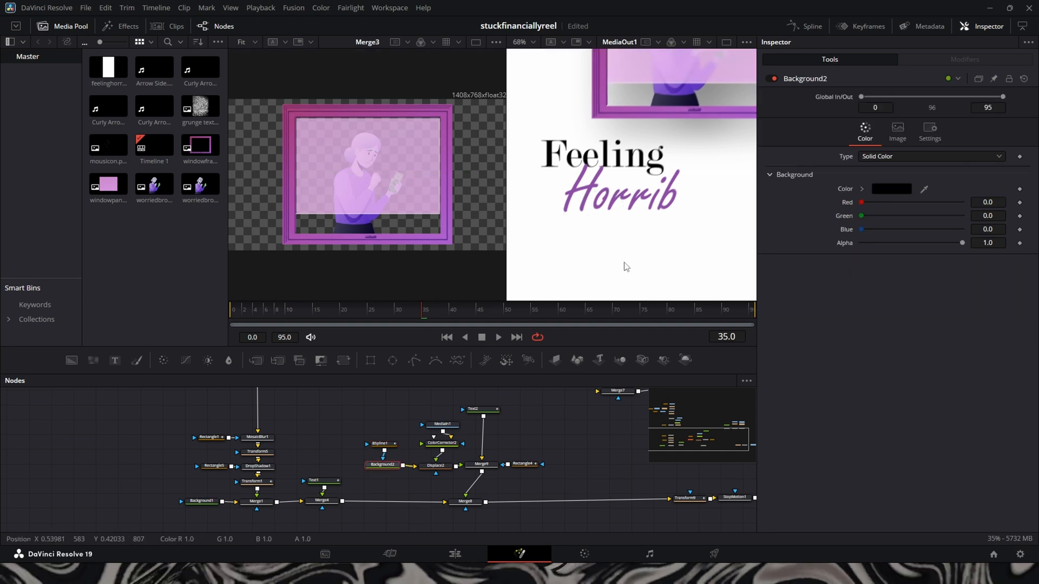
click(435, 465)
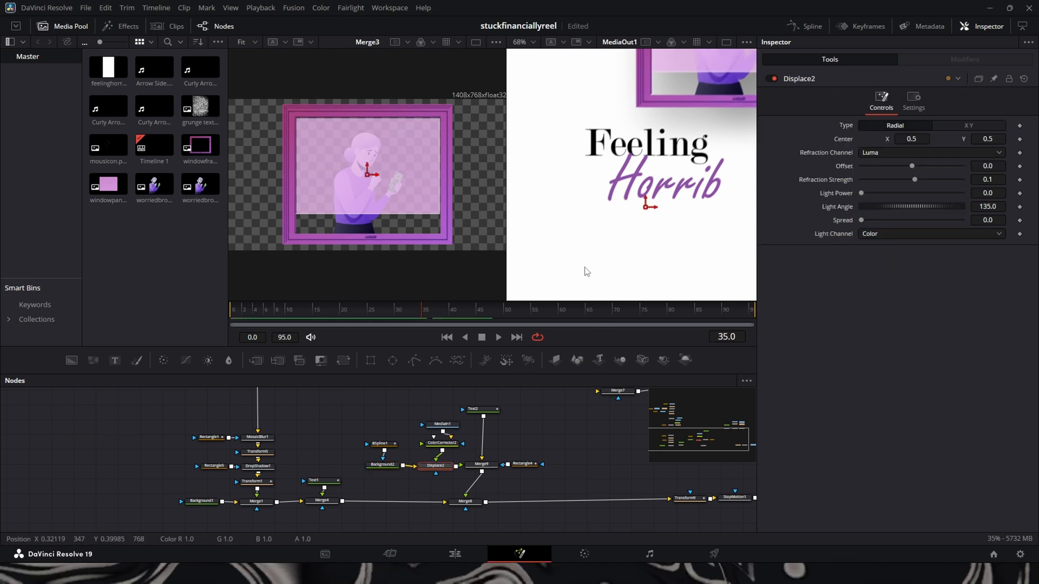
click(534, 310)
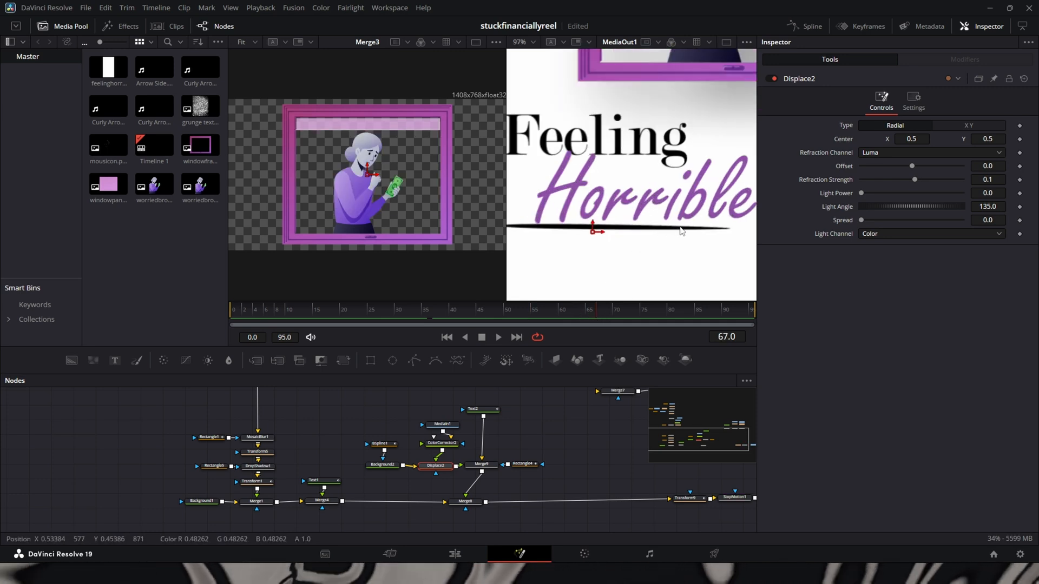
mouse_move(686, 234)
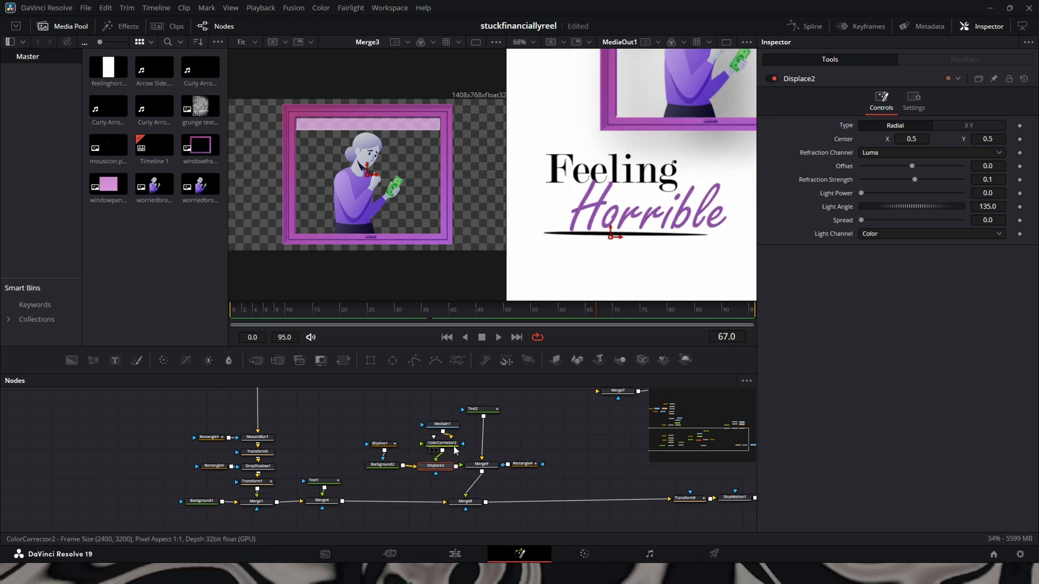
Trace the displacement chain back through ColorCorrector2 to the grunge MediaIn1 source.
click(435, 465)
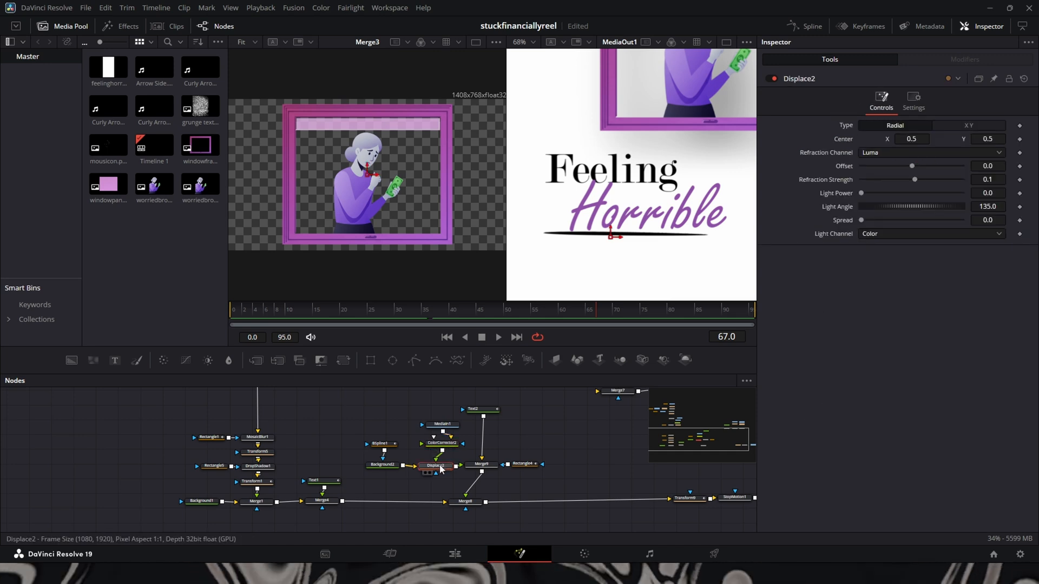
click(440, 444)
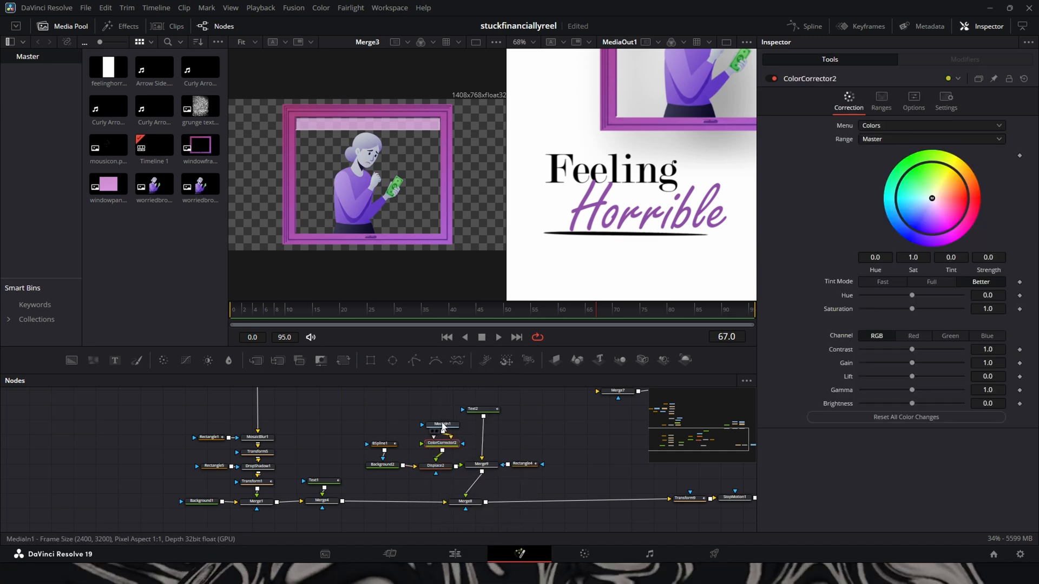
click(442, 424)
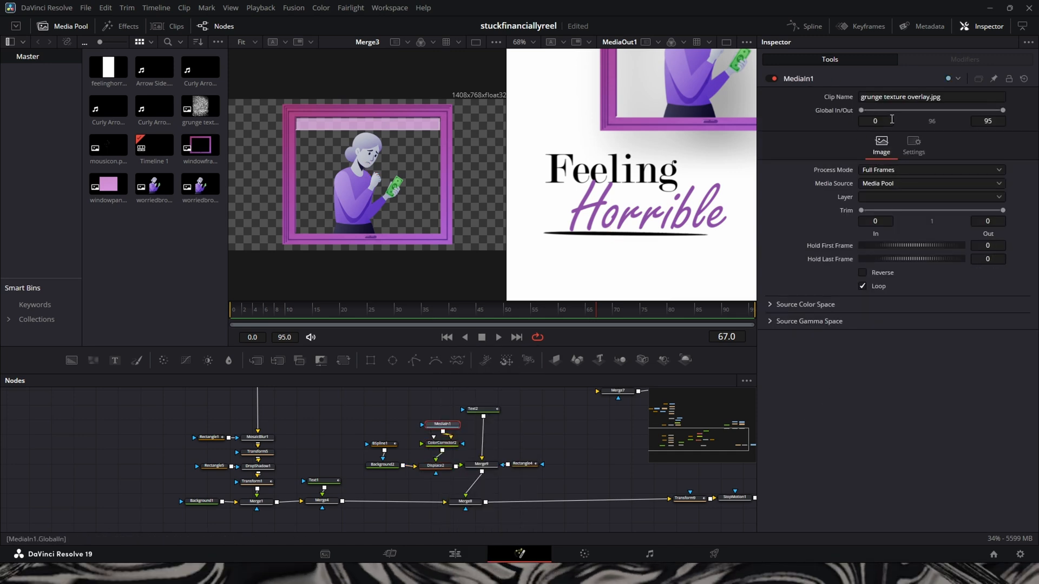
click(200, 106)
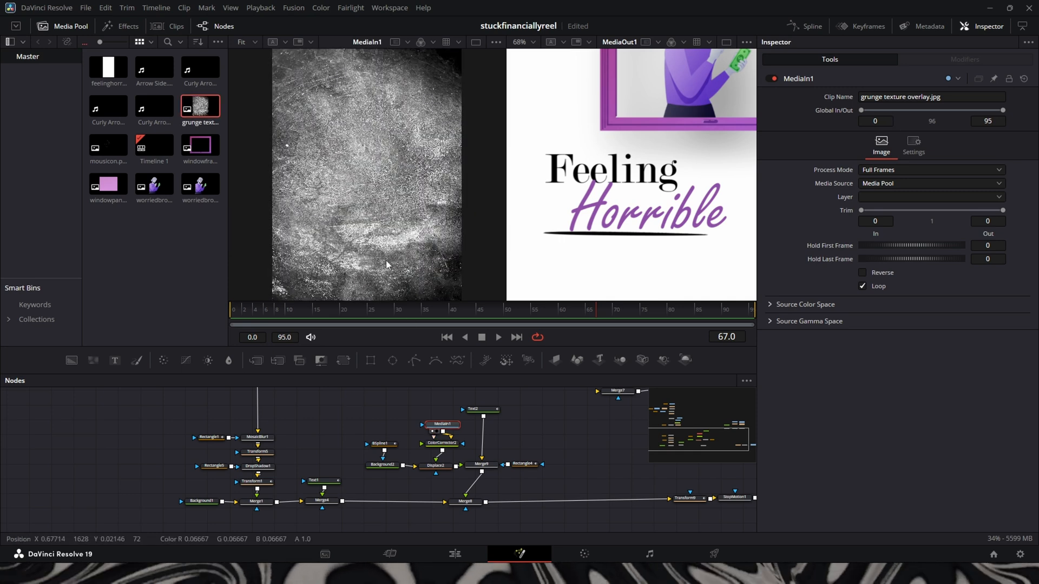
mouse_move(404, 249)
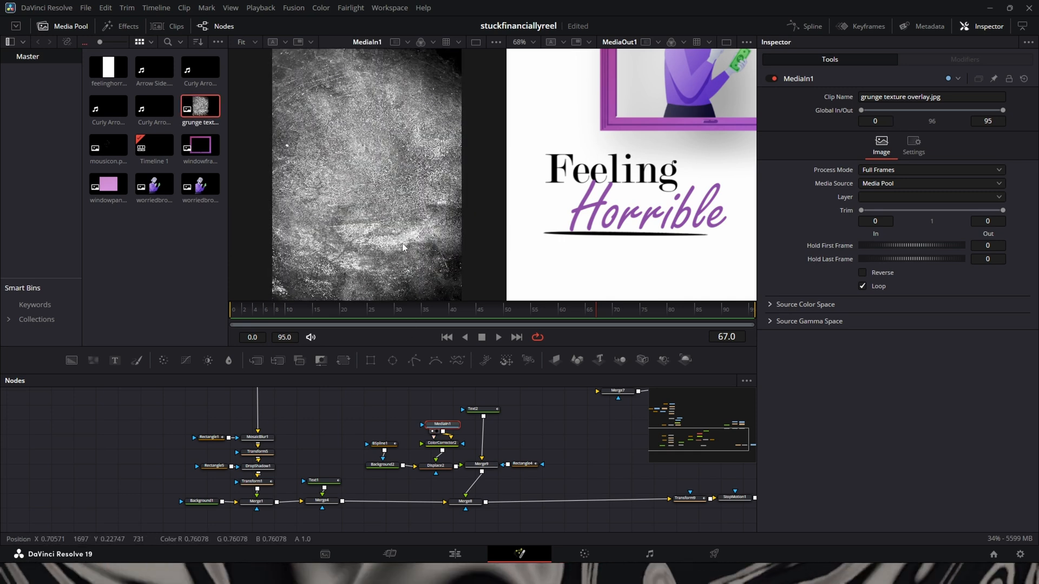
mouse_move(432, 332)
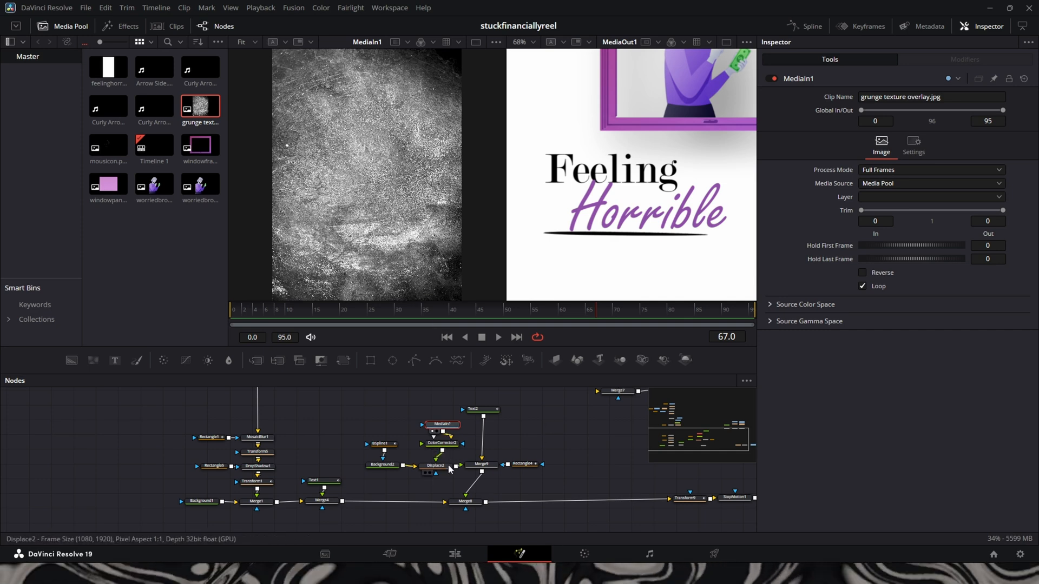
click(435, 465)
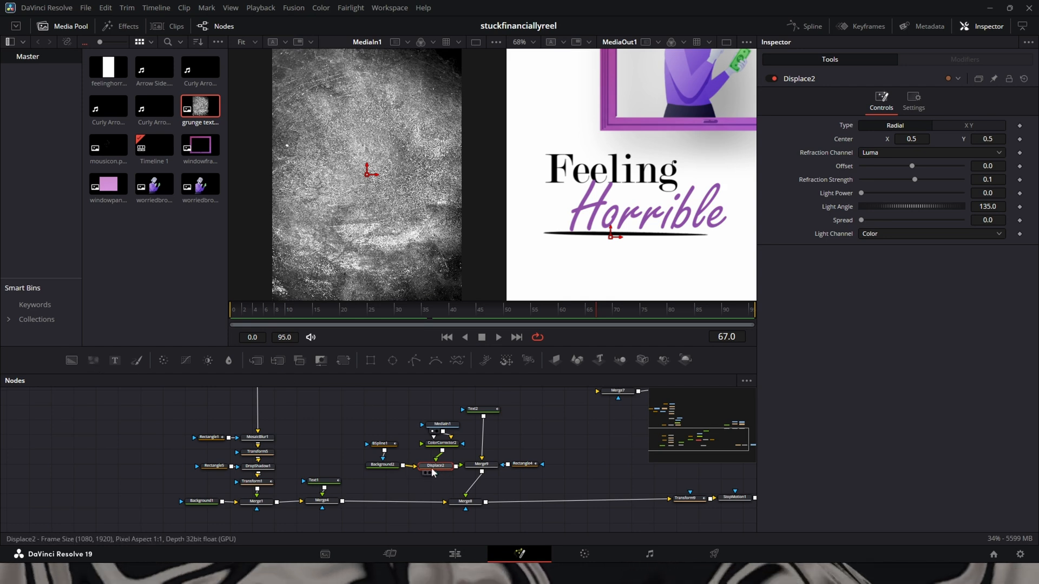
mouse_move(453, 441)
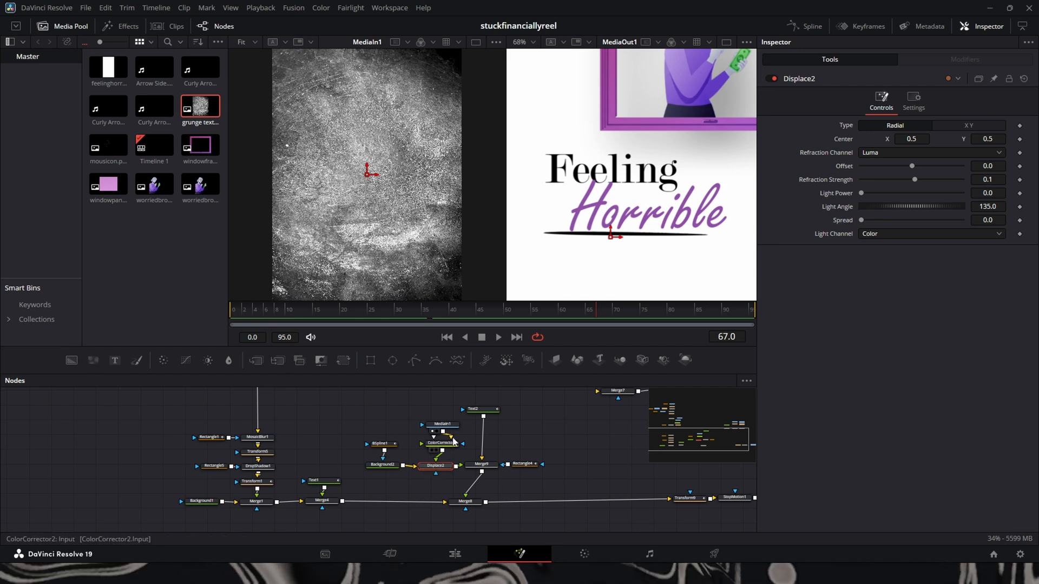
mouse_move(483, 435)
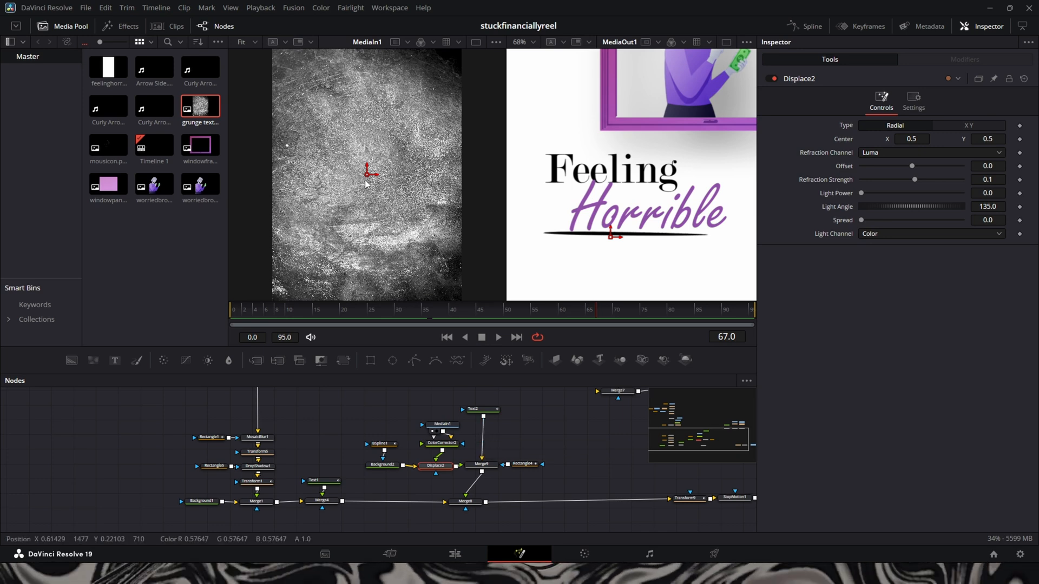
click(442, 425)
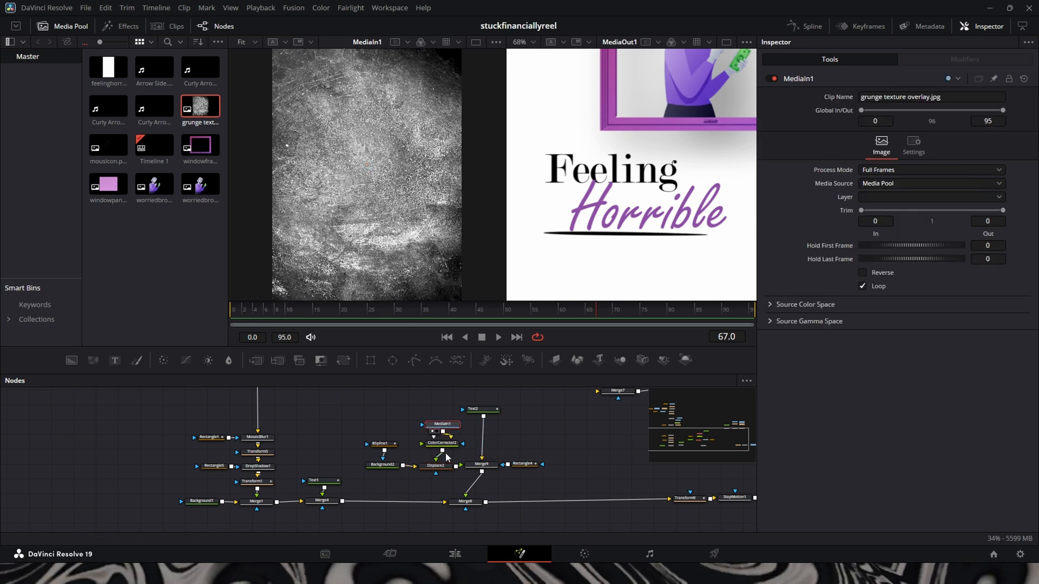
click(435, 465)
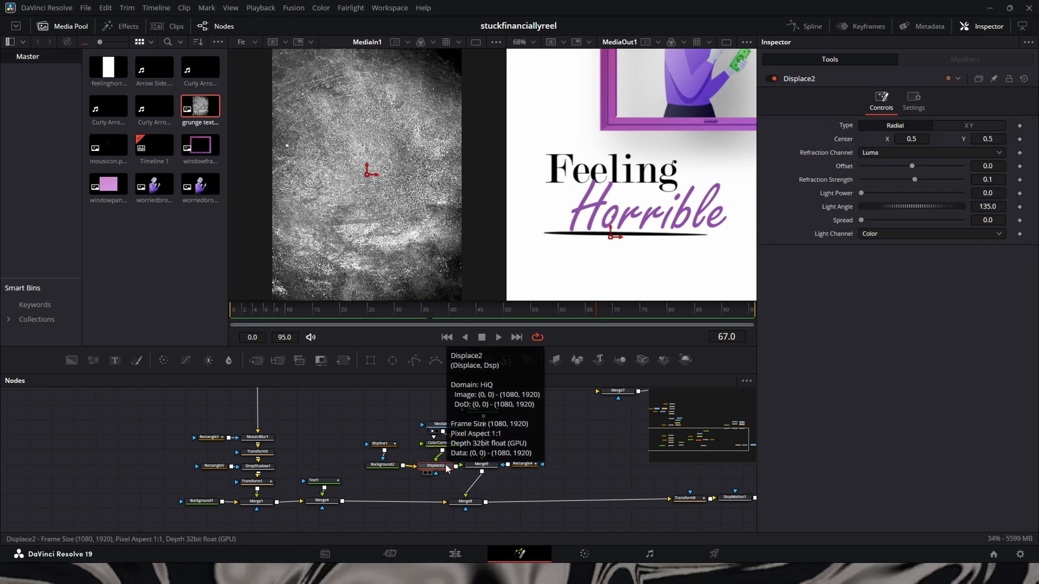
click(441, 442)
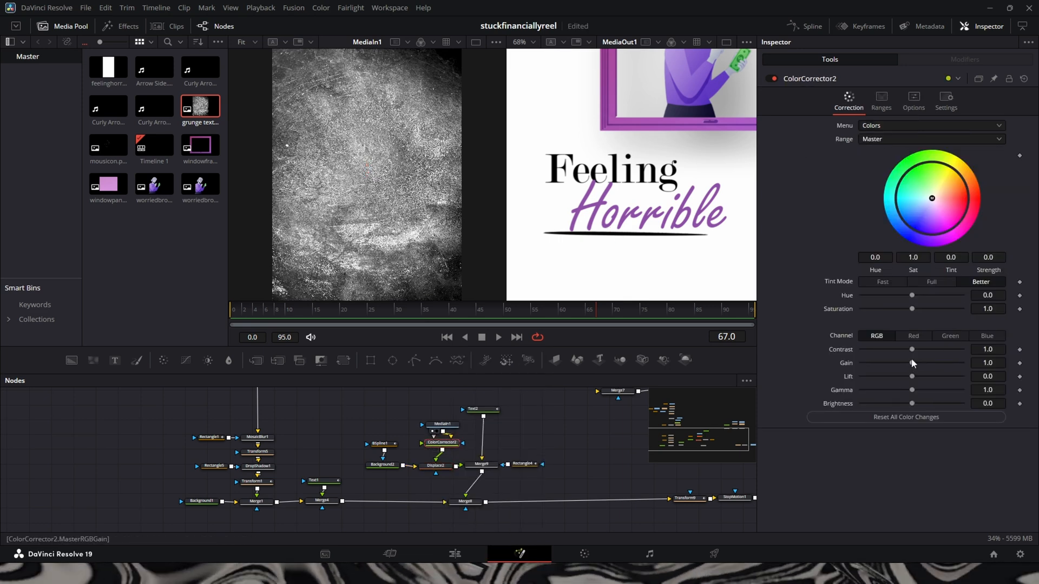
drag(911, 350, 922, 350)
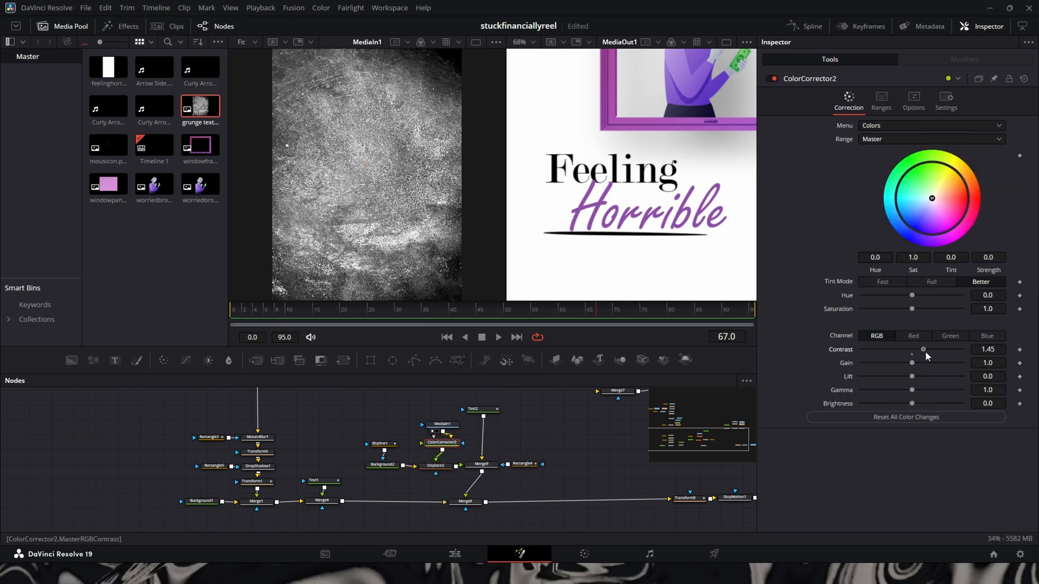
drag(923, 350, 967, 350)
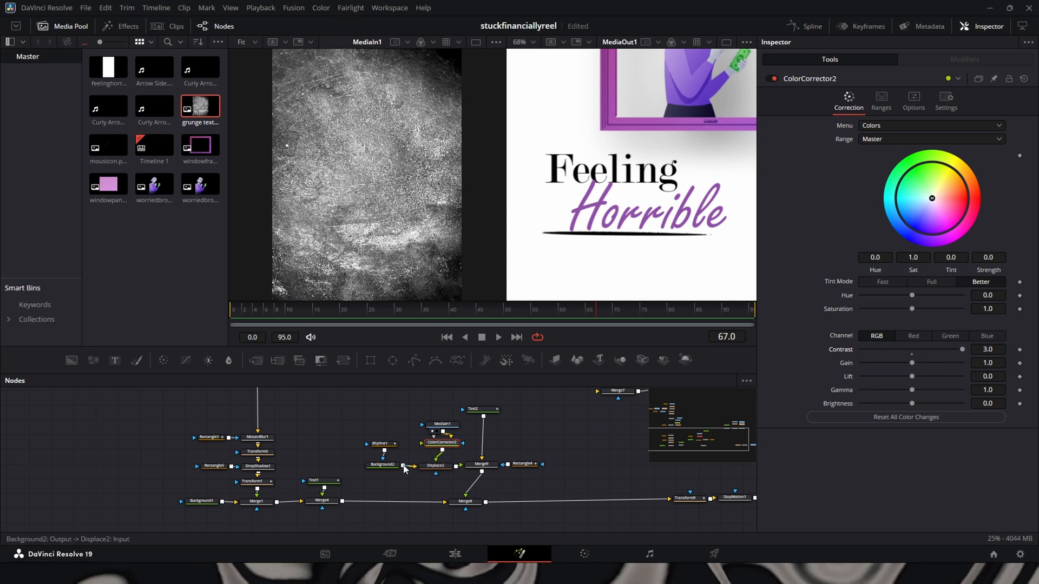
mouse_move(424, 260)
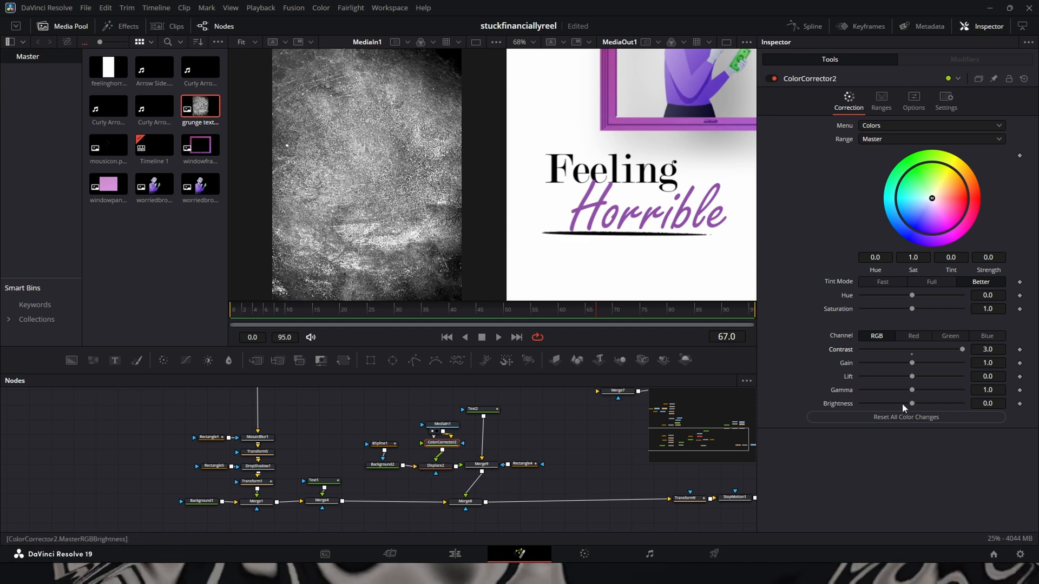
drag(912, 375, 861, 375)
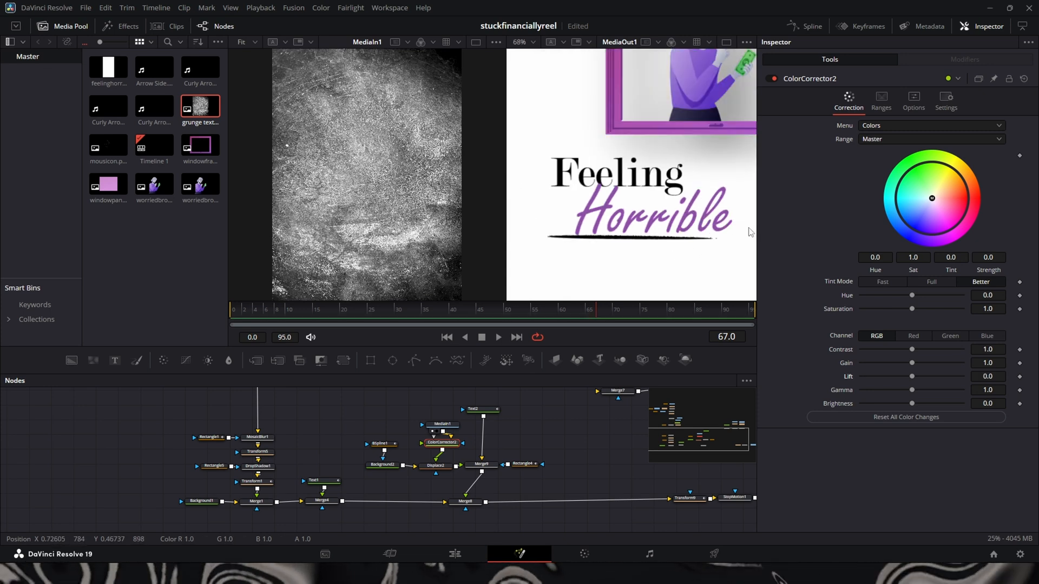
mouse_move(444, 449)
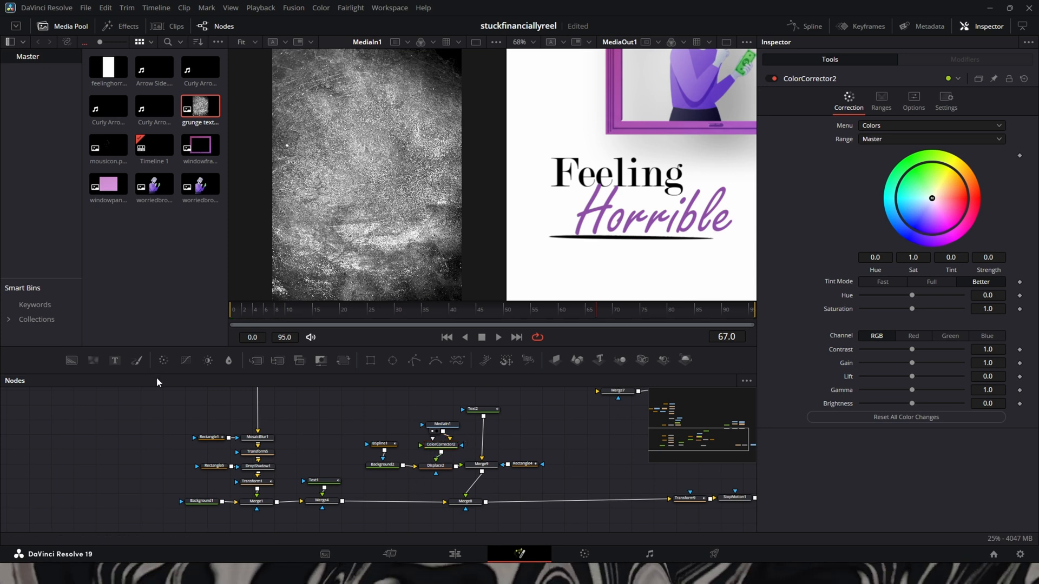
mouse_move(93, 360)
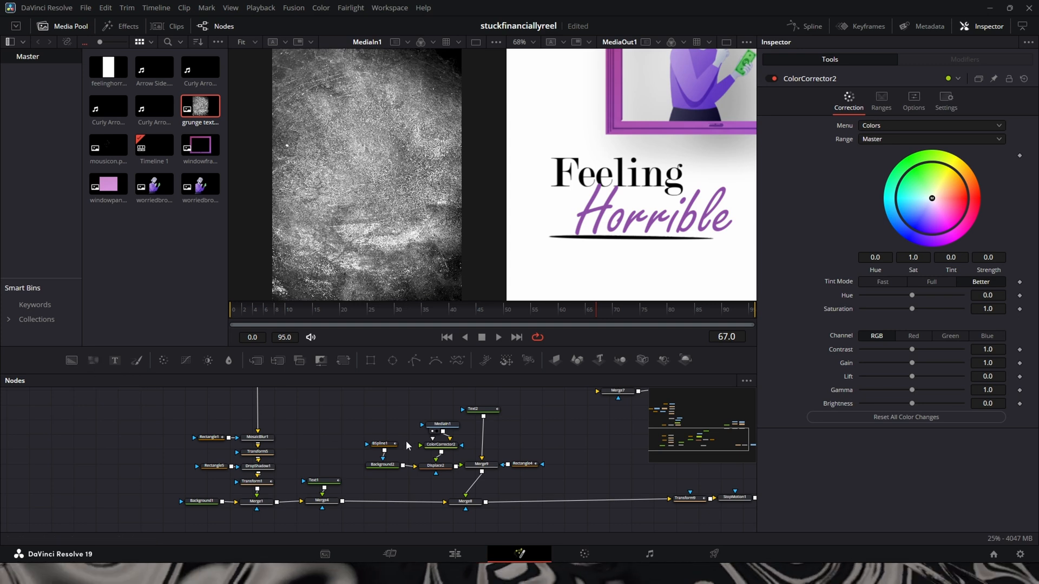
mouse_move(431, 487)
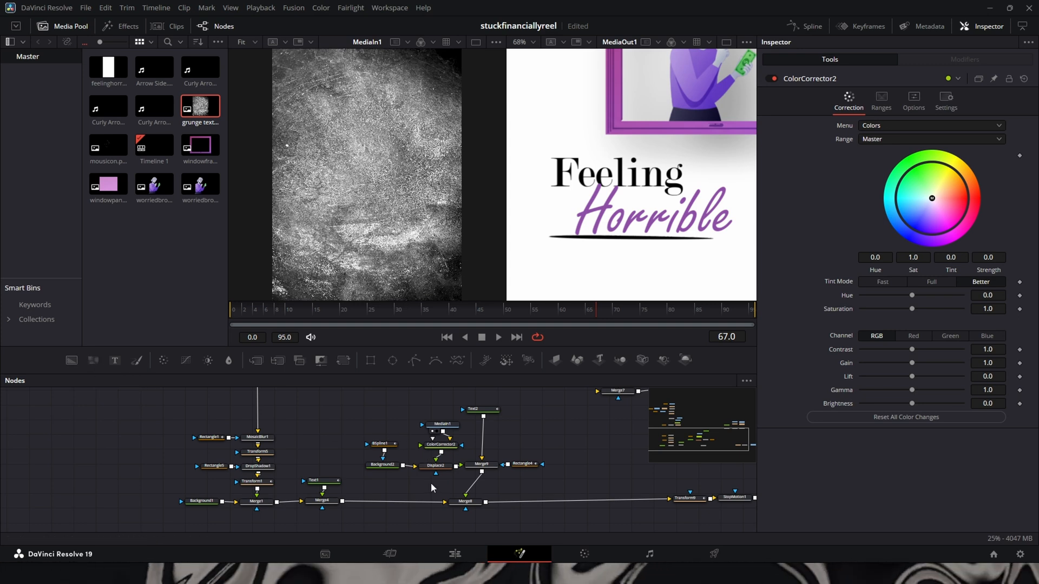
mouse_move(94, 360)
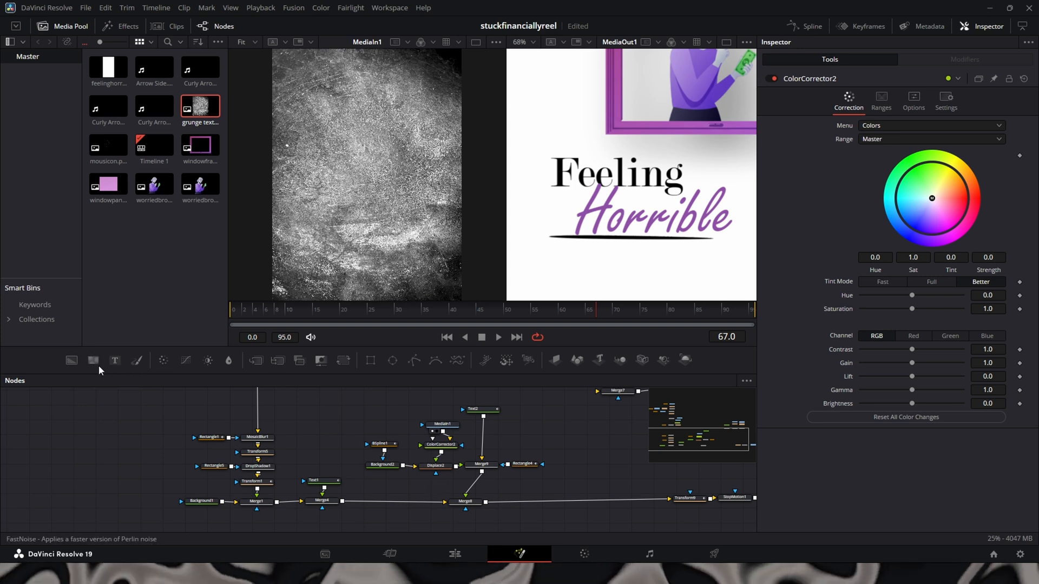
mouse_move(468, 435)
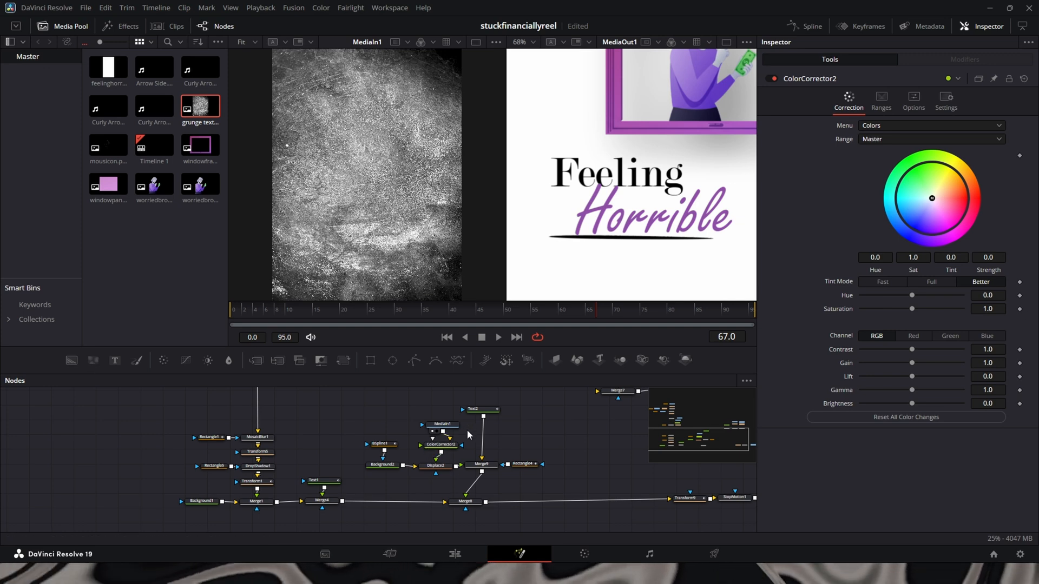
click(443, 429)
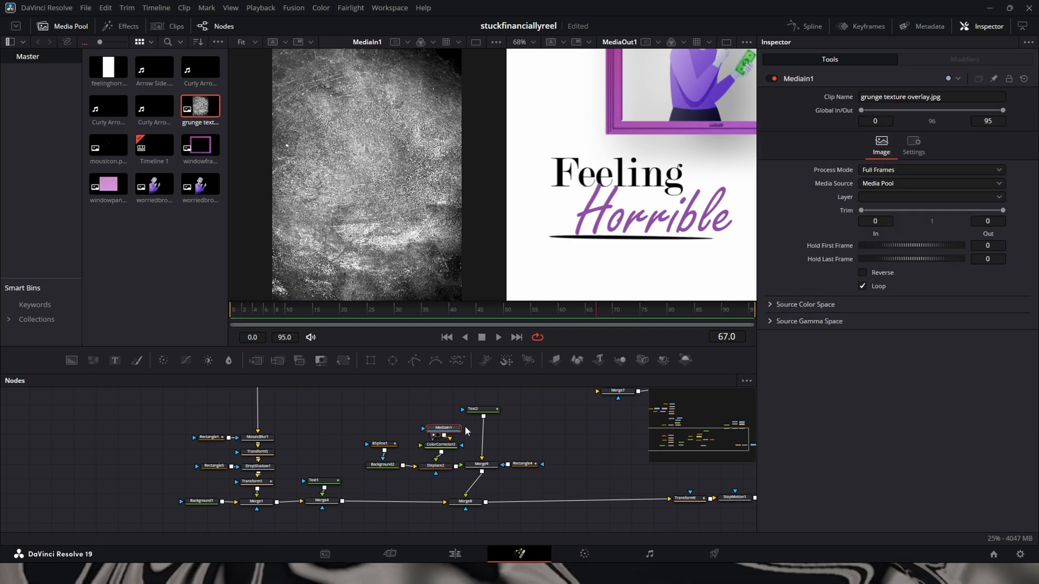
click(435, 465)
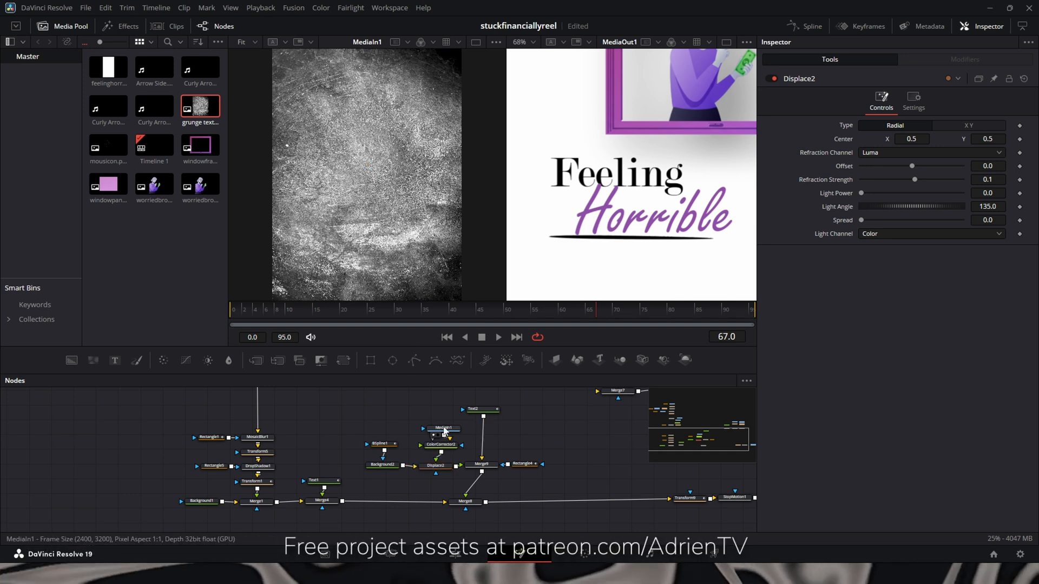
click(443, 428)
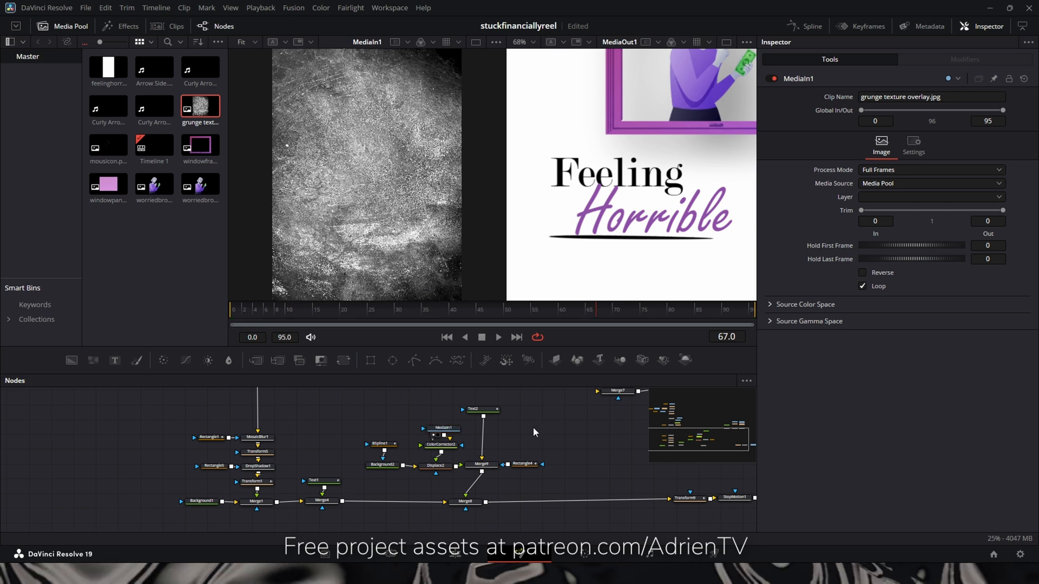
click(480, 409)
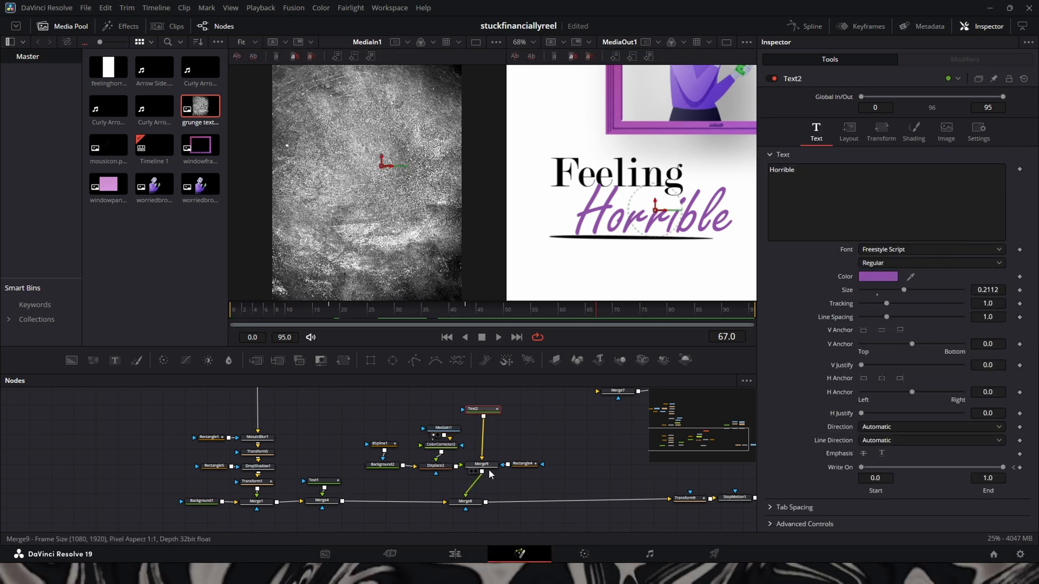
click(522, 463)
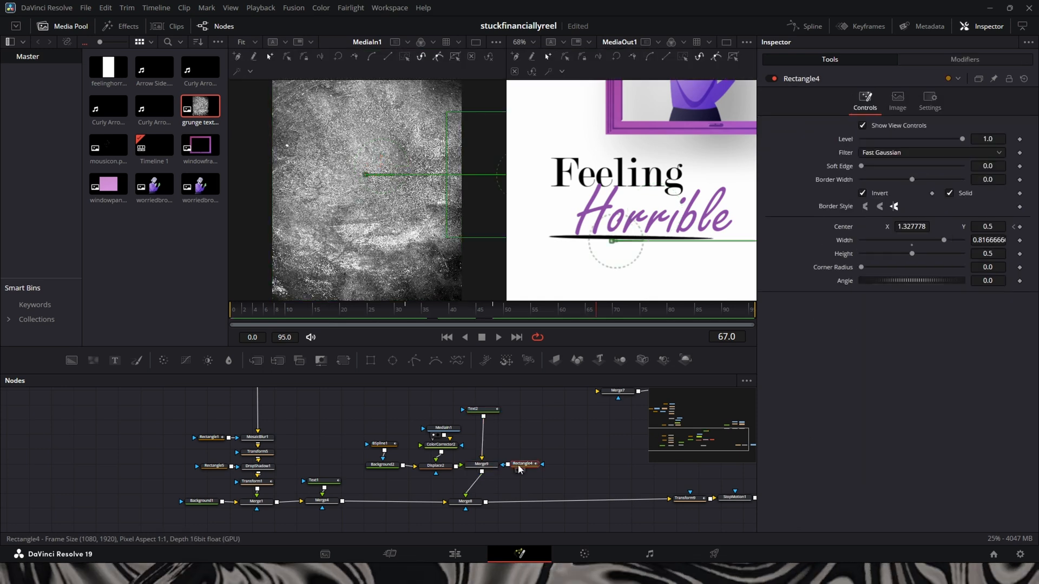
click(482, 463)
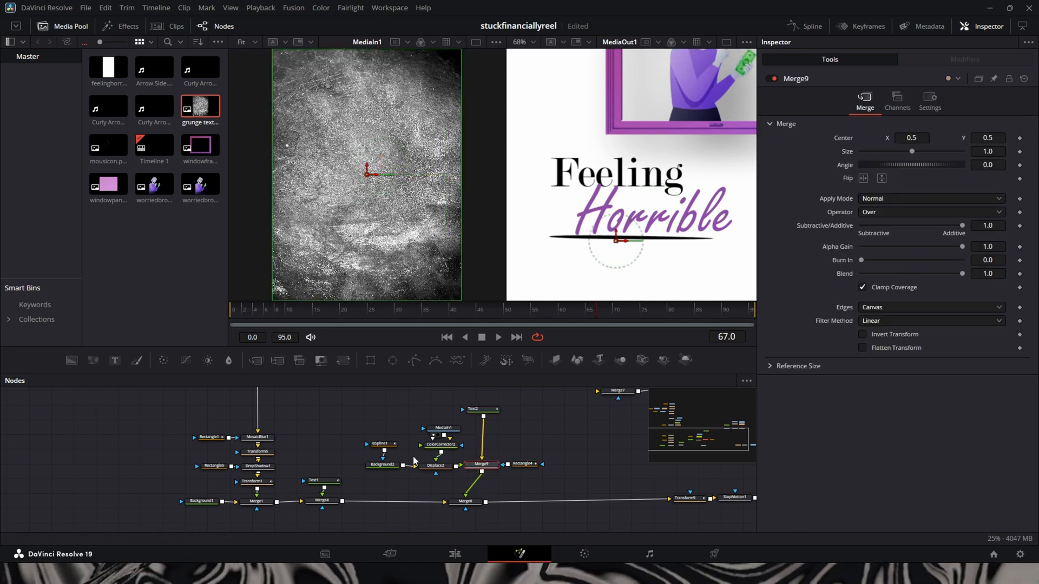
click(524, 465)
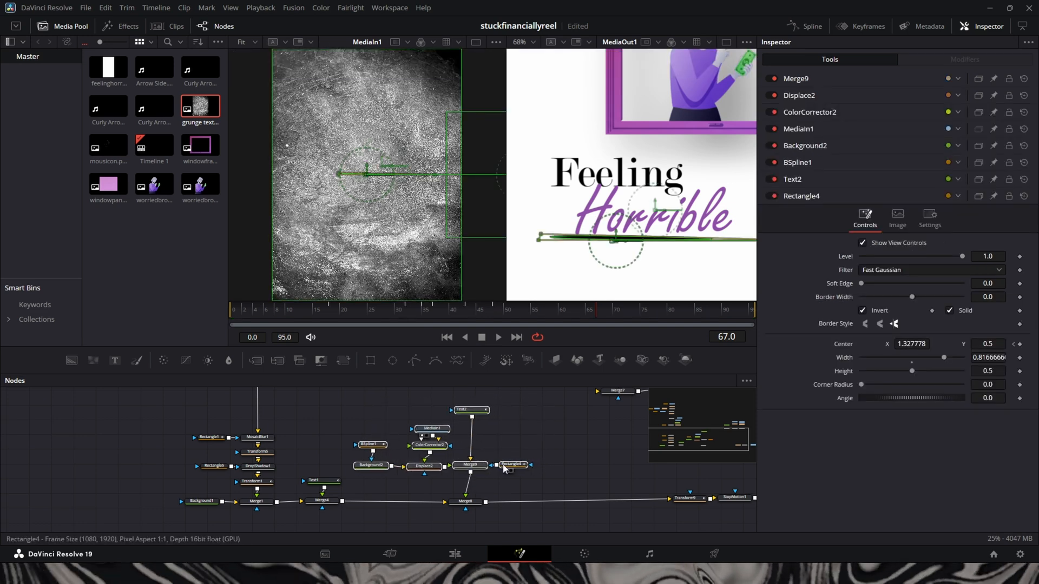
click(513, 464)
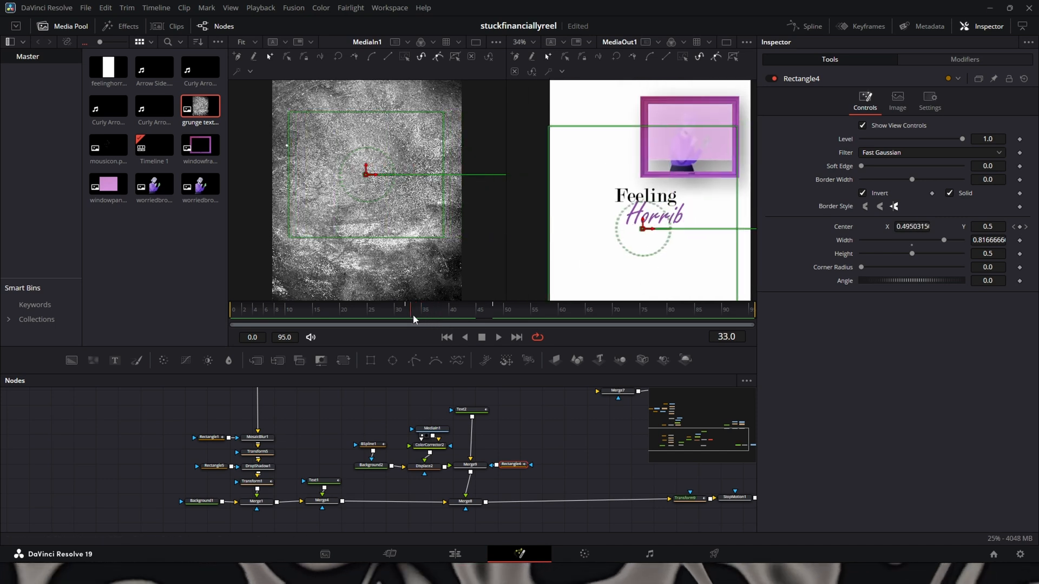
click(455, 320)
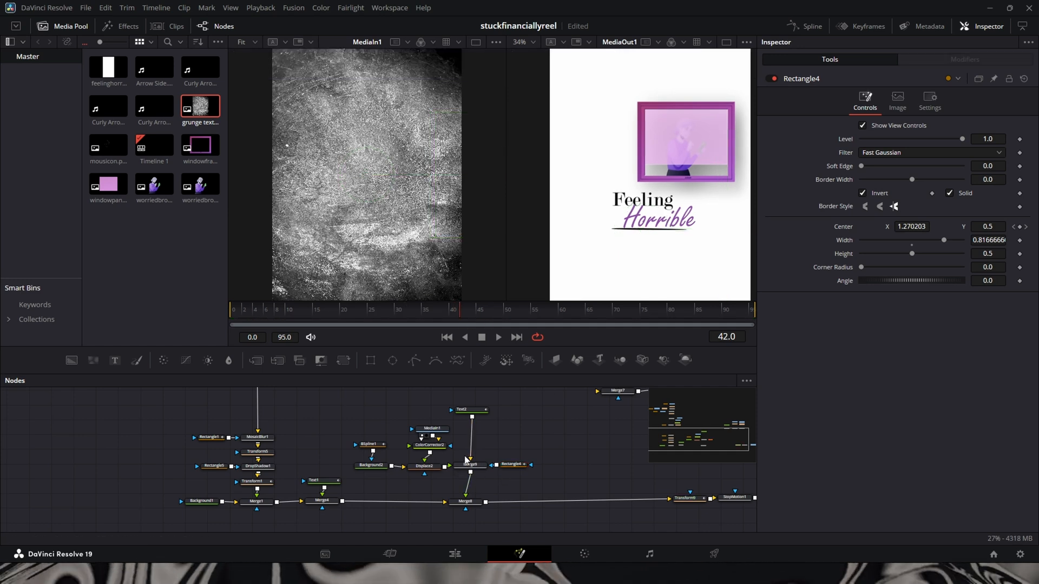
click(469, 465)
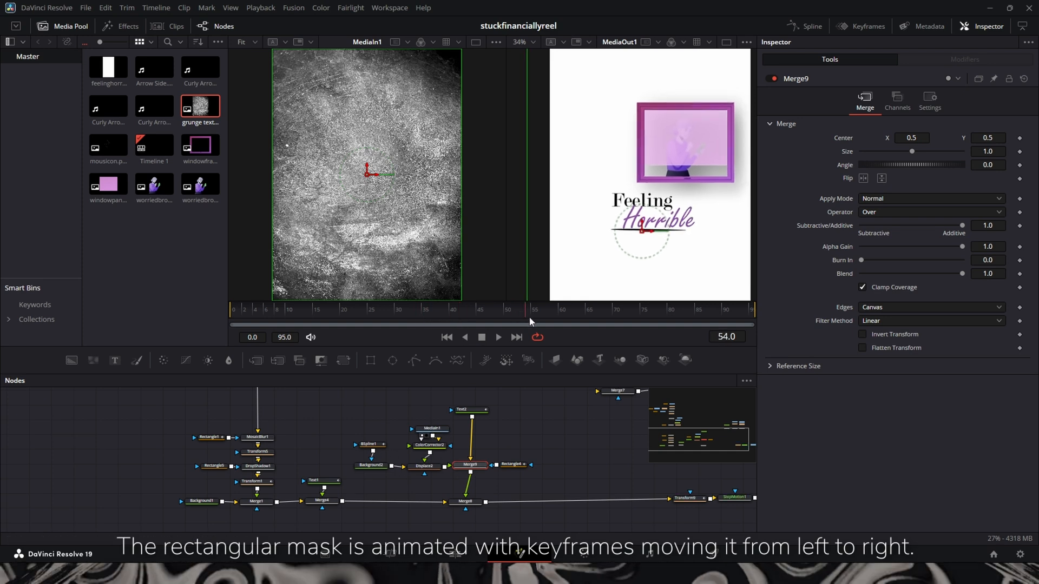
click(485, 310)
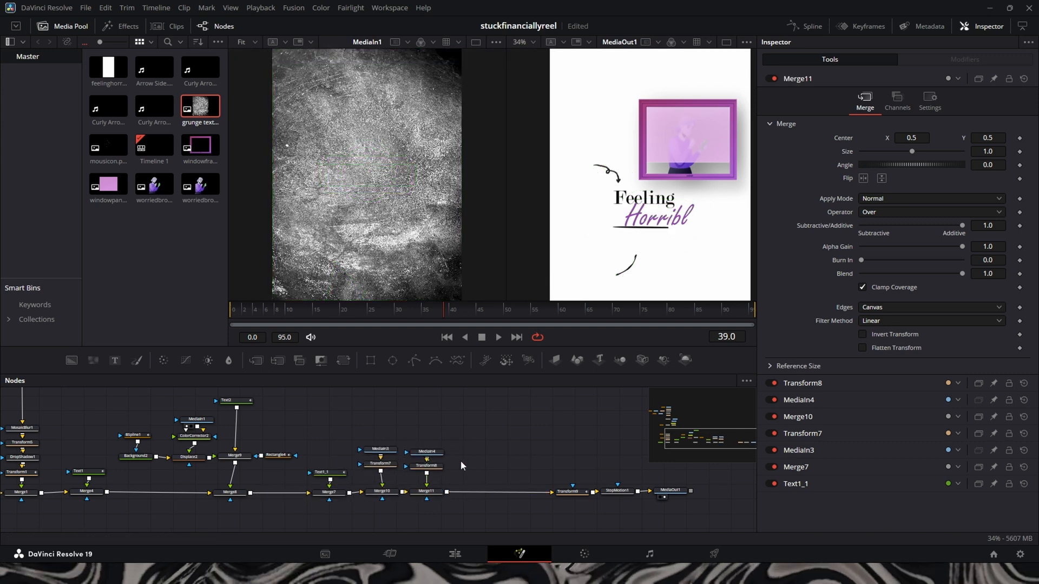
click(327, 472)
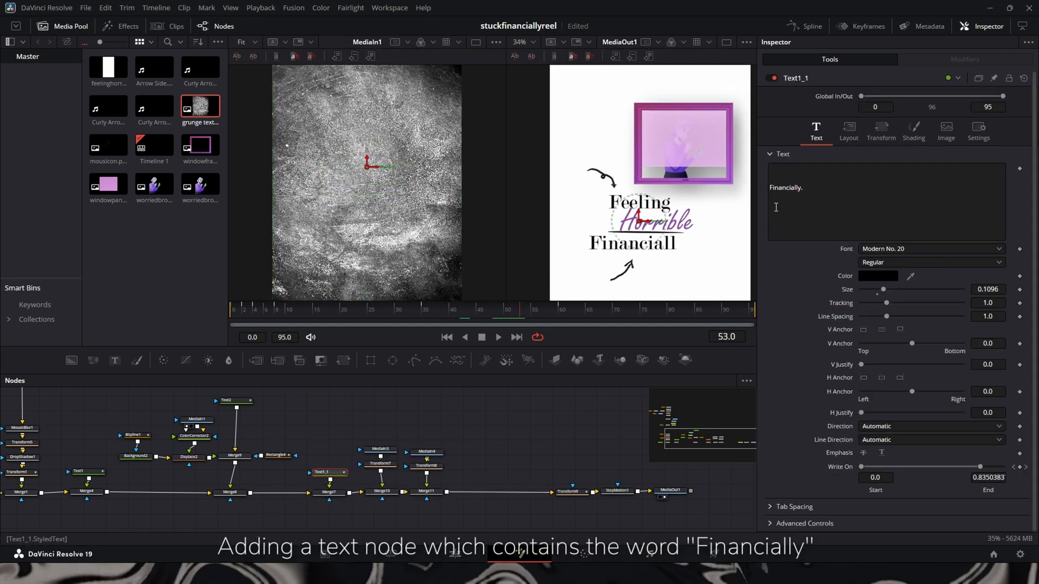
click(590, 318)
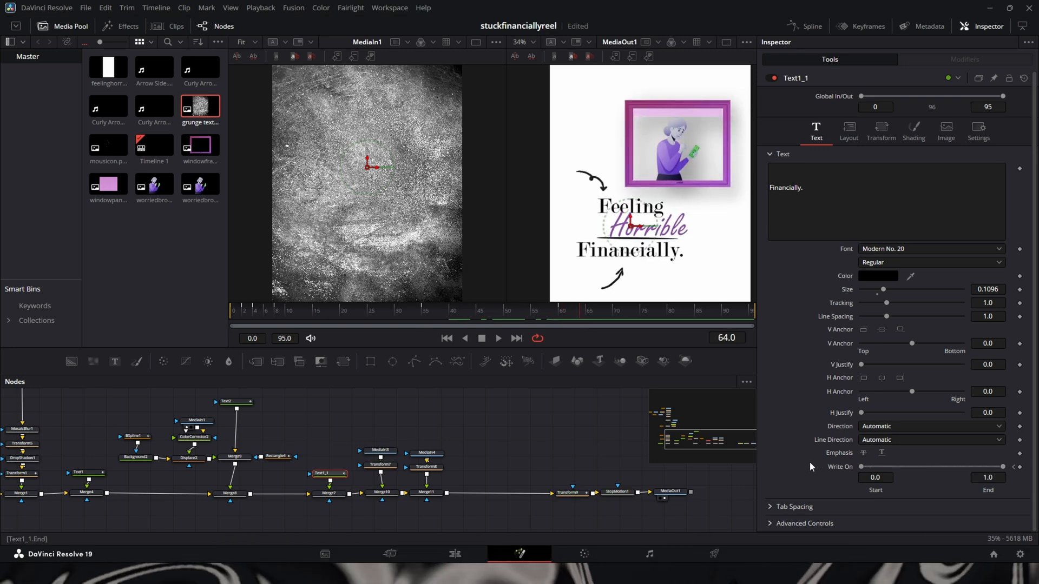
click(327, 494)
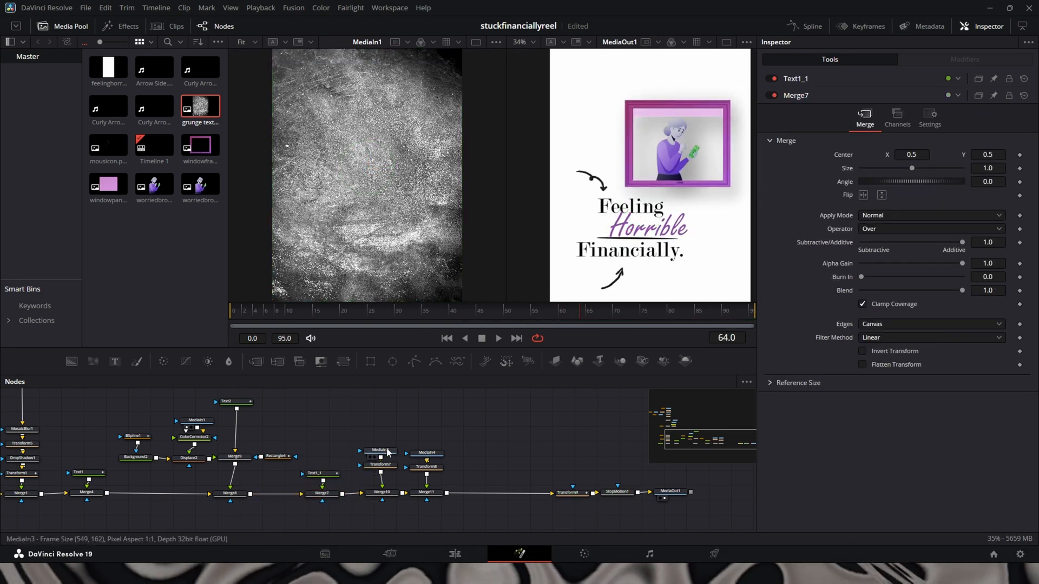
Review the curly arrow clip, its transform and the Curly Arrow 2 clip across the timeline.
click(379, 450)
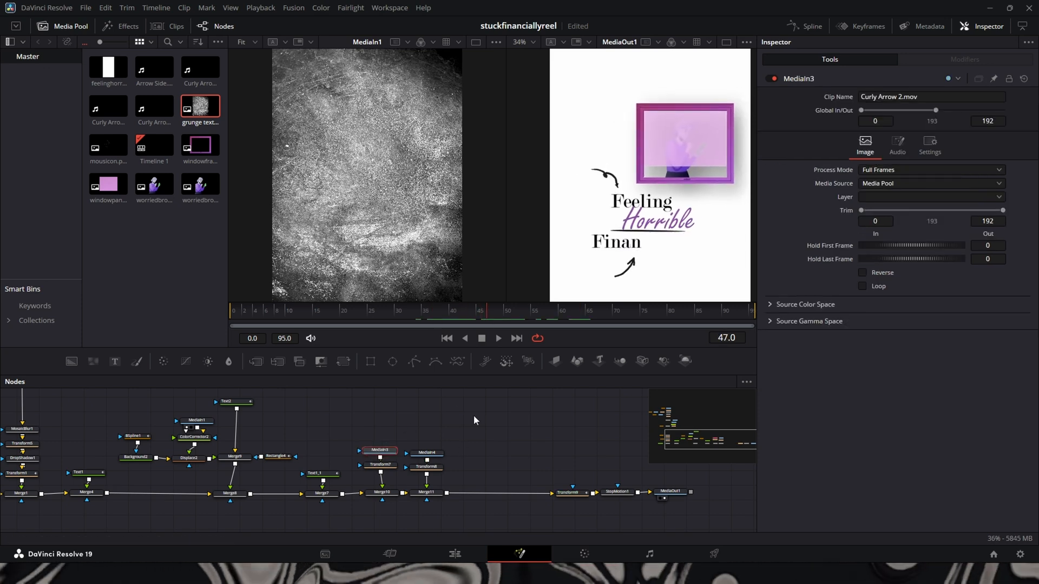
mouse_move(638, 323)
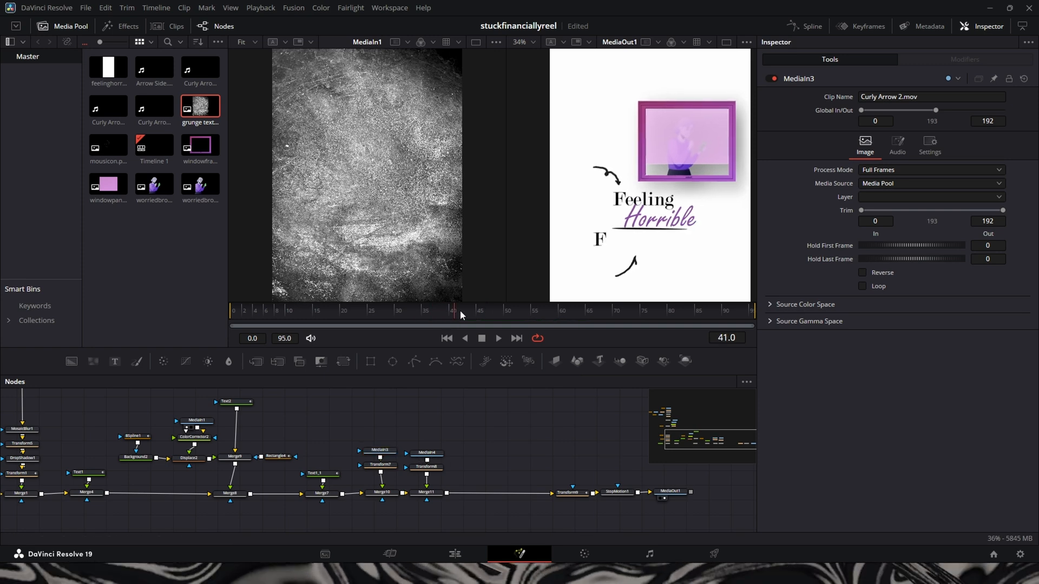
click(616, 311)
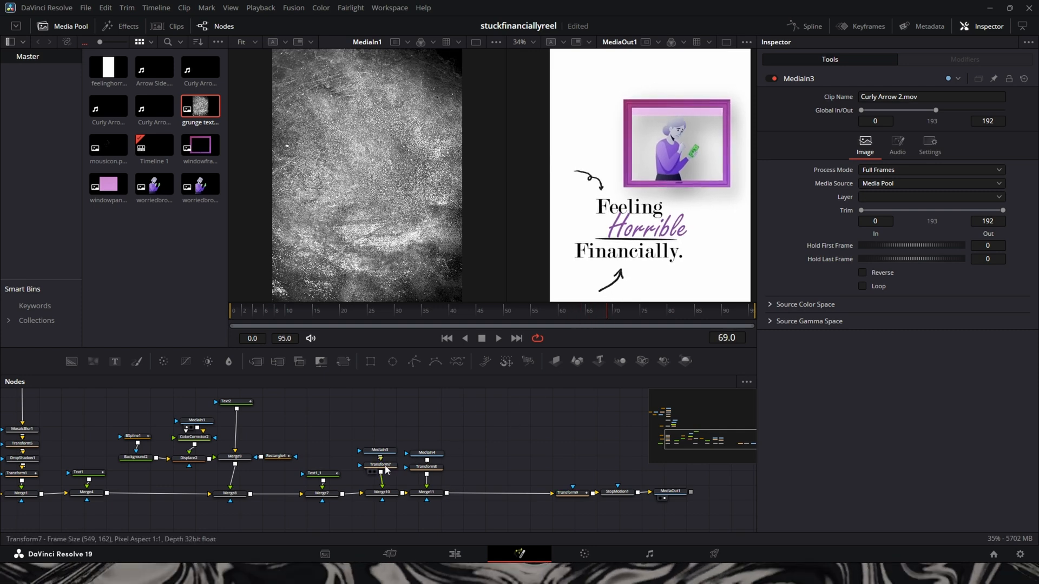
click(425, 467)
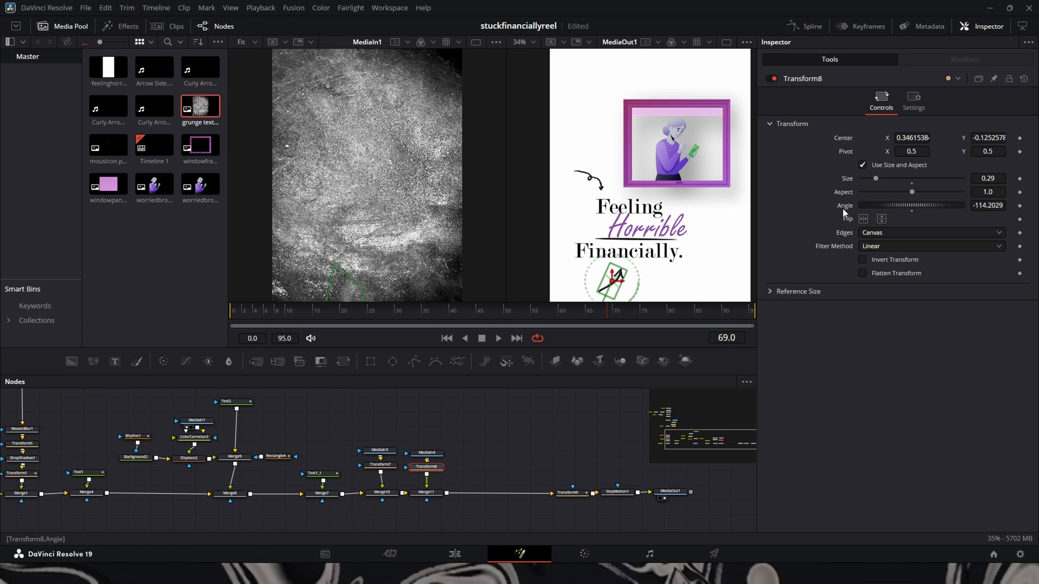
click(380, 492)
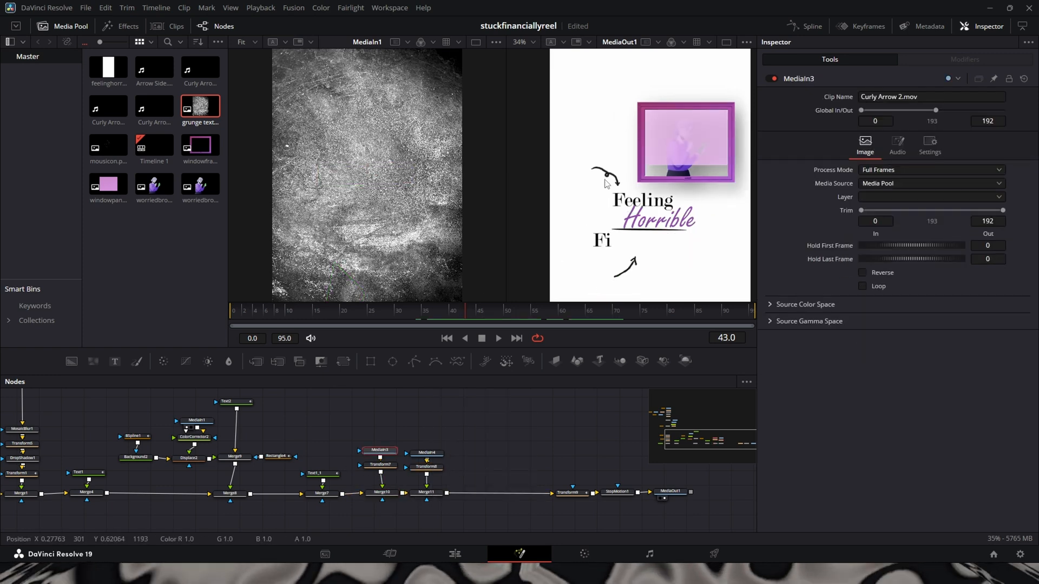
click(369, 312)
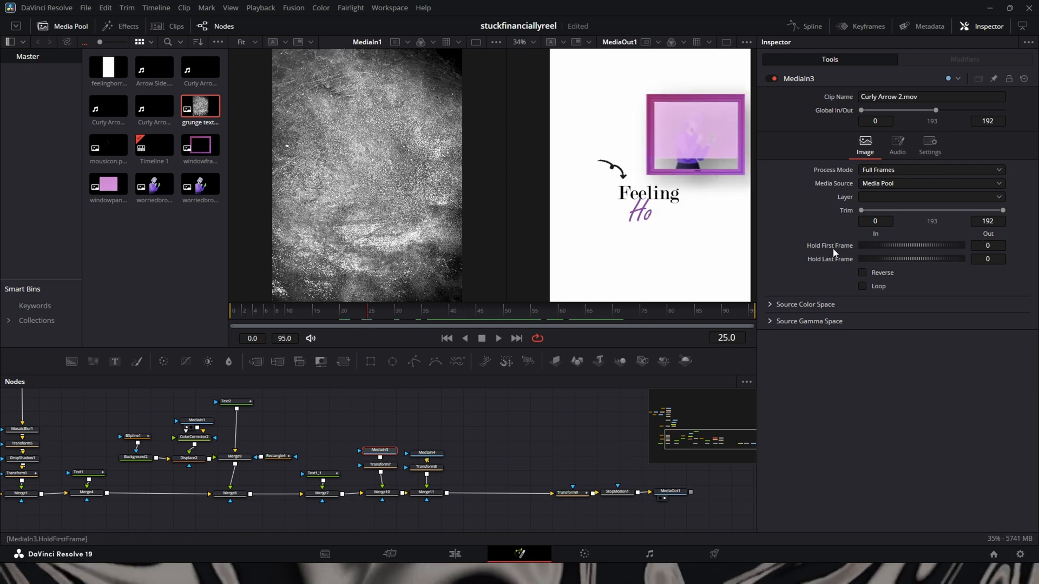
mouse_move(957, 244)
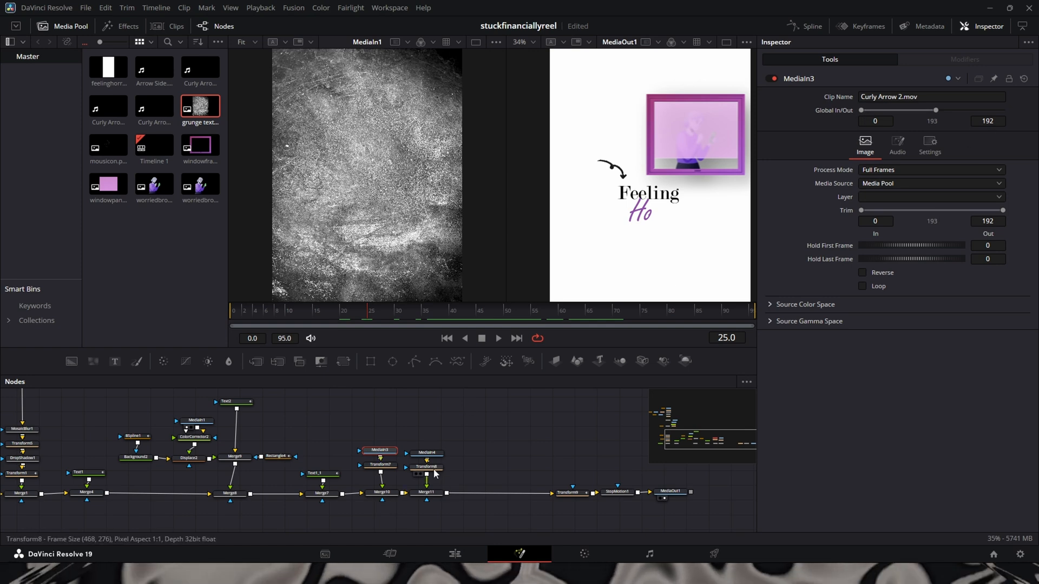
Set Curly Arrow 5's Global In to 30 and scrub to confirm it starts at frame 30.
click(427, 453)
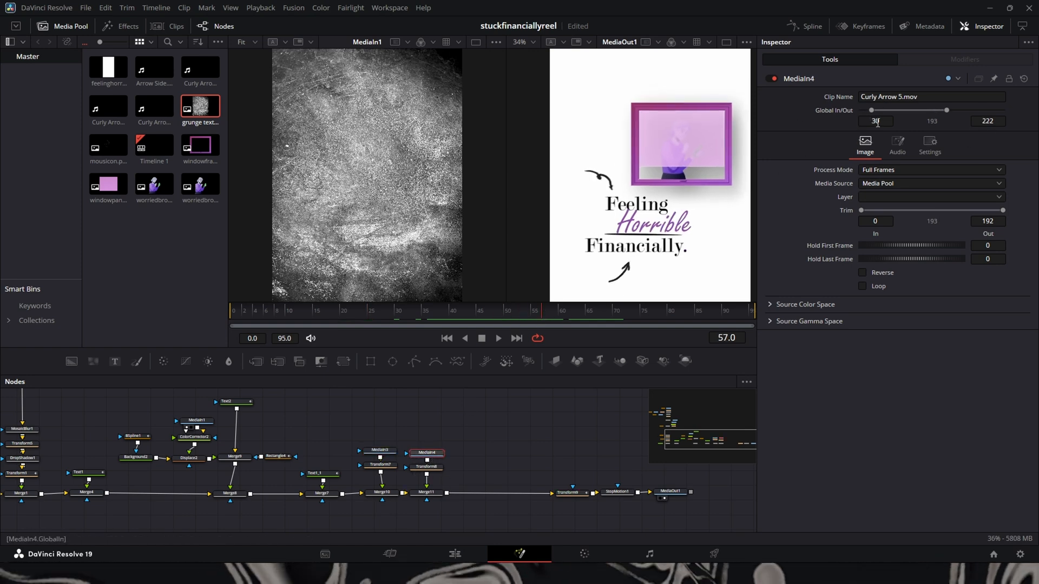
click(398, 312)
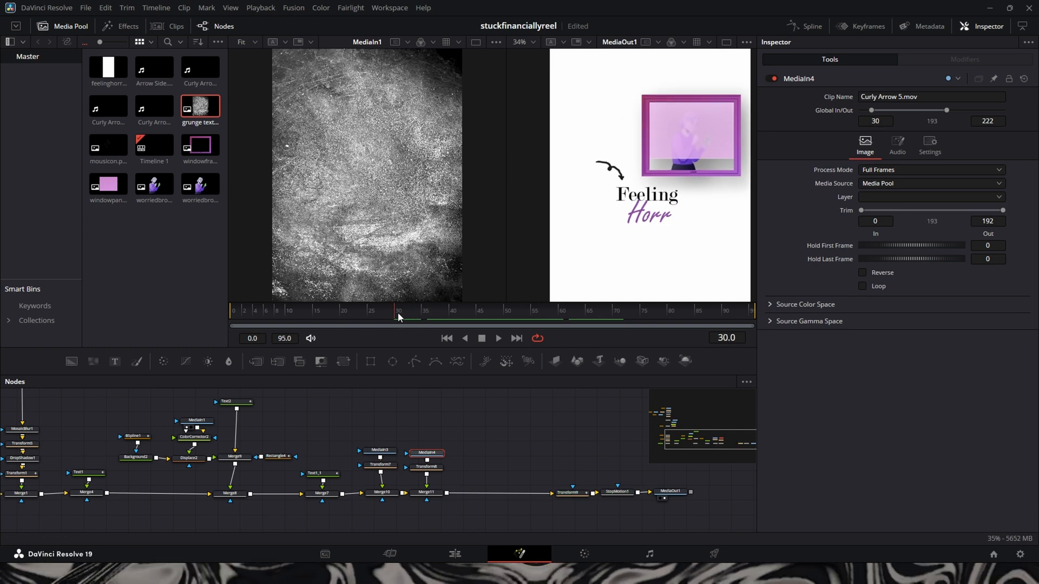
click(537, 313)
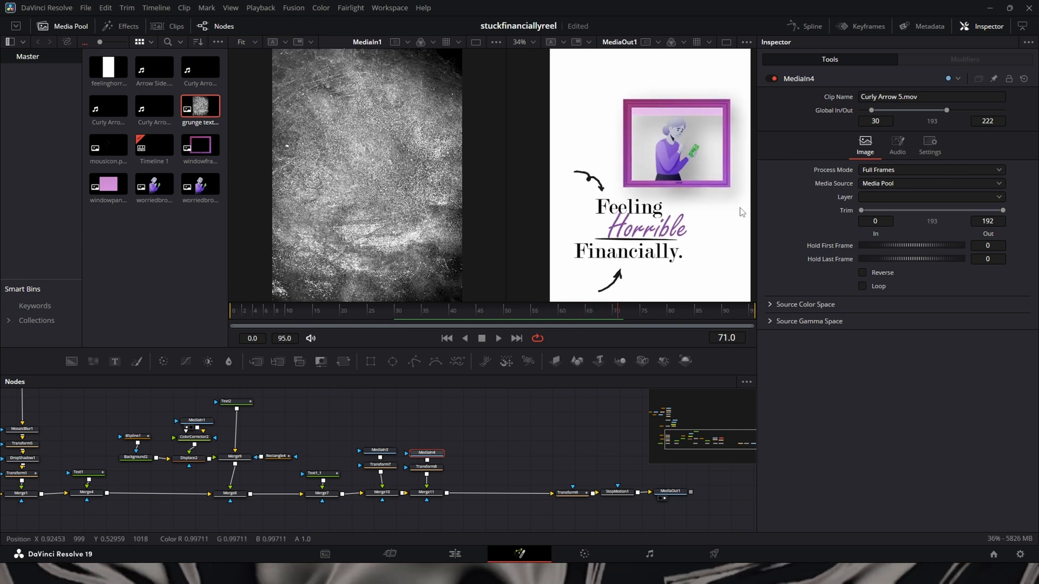
mouse_move(616, 291)
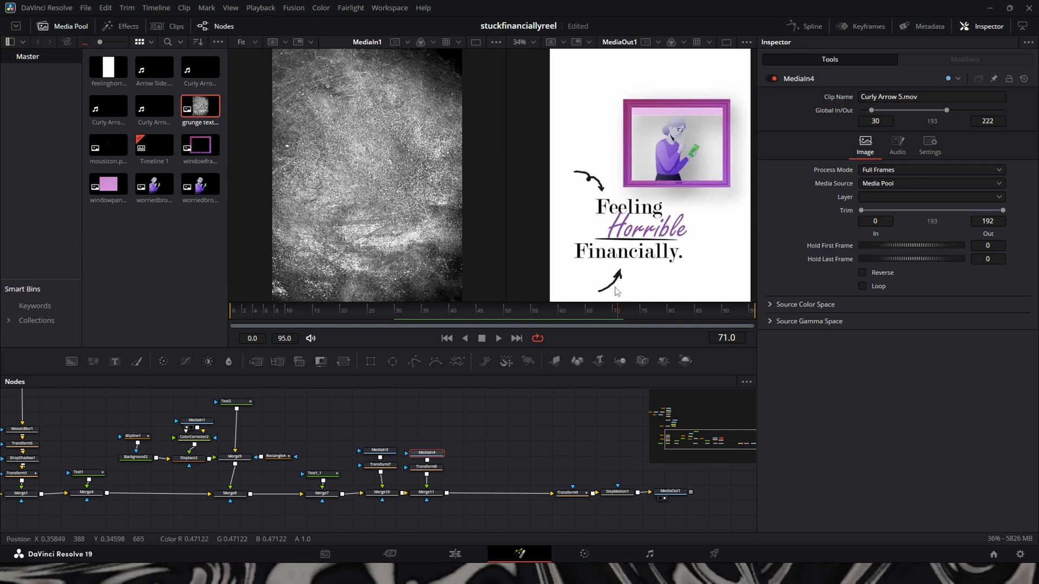
drag(615, 317, 506, 317)
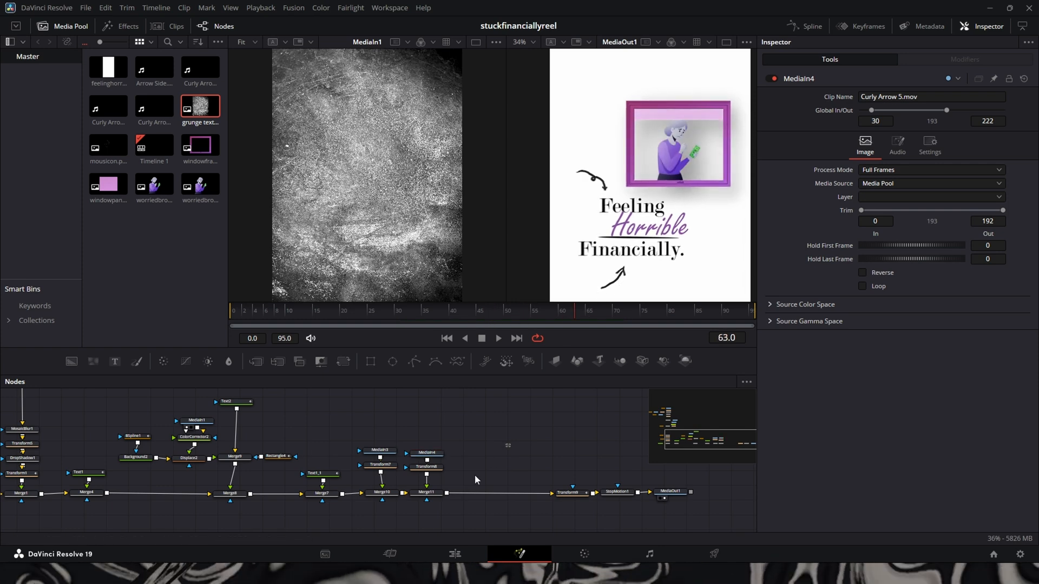
click(427, 493)
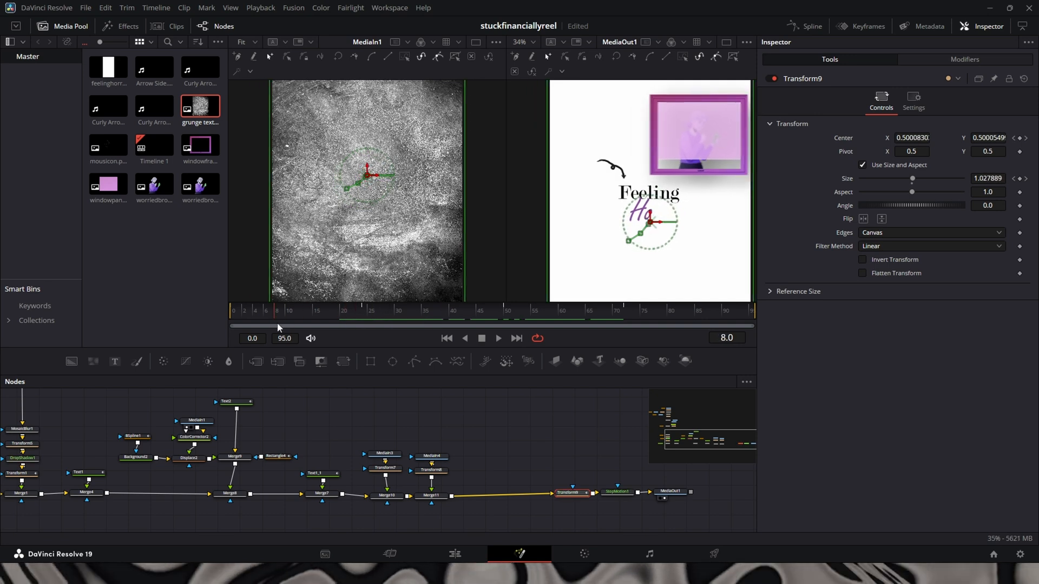
Preview Transform9's camera move, then smooth its Center and Size keyframes in the Spline editor.
click(351, 311)
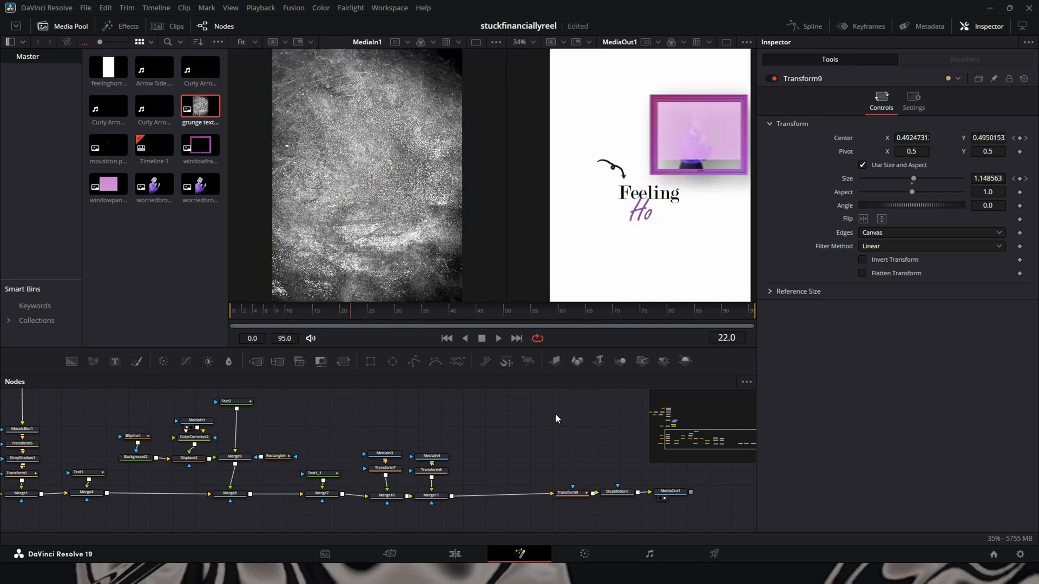
click(276, 312)
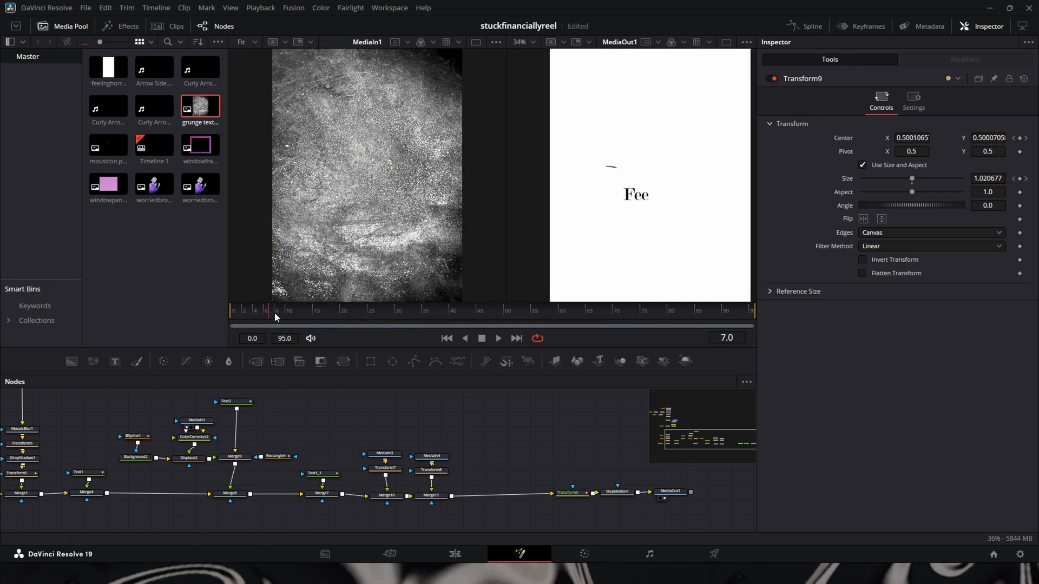
click(384, 311)
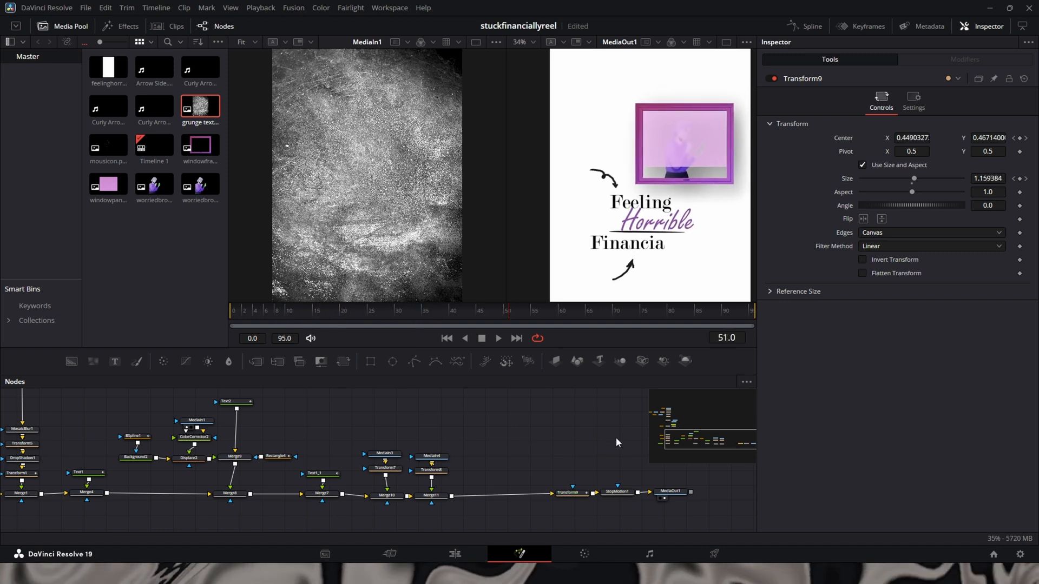
click(802, 25)
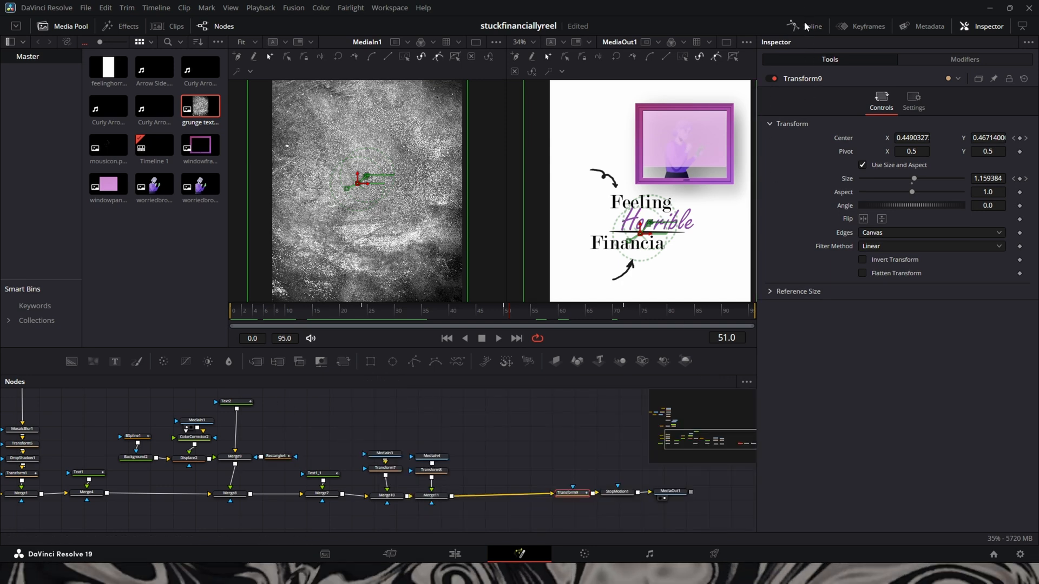
click(811, 26)
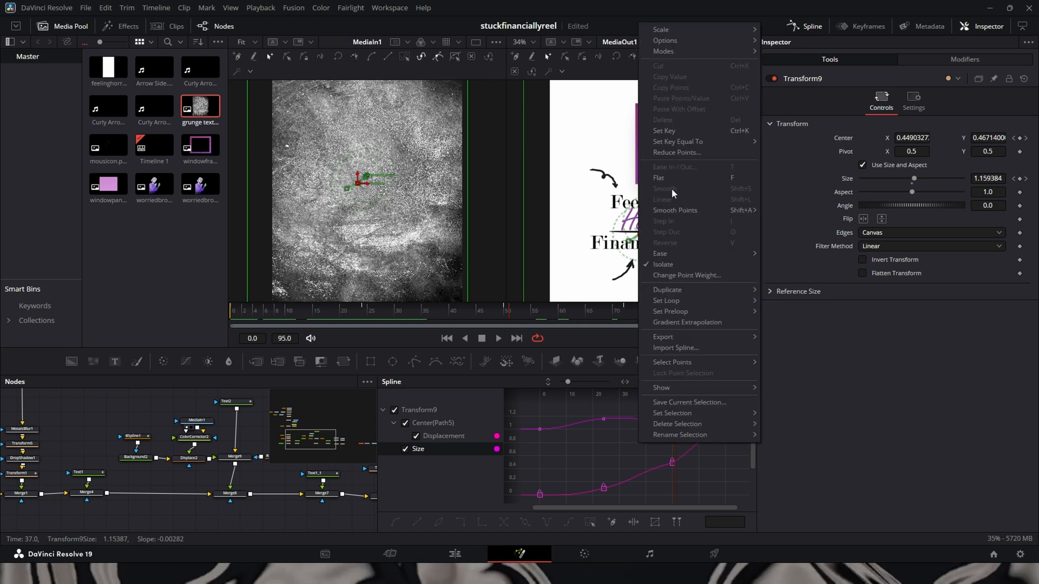
mouse_move(699, 198)
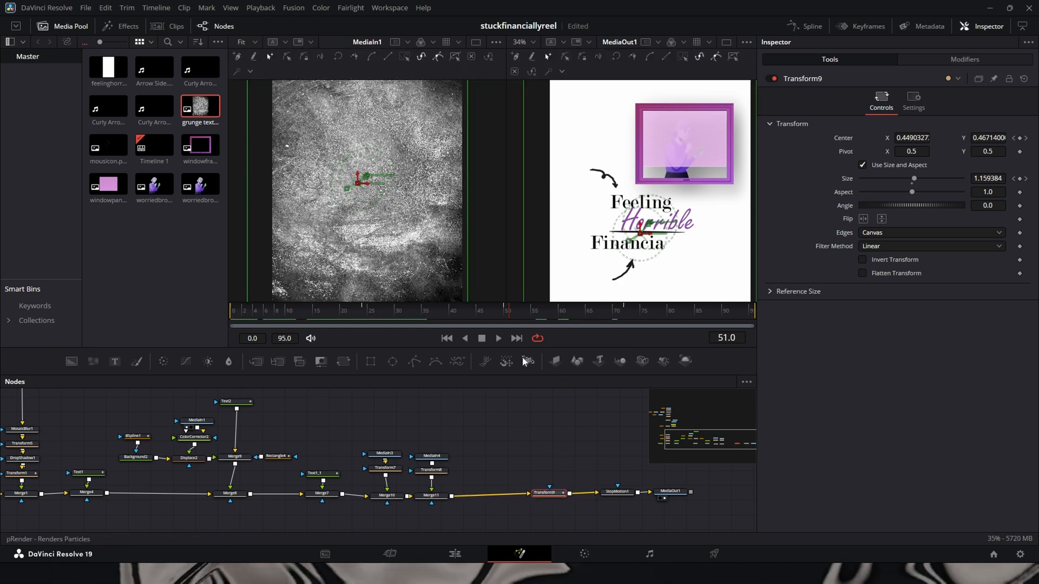
Scrub start to end to confirm the eased push-in reaches size 1.26 at frame 95.
click(452, 319)
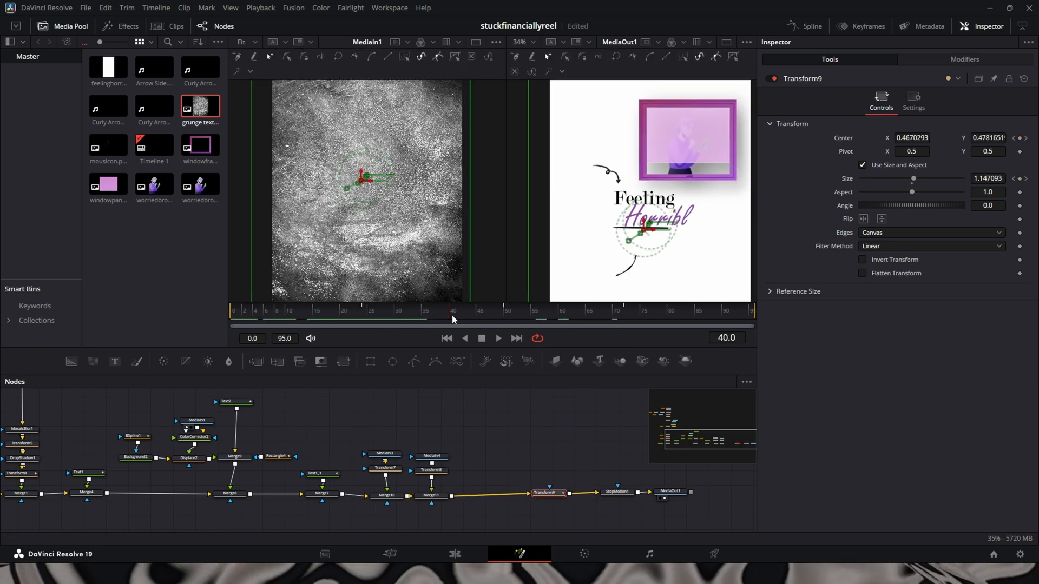
click(617, 313)
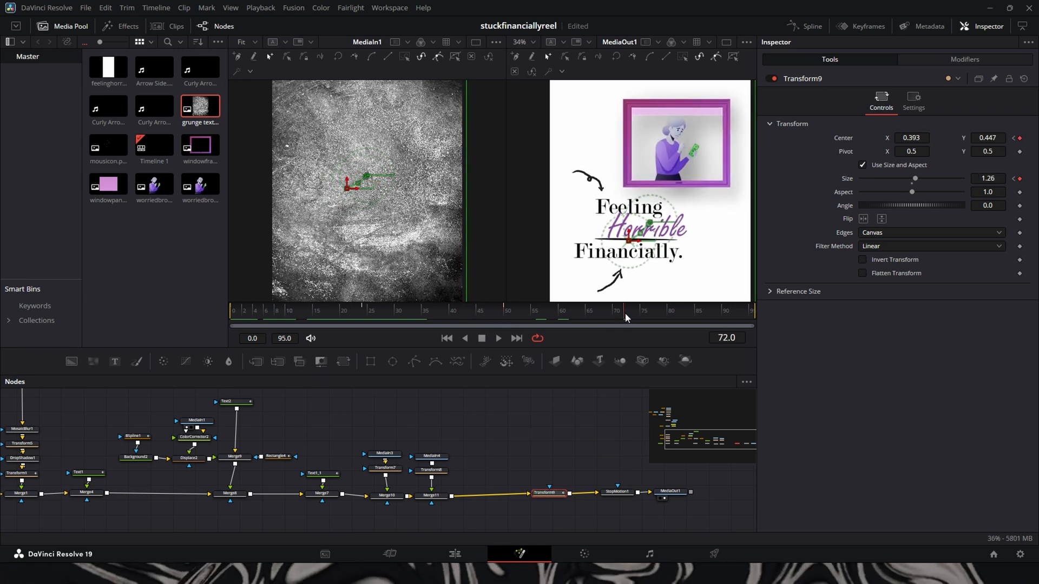
click(370, 312)
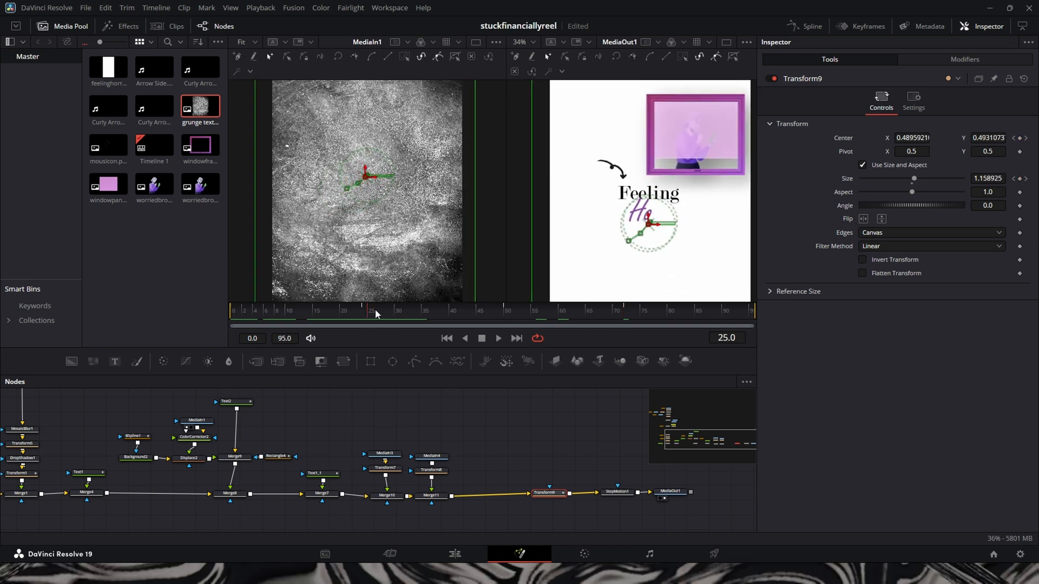
click(290, 314)
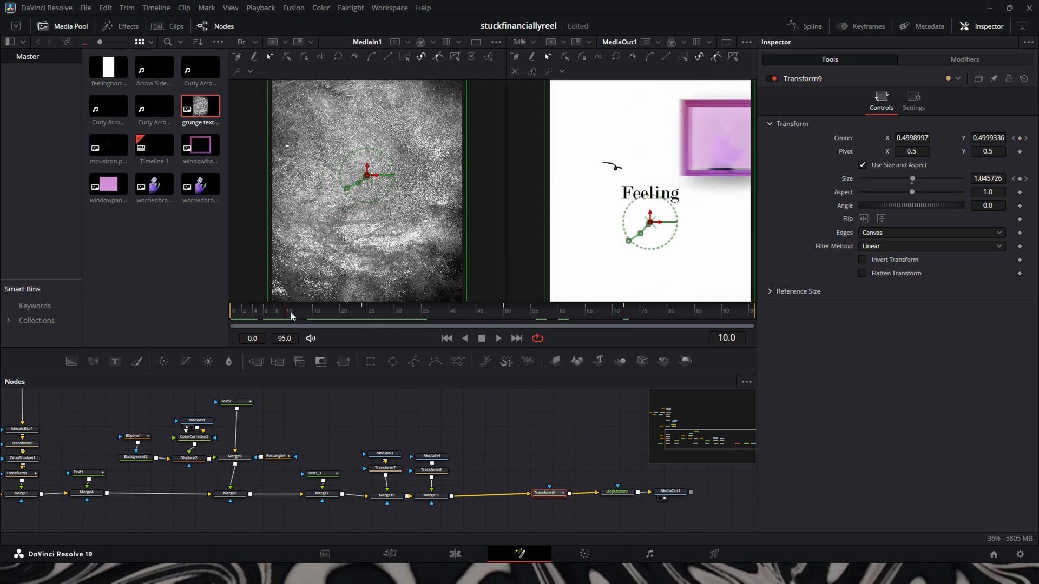
click(563, 313)
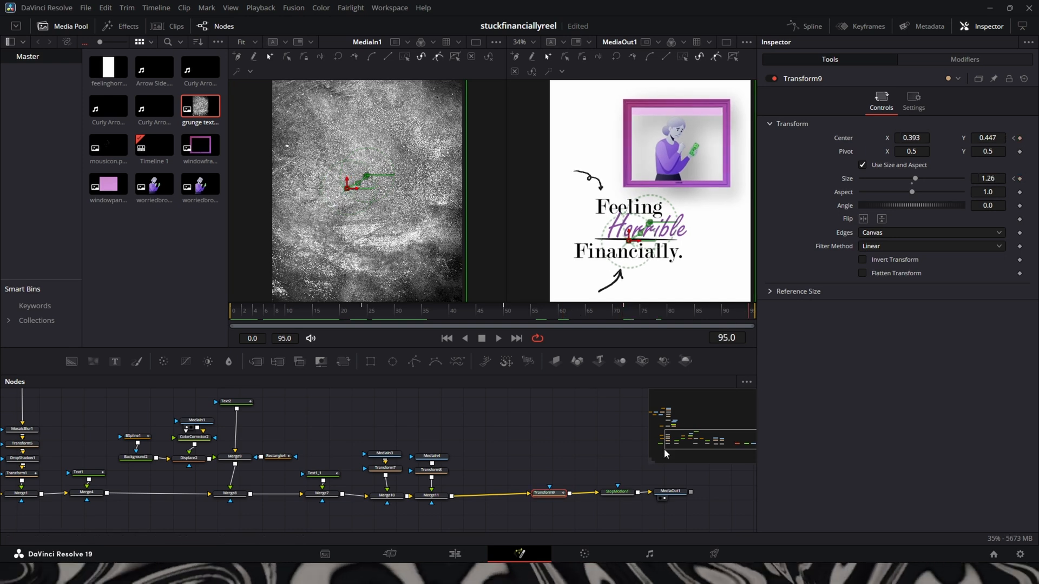
click(671, 493)
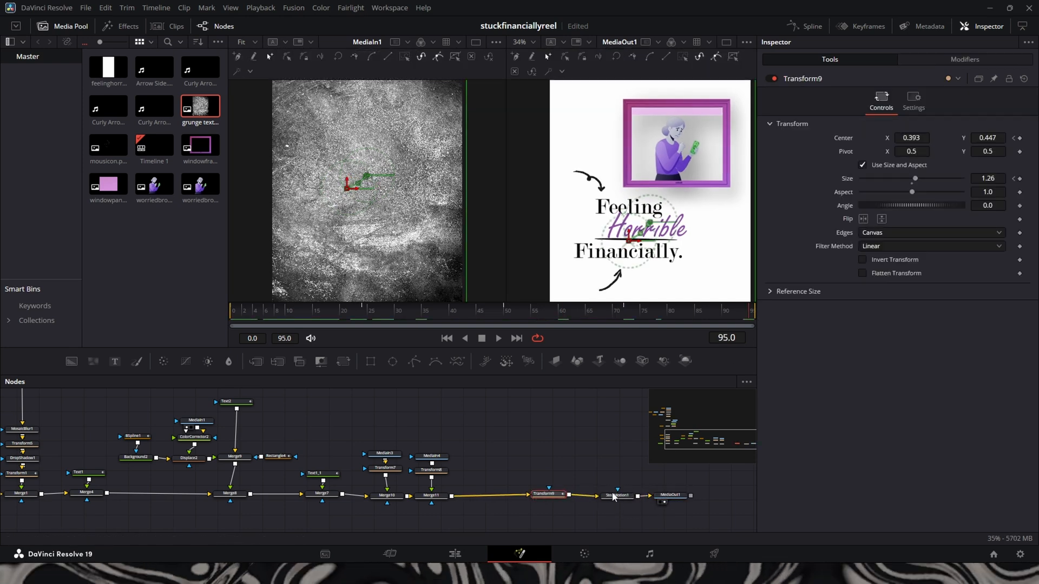
click(369, 313)
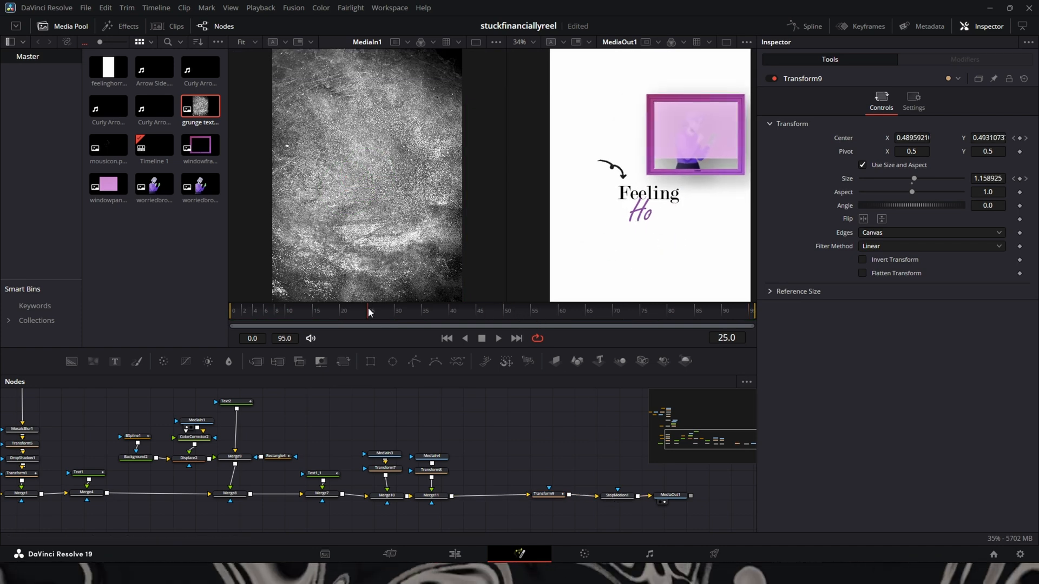
click(563, 310)
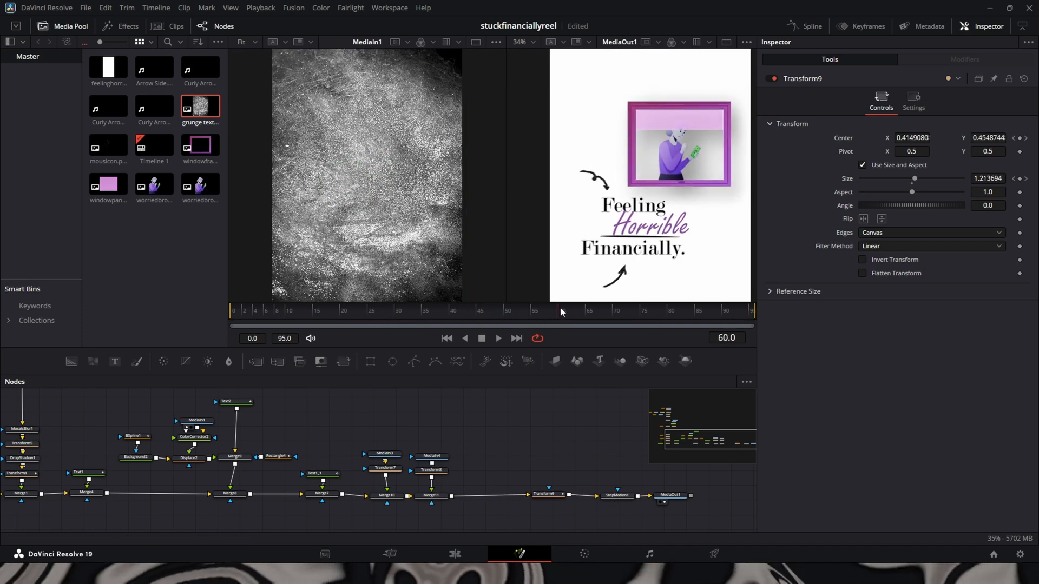
click(593, 312)
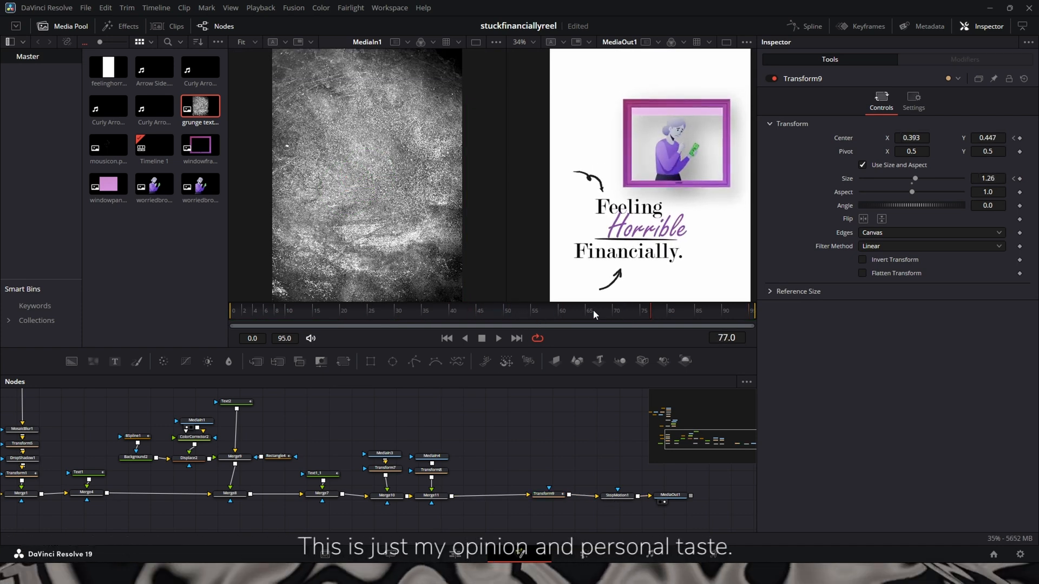
click(344, 311)
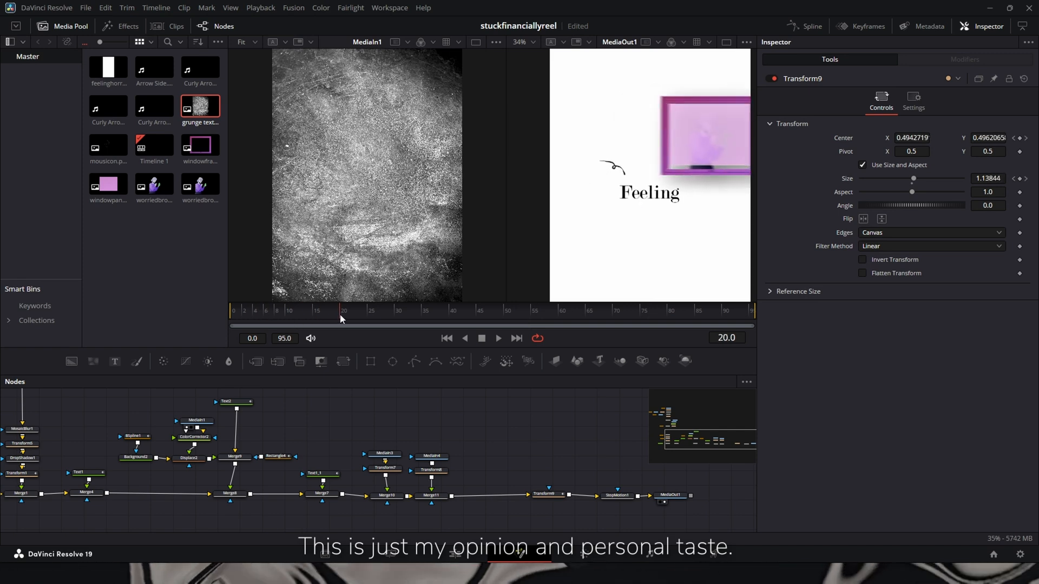
click(545, 312)
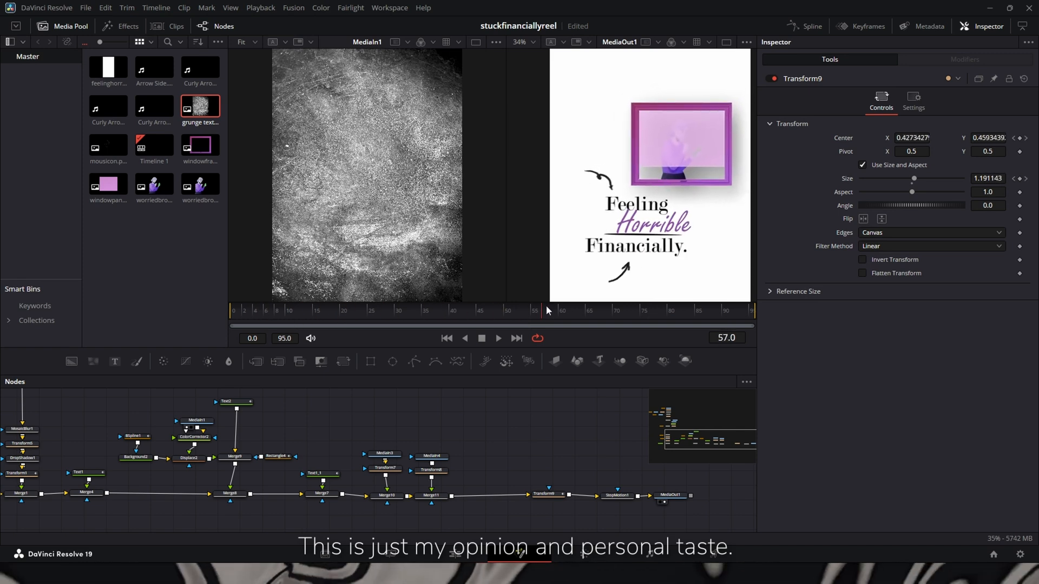
click(312, 310)
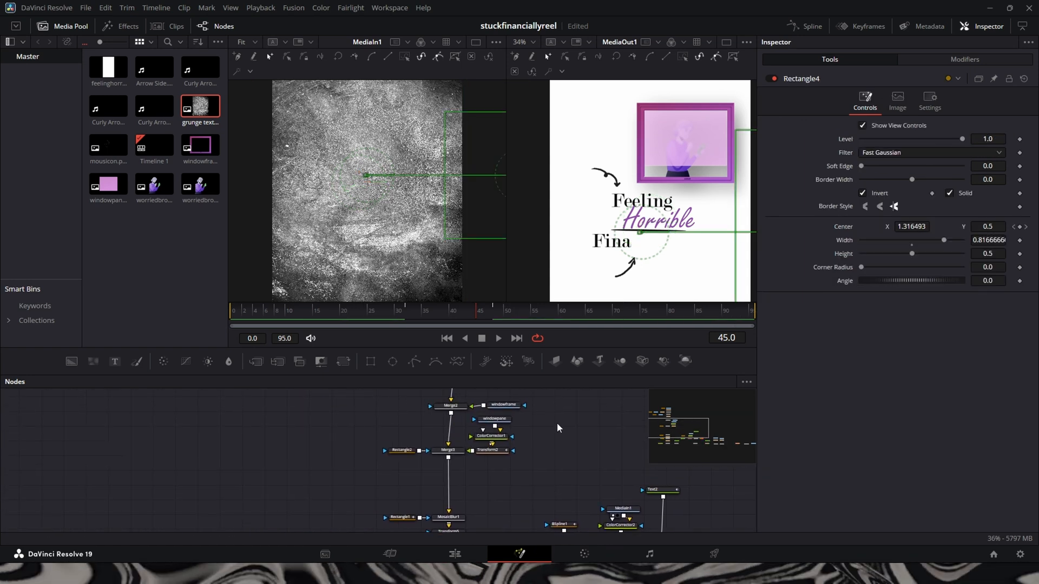
Enable Motion Blur on Transform9 with quality 2 and shutter angle 360.
click(308, 311)
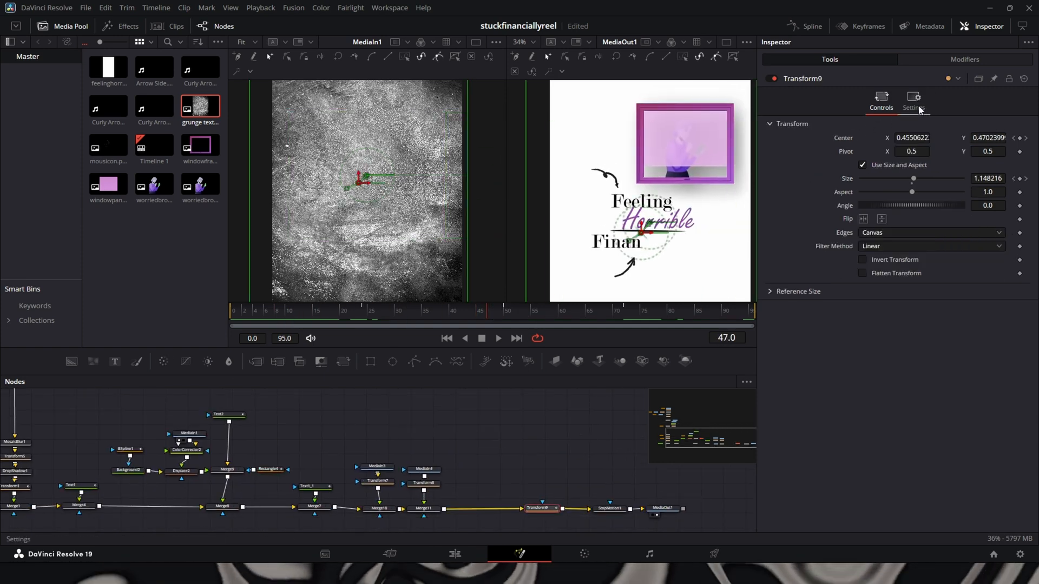
click(913, 99)
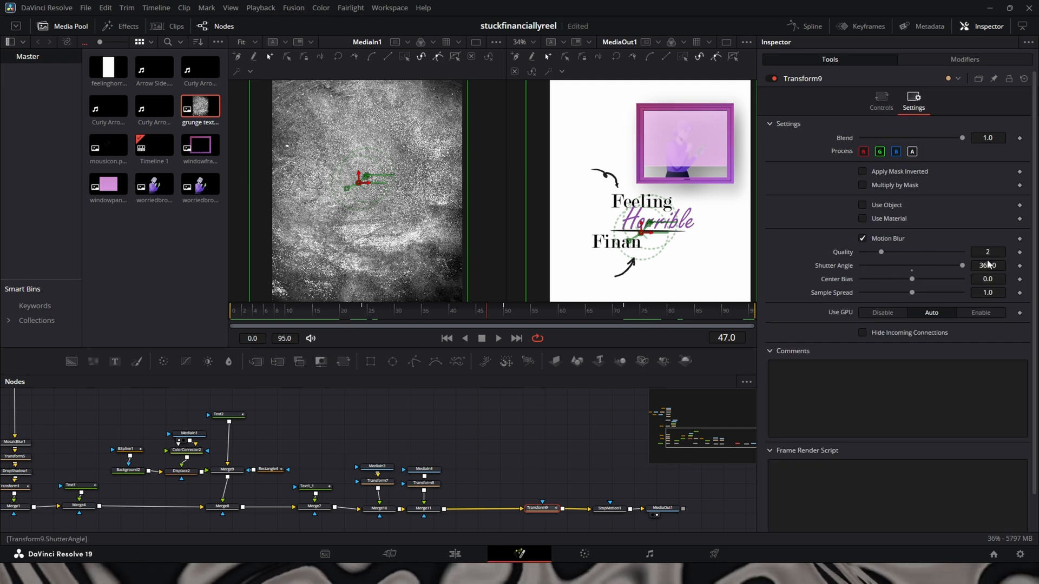